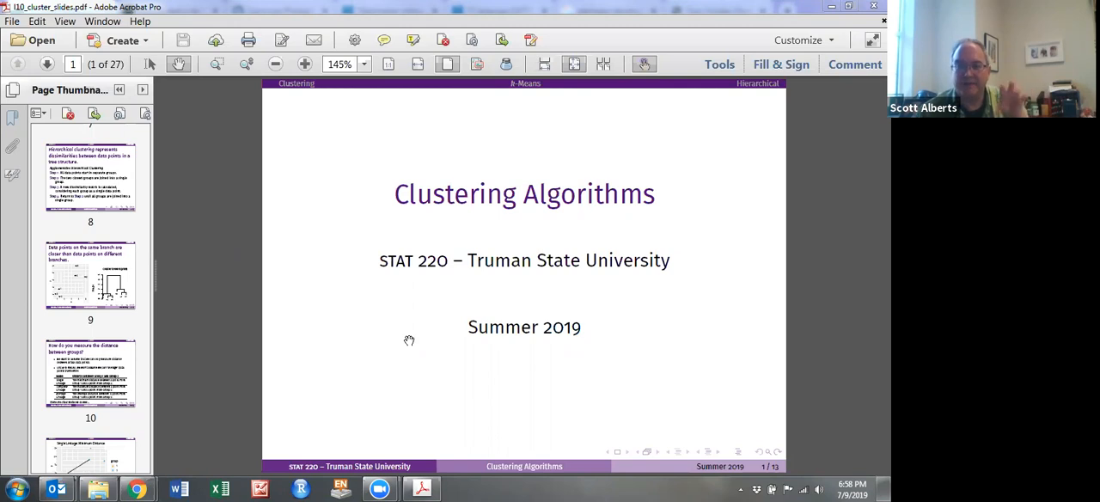
{"action": "mouse_move", "coordinate": [405, 342]}
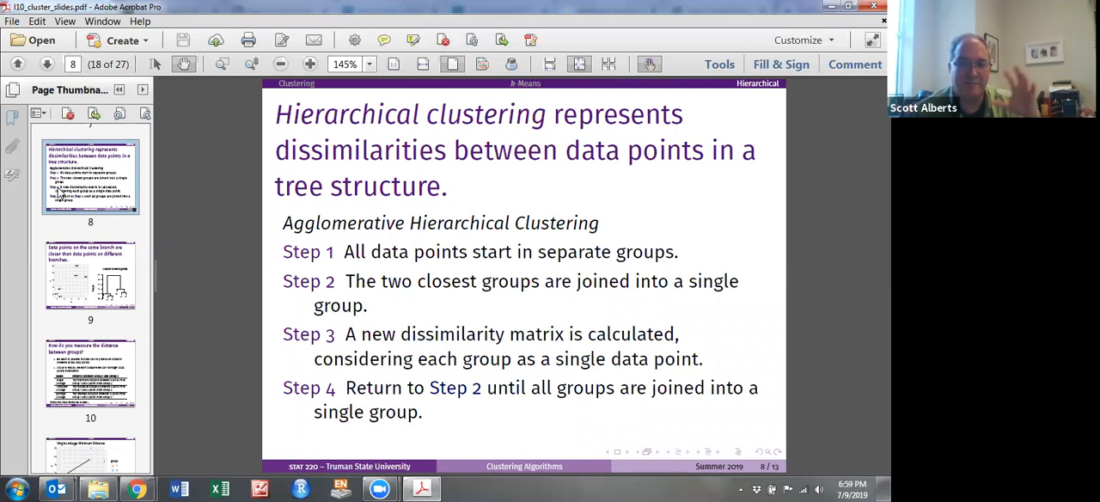
{"action": "mouse_move", "coordinate": [85, 271]}
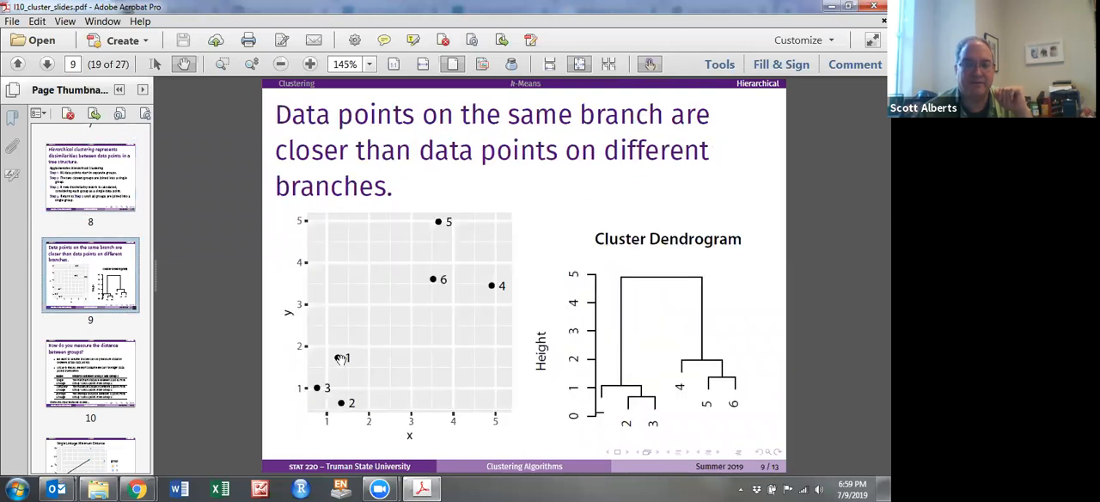
{"action": "mouse_move", "coordinate": [491, 394]}
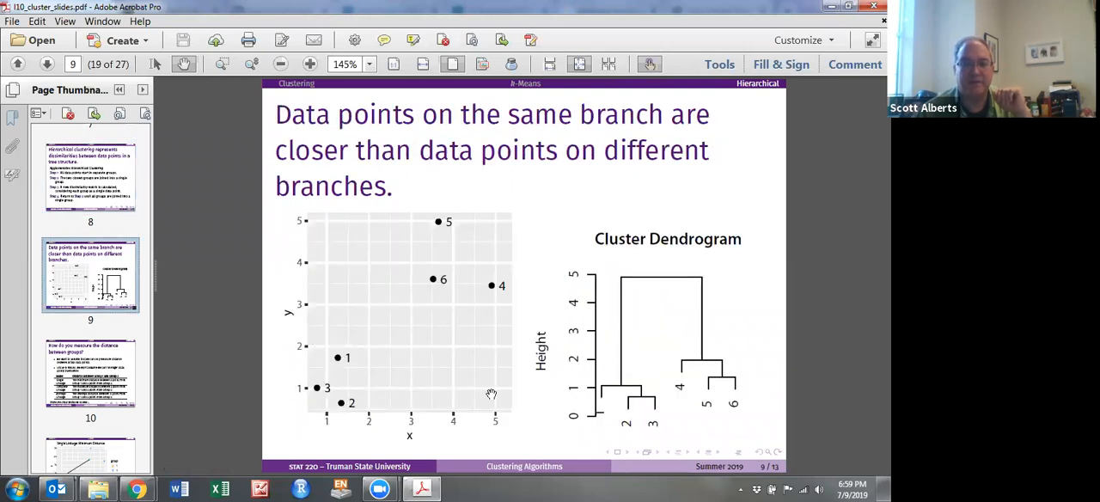
{"action": "mouse_move", "coordinate": [338, 402]}
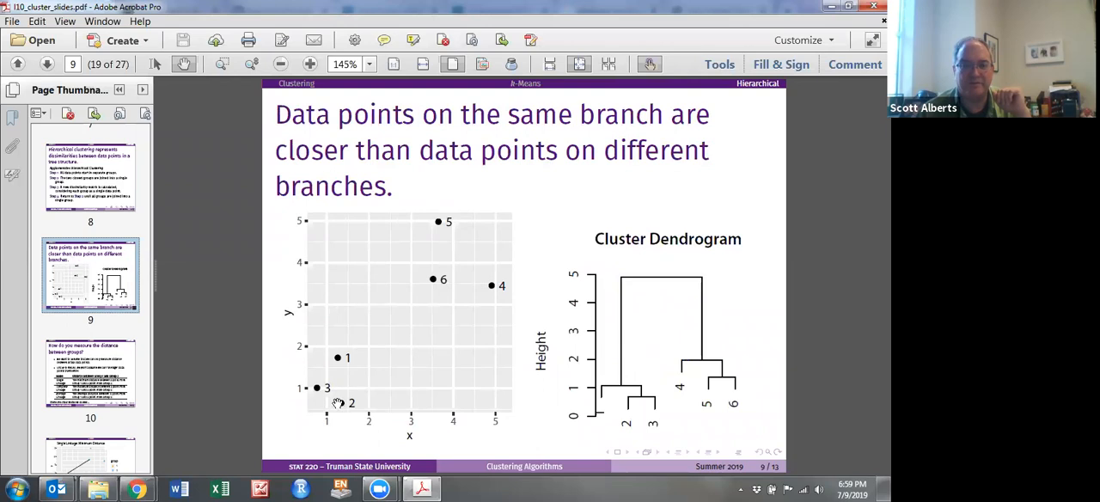
{"action": "mouse_move", "coordinate": [341, 404]}
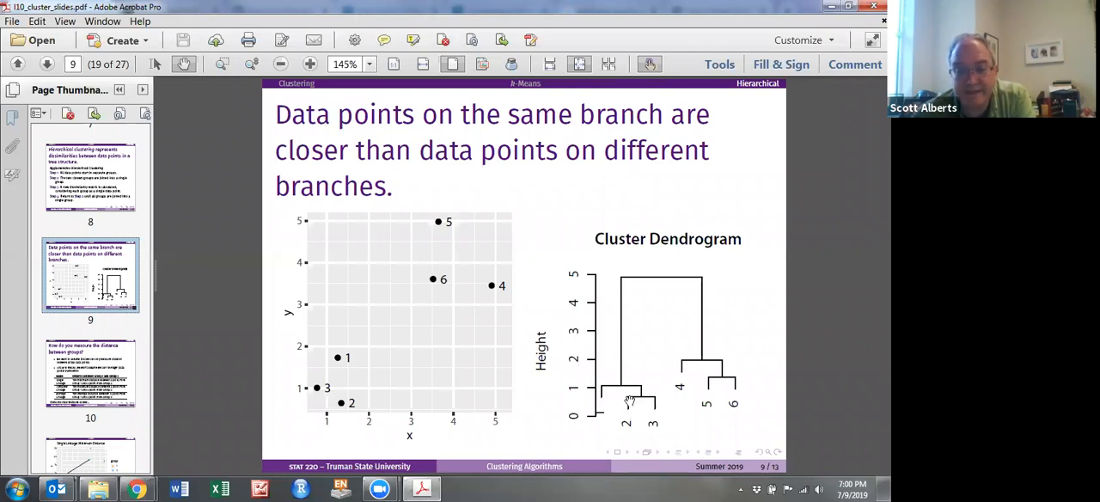
{"action": "mouse_move", "coordinate": [619, 383]}
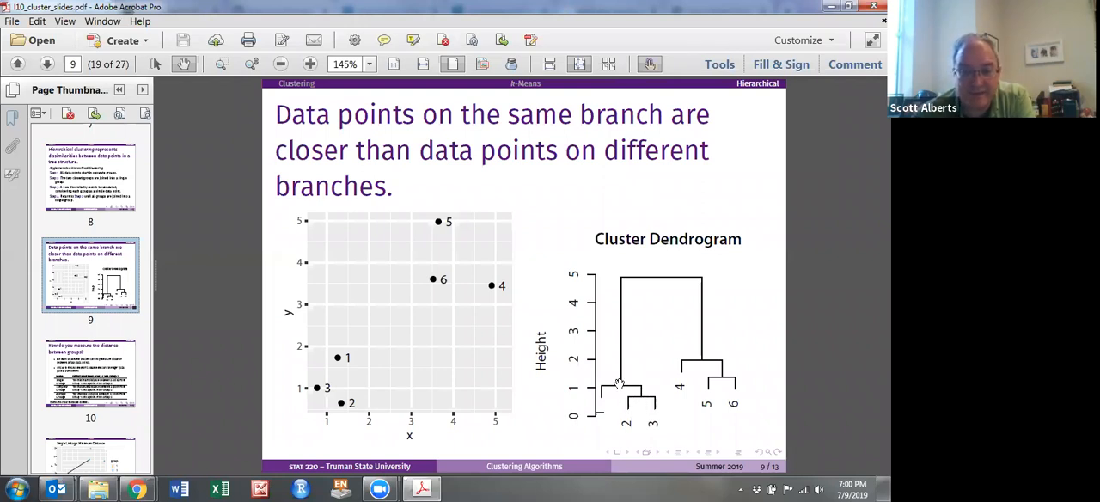
{"action": "mouse_move", "coordinate": [330, 395]}
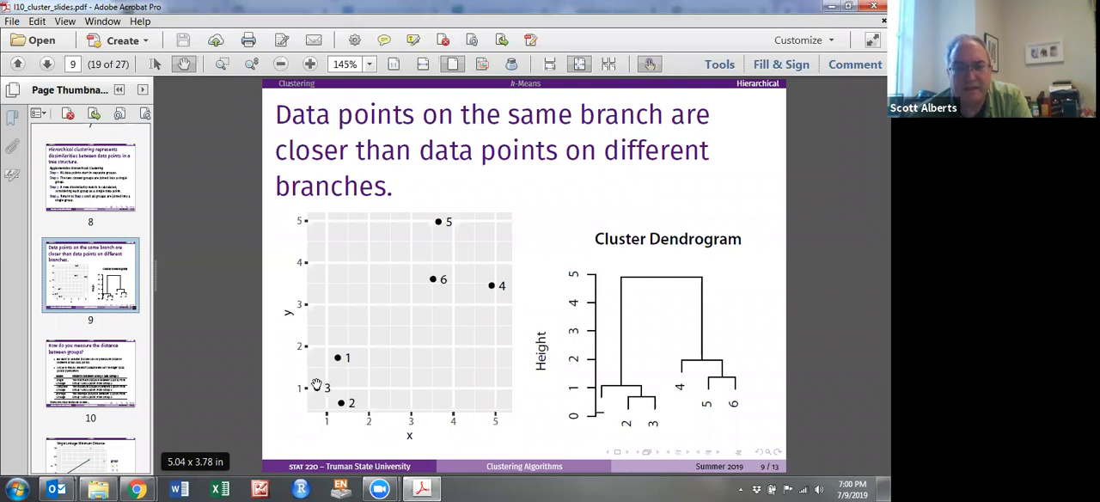
{"action": "mouse_move", "coordinate": [307, 349]}
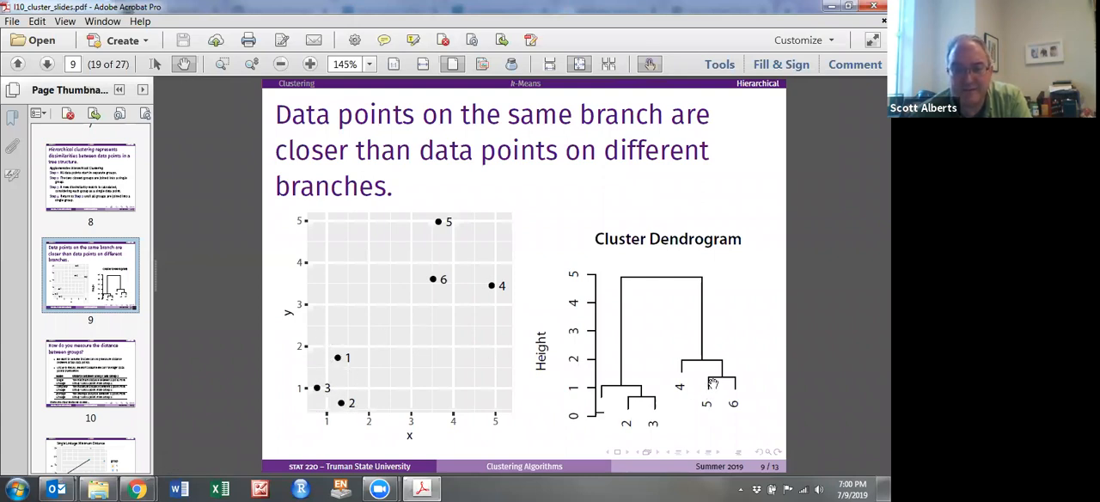
{"action": "mouse_move", "coordinate": [591, 410]}
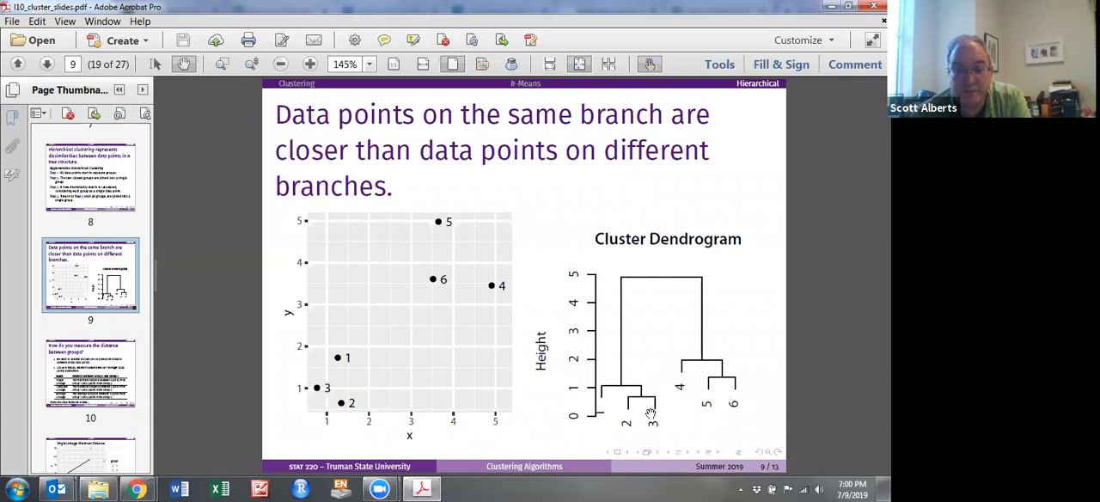
{"action": "mouse_move", "coordinate": [425, 283]}
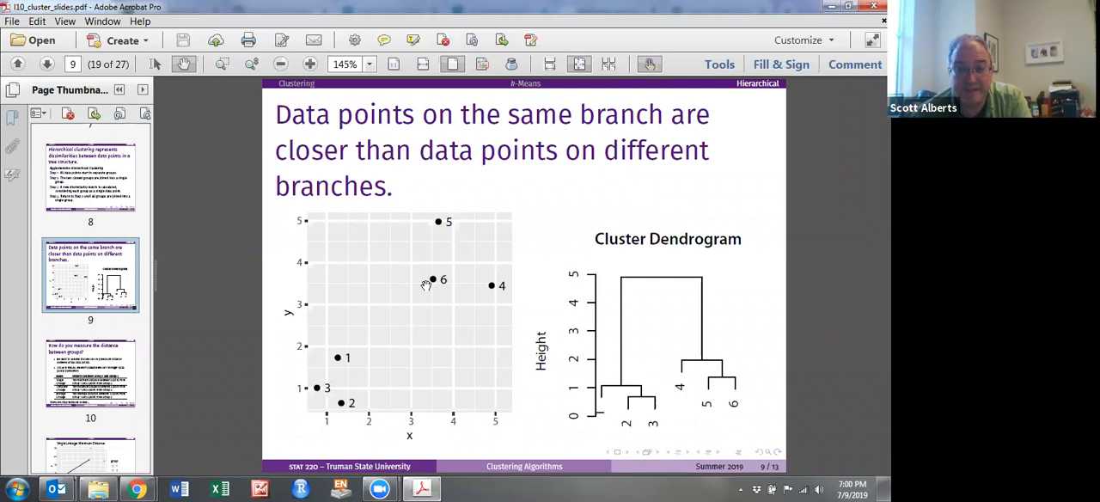
{"action": "mouse_move", "coordinate": [720, 392]}
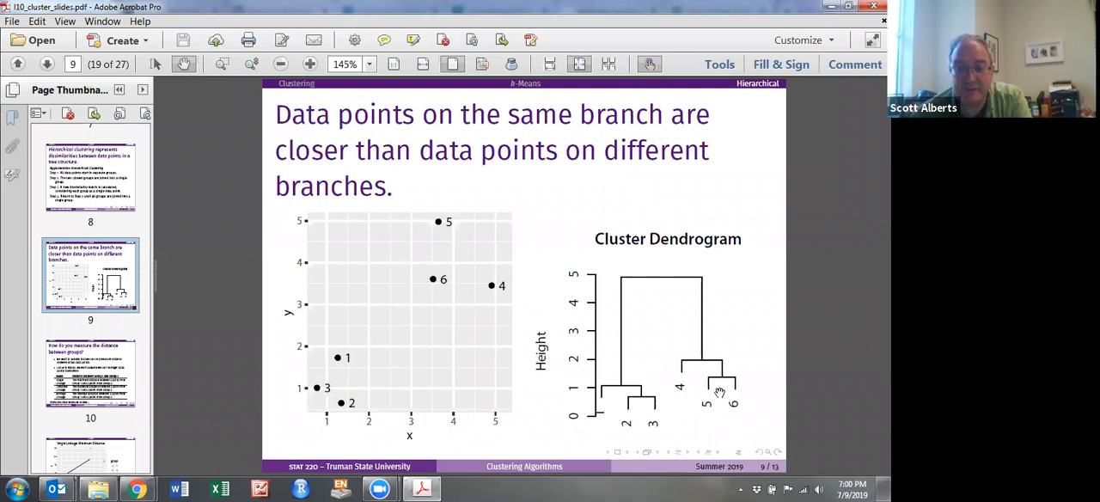
{"action": "mouse_move", "coordinate": [491, 288]}
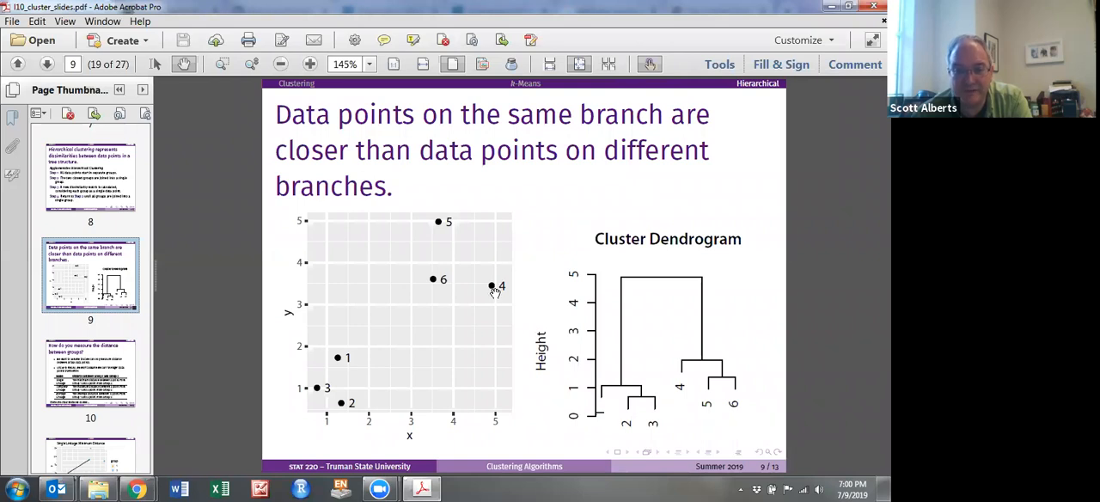
{"action": "mouse_move", "coordinate": [476, 289]}
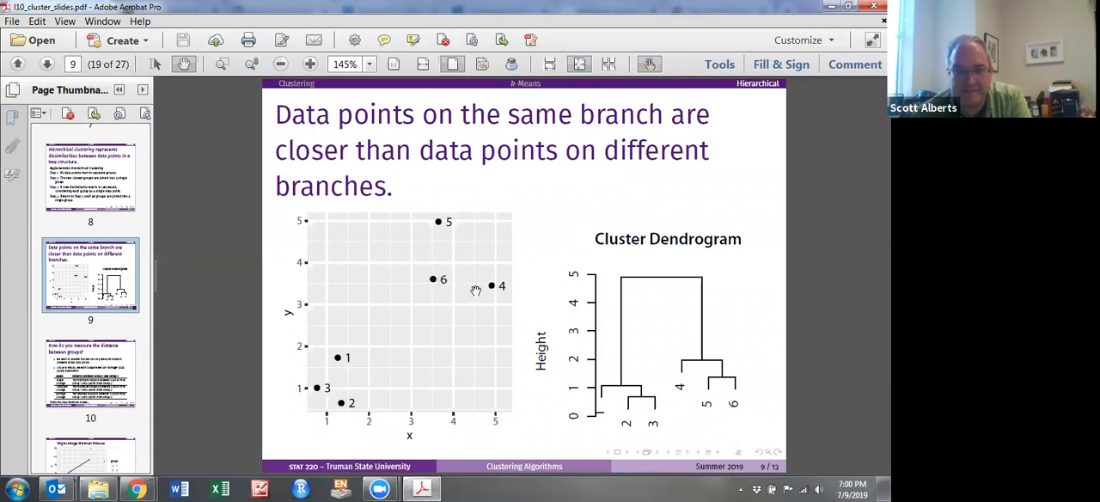
{"action": "mouse_move", "coordinate": [487, 288]}
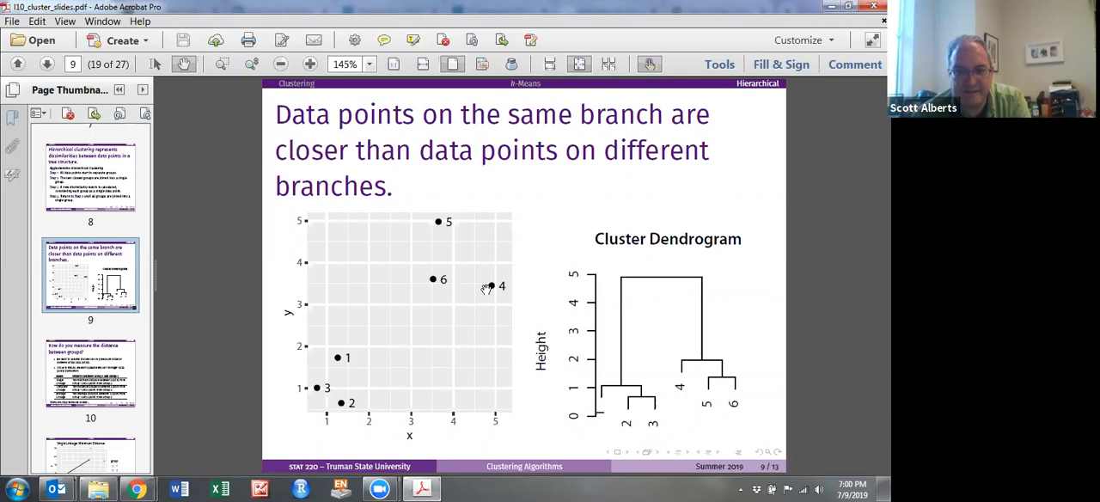
{"action": "mouse_move", "coordinate": [458, 290]}
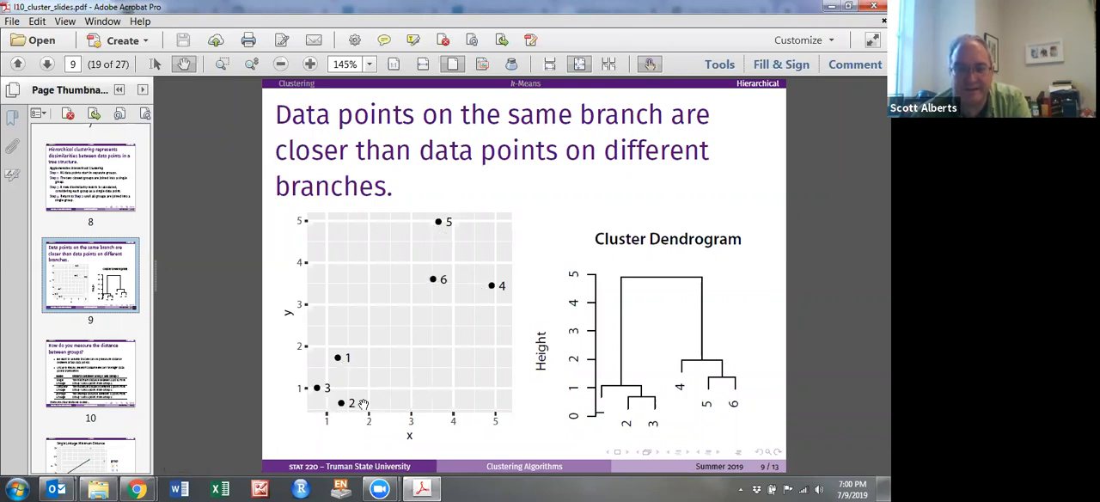
{"action": "mouse_move", "coordinate": [354, 358]}
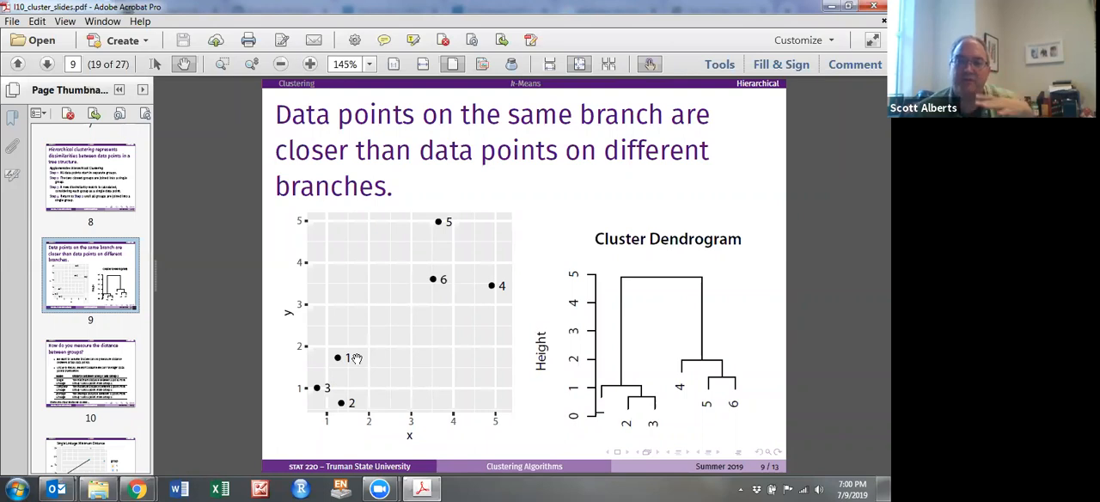
{"action": "mouse_move", "coordinate": [471, 334]}
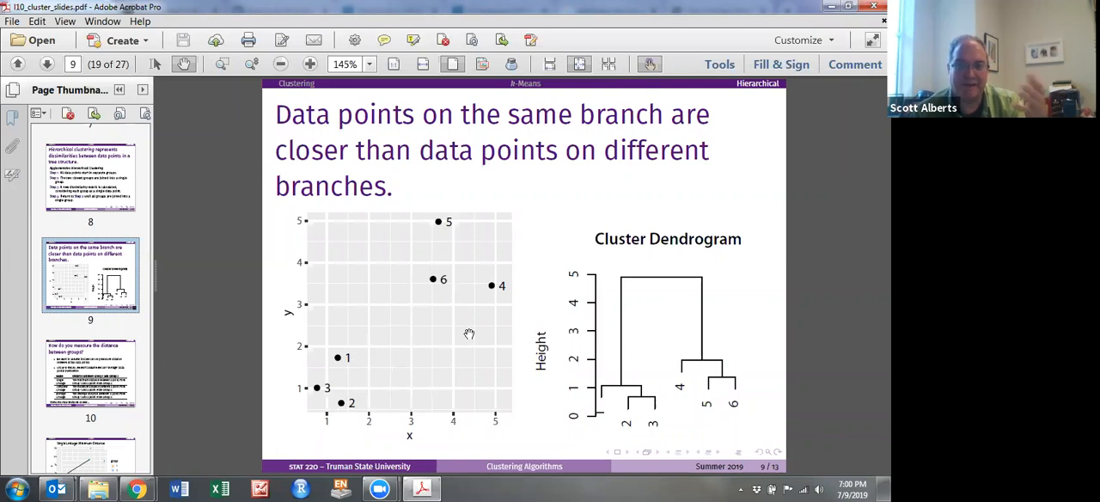
{"action": "mouse_move", "coordinate": [135, 357]}
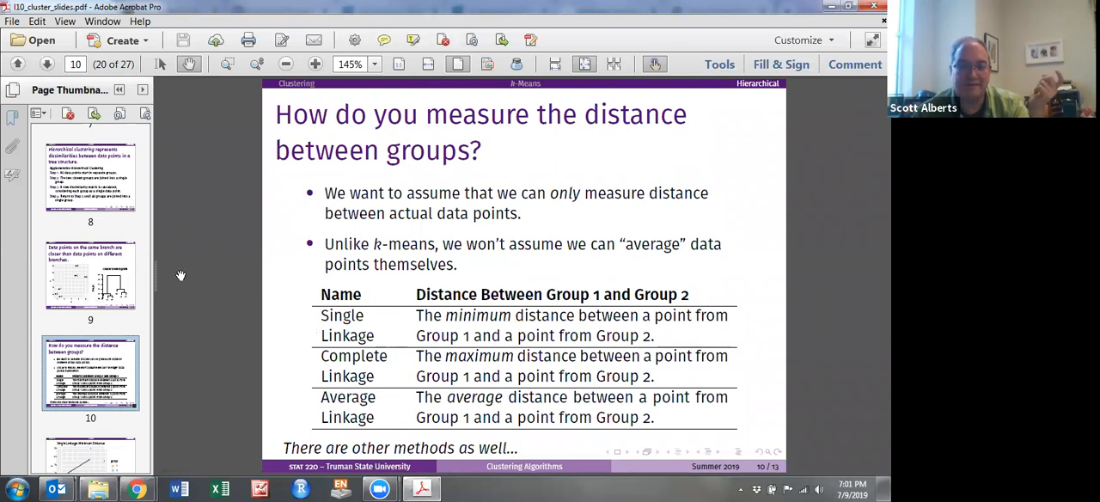
{"action": "left_click", "coordinate": [47, 63]}
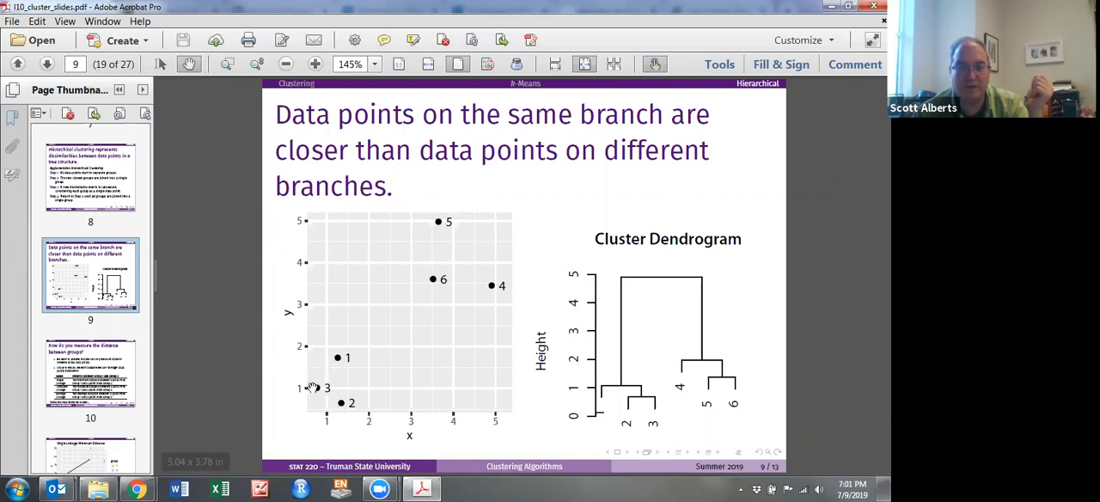
{"action": "mouse_move", "coordinate": [313, 385]}
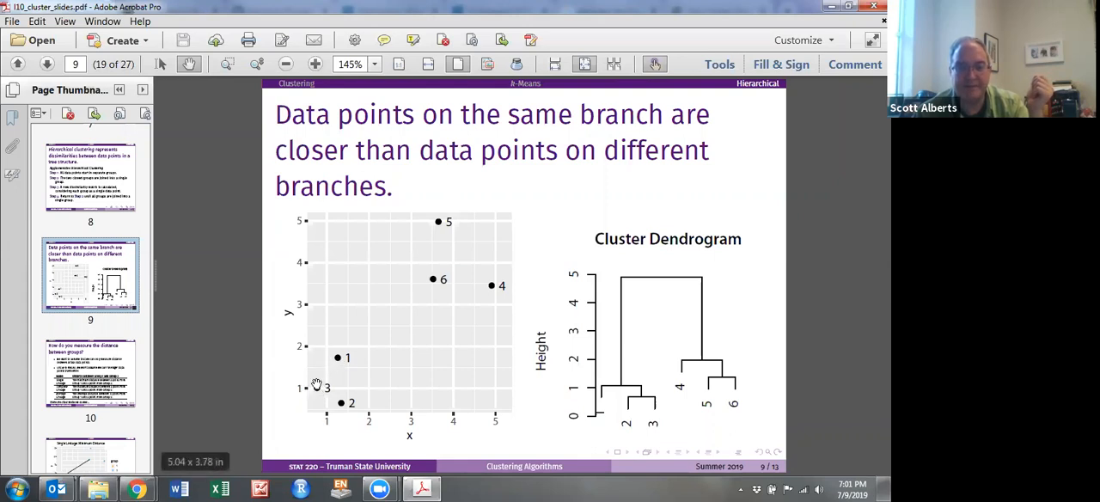
{"action": "mouse_move", "coordinate": [454, 281]}
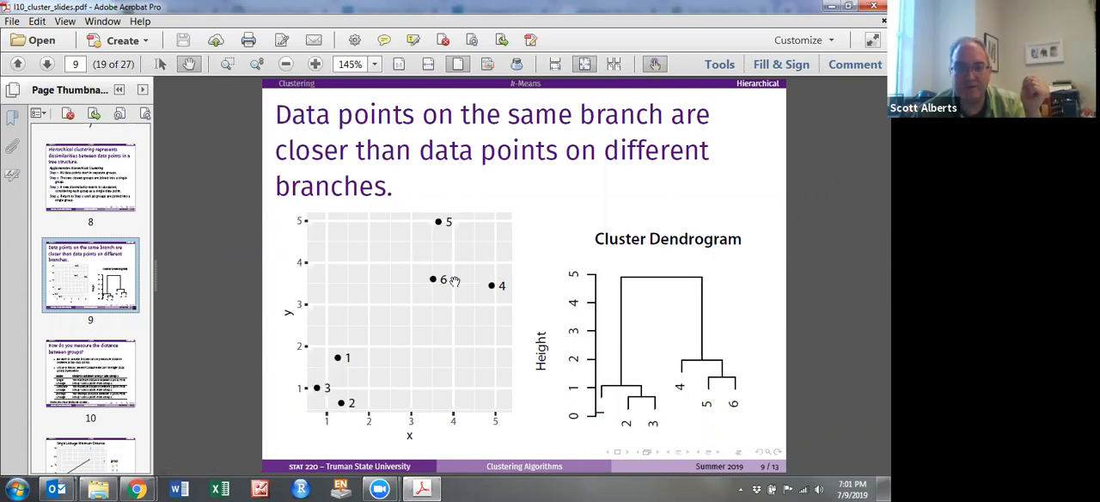
{"action": "mouse_move", "coordinate": [180, 395]}
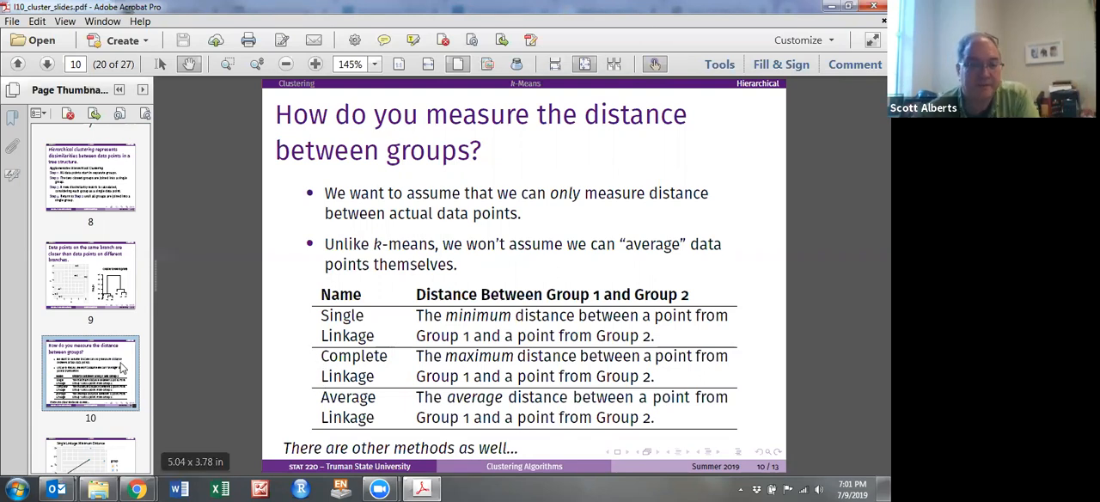
View the Single Linkage slide, then the Average Linkage slide in the thumbnails.
{"action": "left_click", "coordinate": [90, 374]}
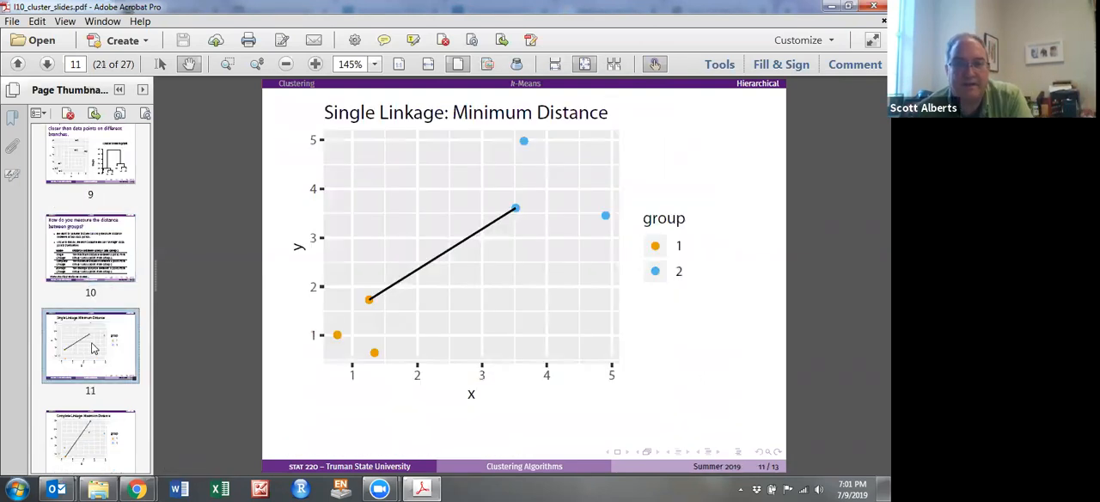
{"action": "mouse_move", "coordinate": [374, 284]}
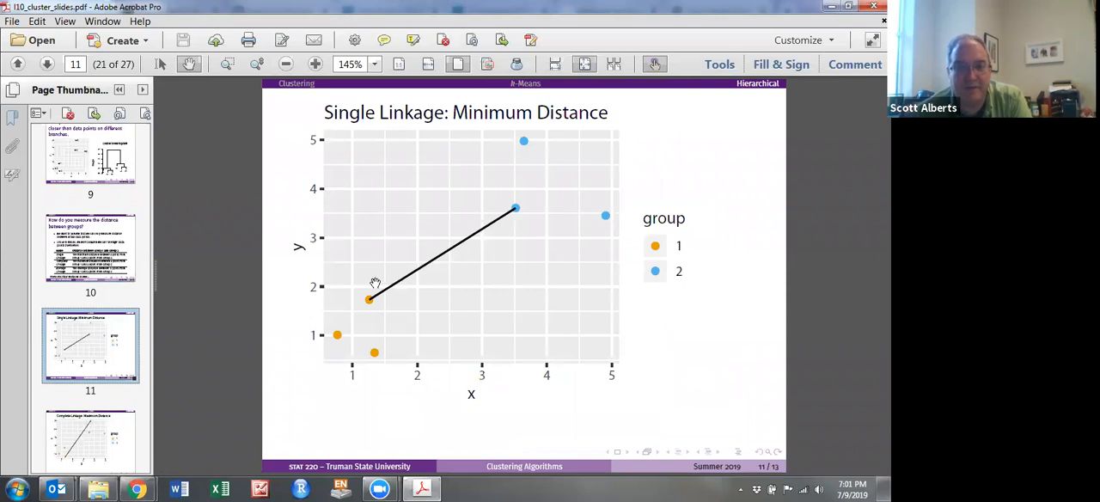
{"action": "mouse_move", "coordinate": [407, 294]}
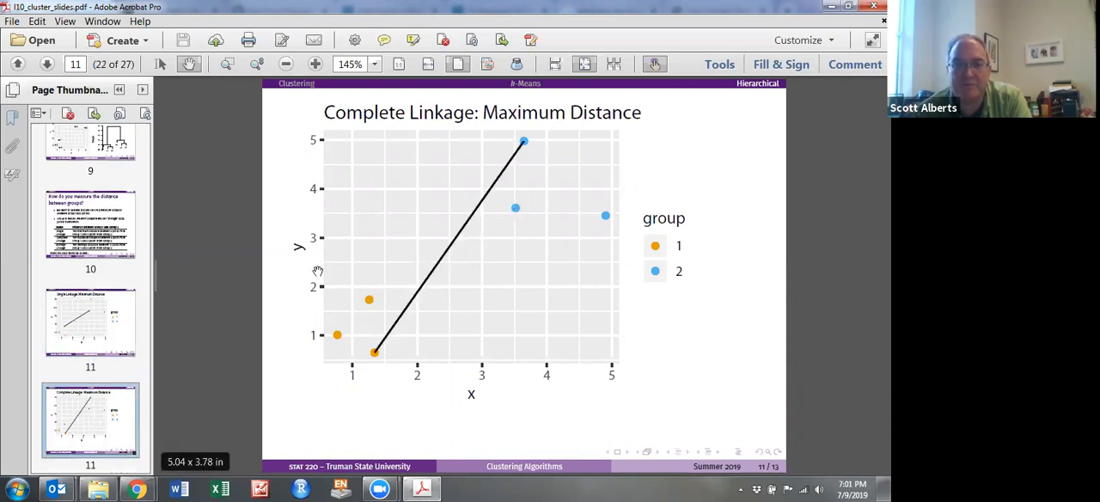
{"action": "scroll", "scroll_direction": "down", "scroll_amount": 3}
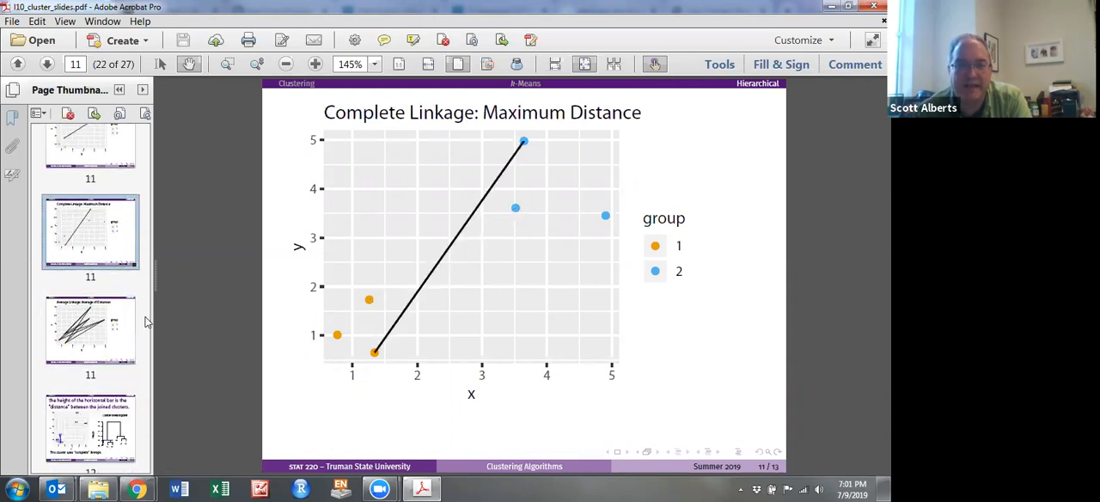
{"action": "left_click", "coordinate": [90, 331]}
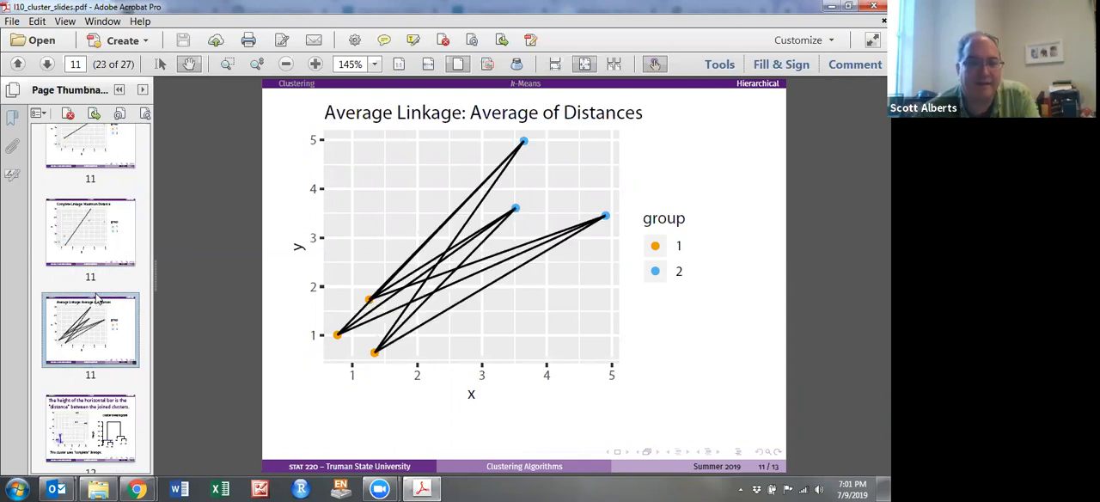
{"action": "scroll", "scroll_direction": "down", "scroll_amount": 3}
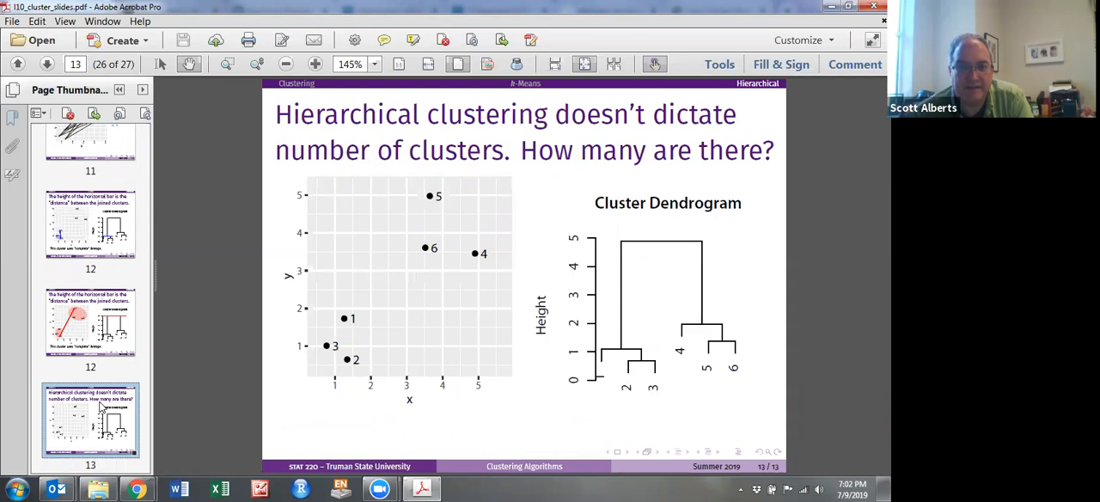
{"action": "mouse_move", "coordinate": [366, 363]}
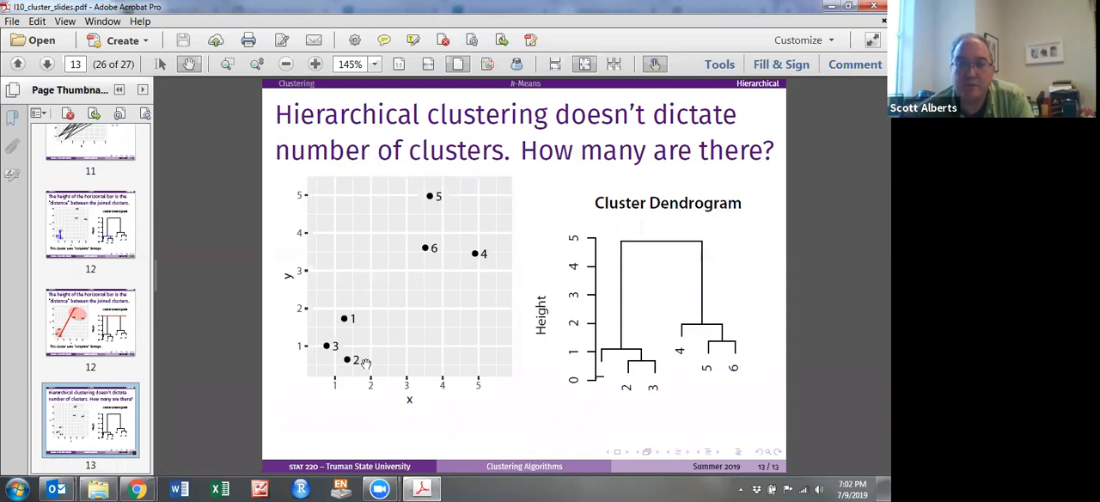
{"action": "mouse_move", "coordinate": [600, 293]}
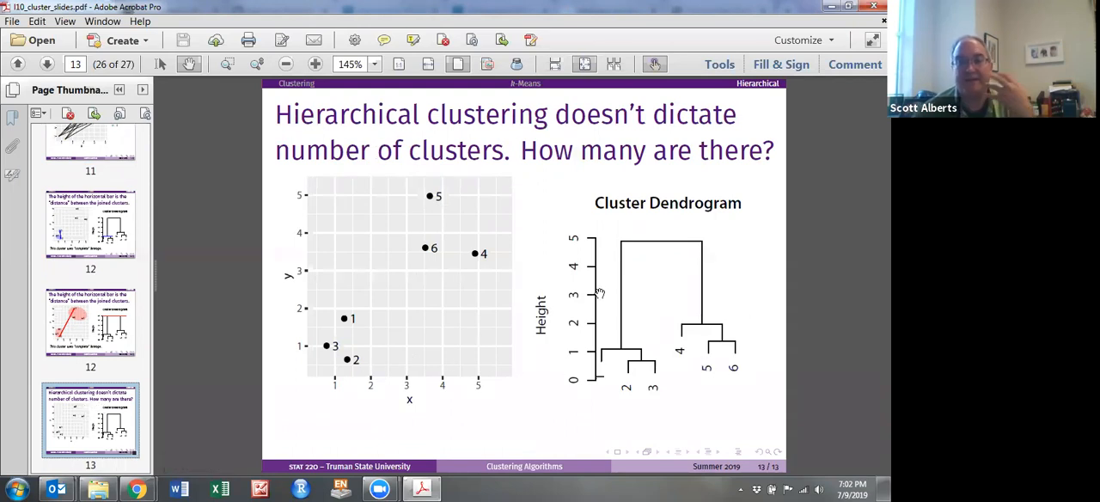
{"action": "mouse_move", "coordinate": [605, 313]}
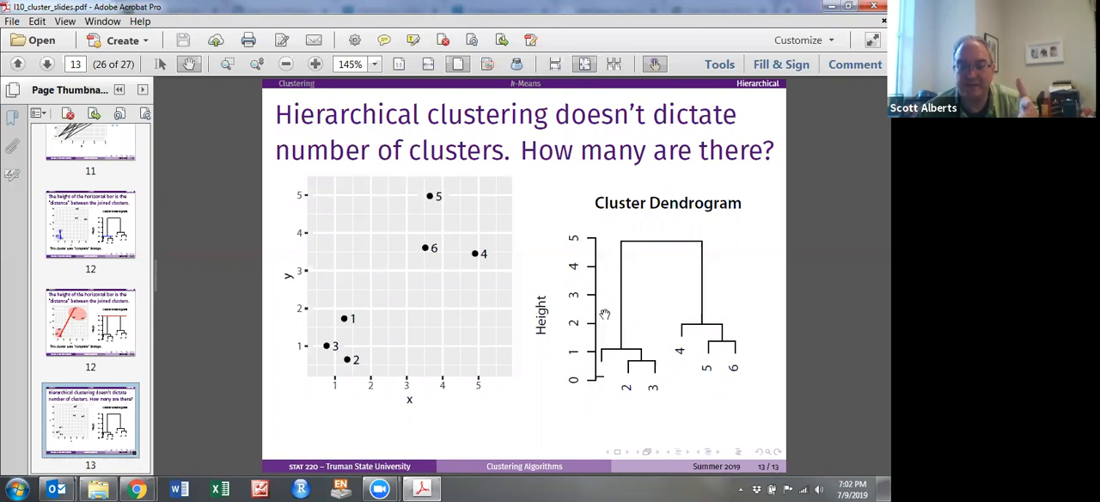
{"action": "mouse_move", "coordinate": [626, 250]}
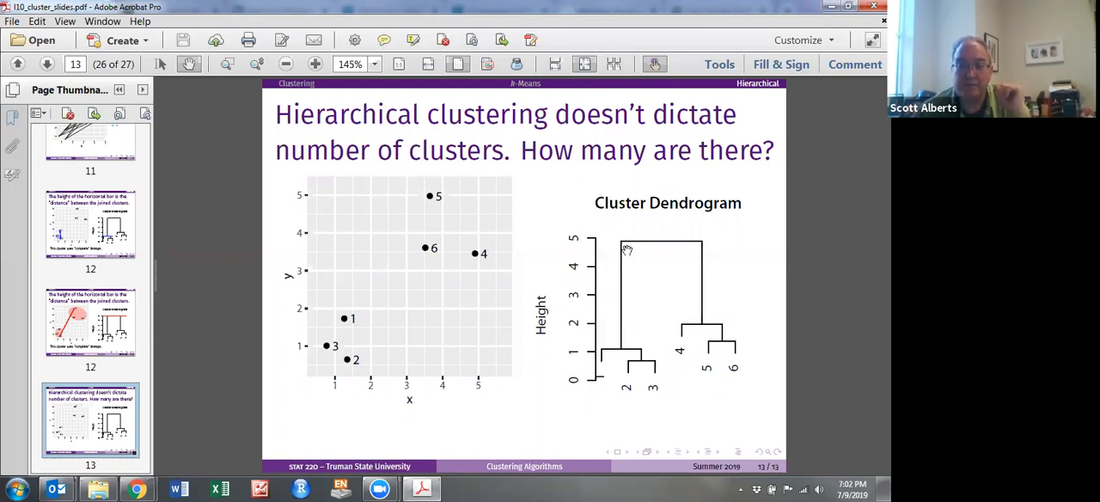
{"action": "mouse_move", "coordinate": [623, 230]}
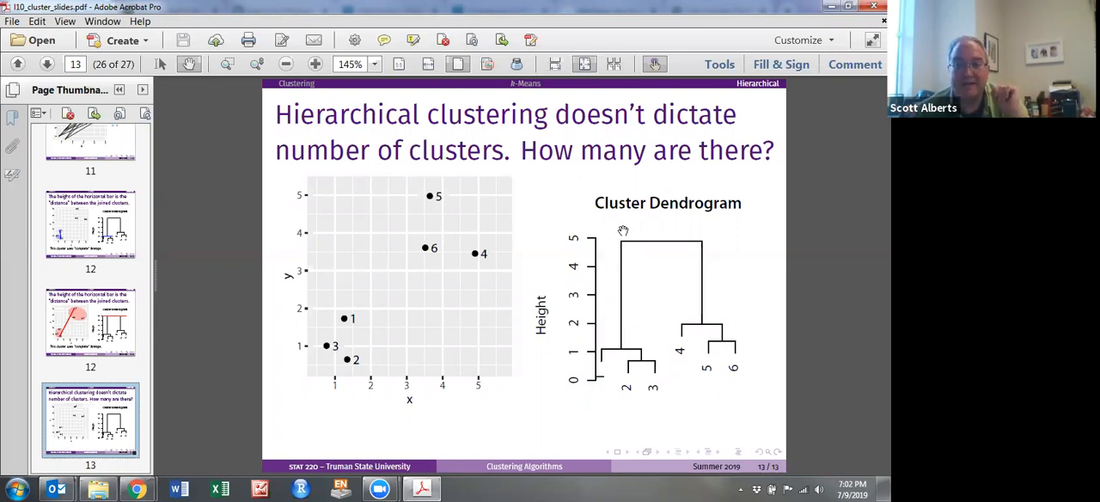
{"action": "mouse_move", "coordinate": [659, 338]}
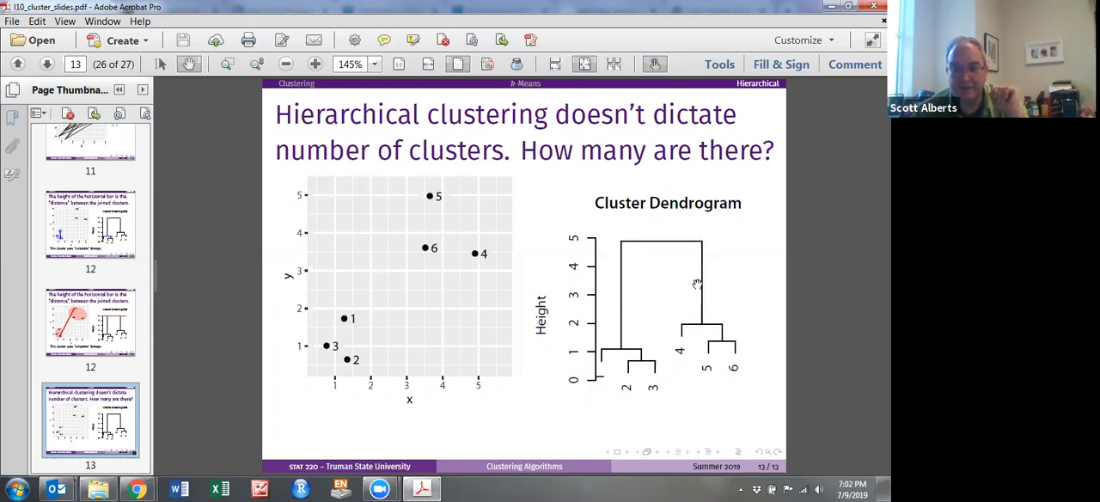
{"action": "mouse_move", "coordinate": [624, 344]}
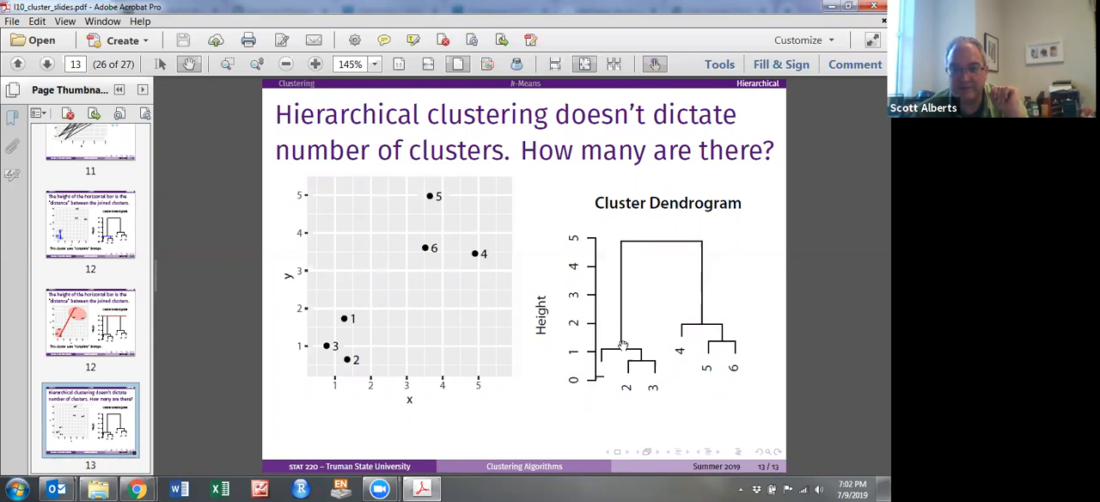
{"action": "mouse_move", "coordinate": [752, 348]}
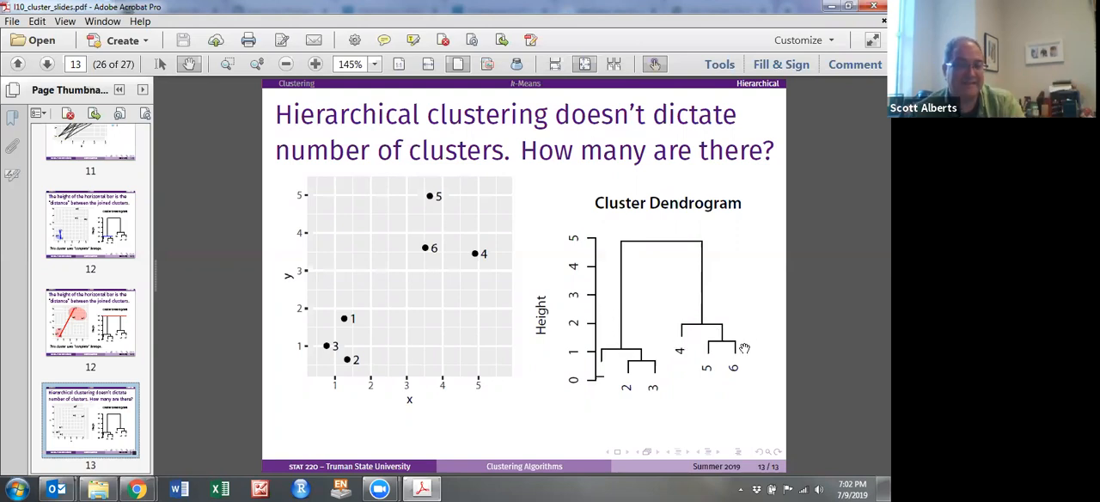
{"action": "mouse_move", "coordinate": [238, 349]}
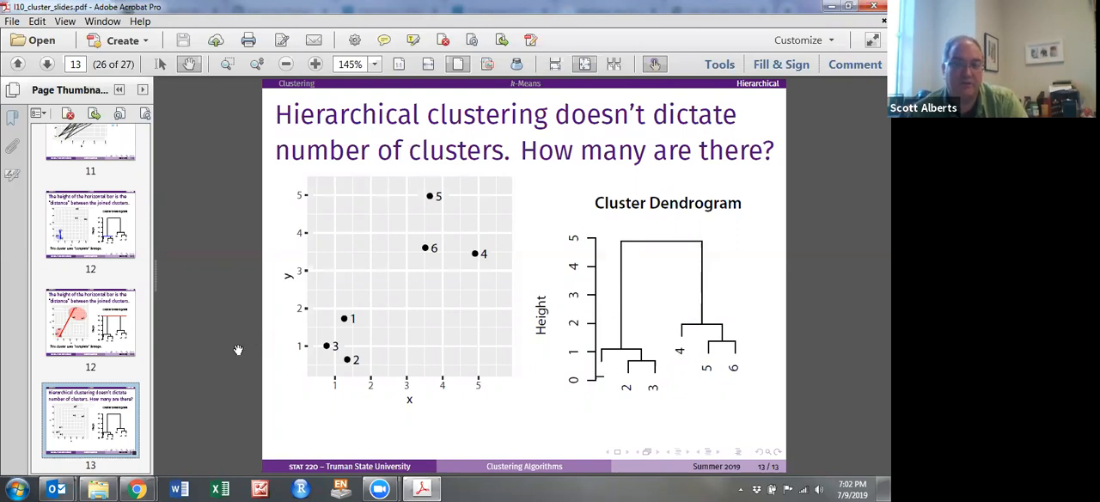
{"action": "mouse_move", "coordinate": [13, 318]}
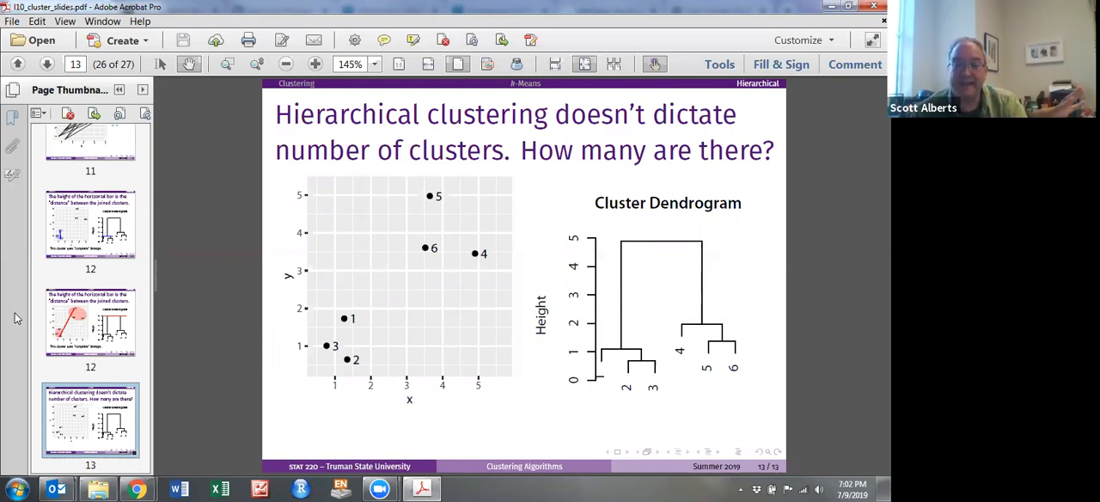
Scroll to the how-many-clusters answer: cut where branches are long.
{"action": "scroll", "scroll_direction": "down", "scroll_amount": 3}
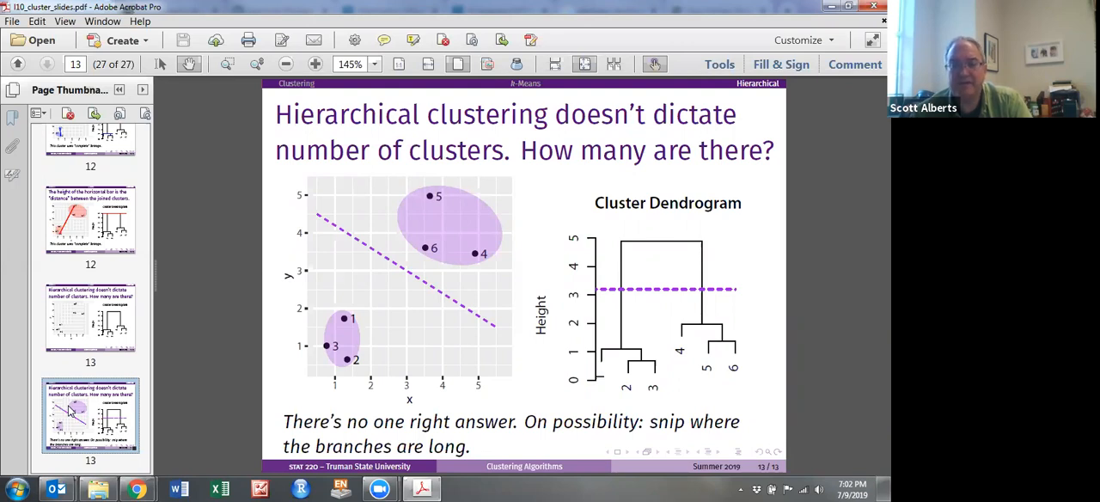
{"action": "mouse_move", "coordinate": [495, 298]}
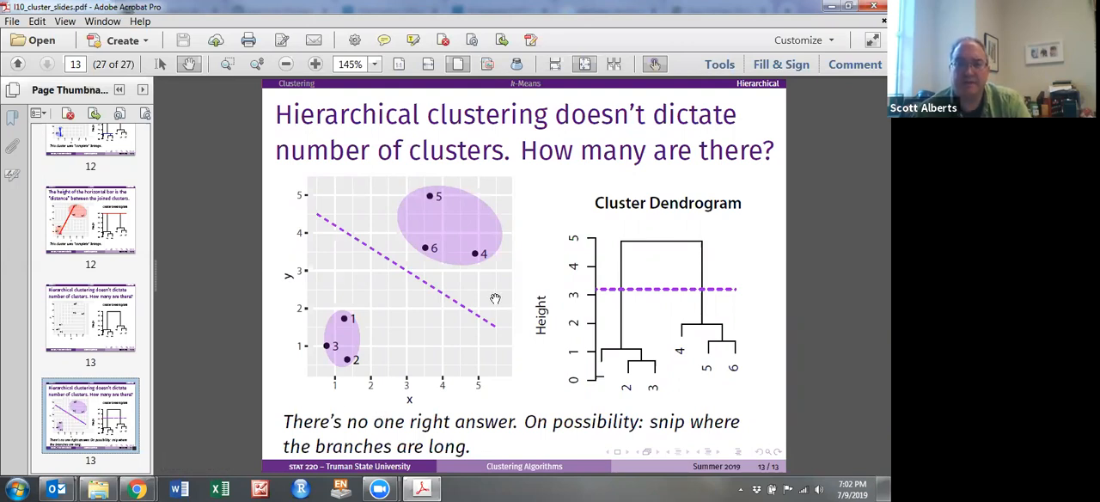
{"action": "mouse_move", "coordinate": [382, 345]}
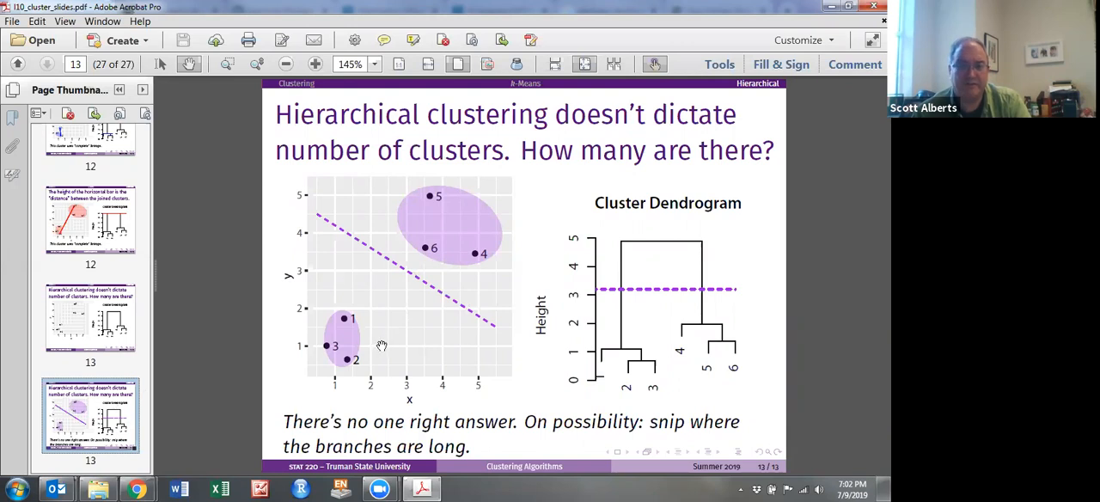
{"action": "mouse_move", "coordinate": [623, 245]}
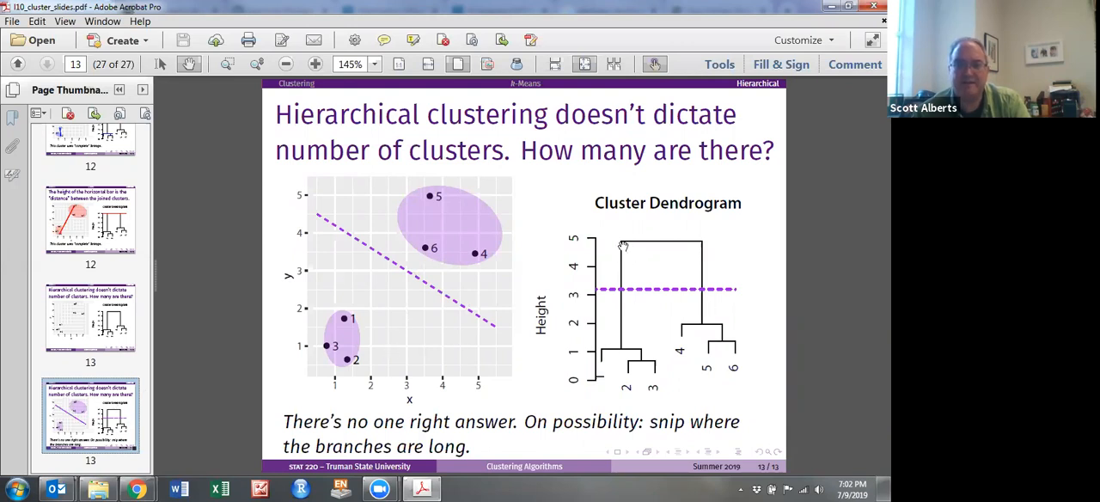
{"action": "mouse_move", "coordinate": [696, 316]}
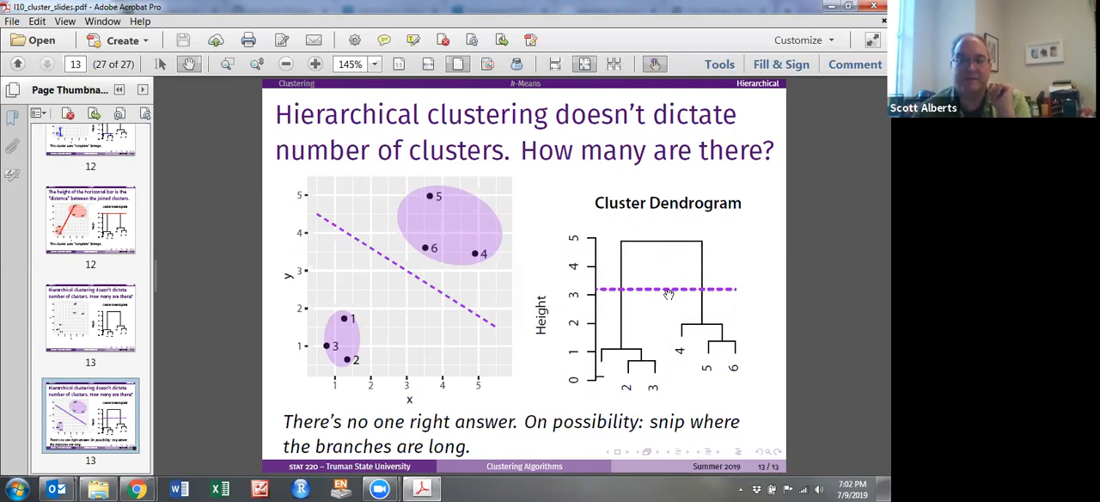
{"action": "mouse_move", "coordinate": [559, 275]}
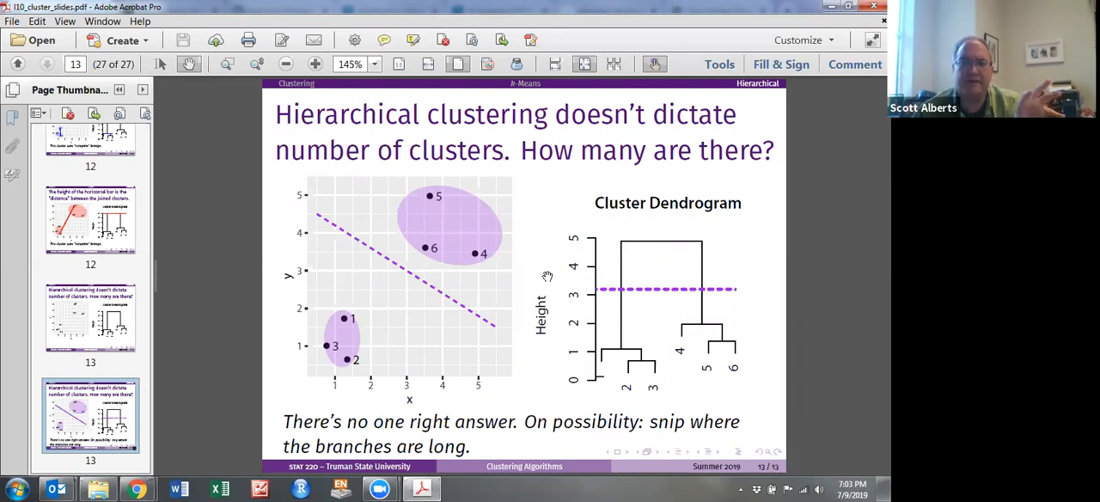
{"action": "mouse_move", "coordinate": [735, 344]}
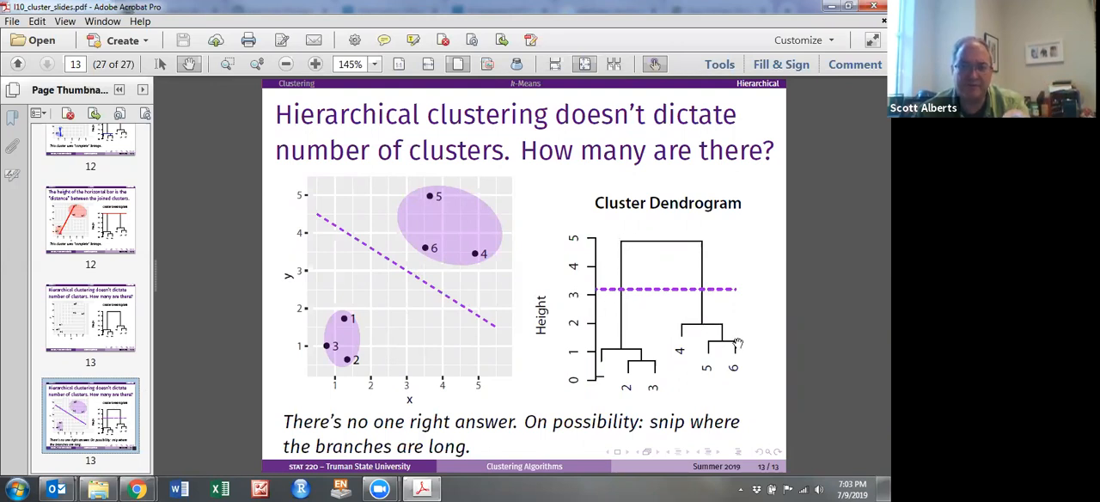
{"action": "mouse_move", "coordinate": [717, 215]}
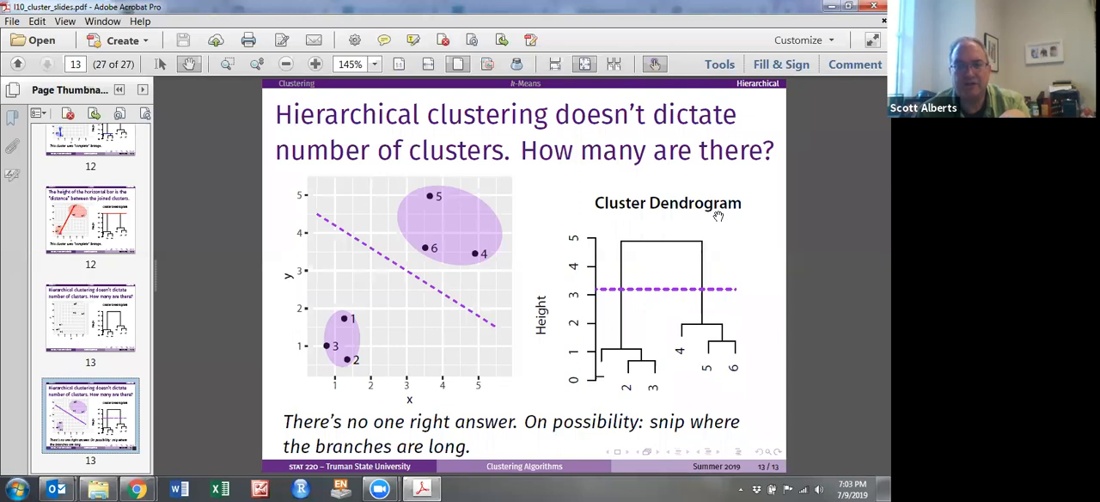
{"action": "mouse_move", "coordinate": [701, 223]}
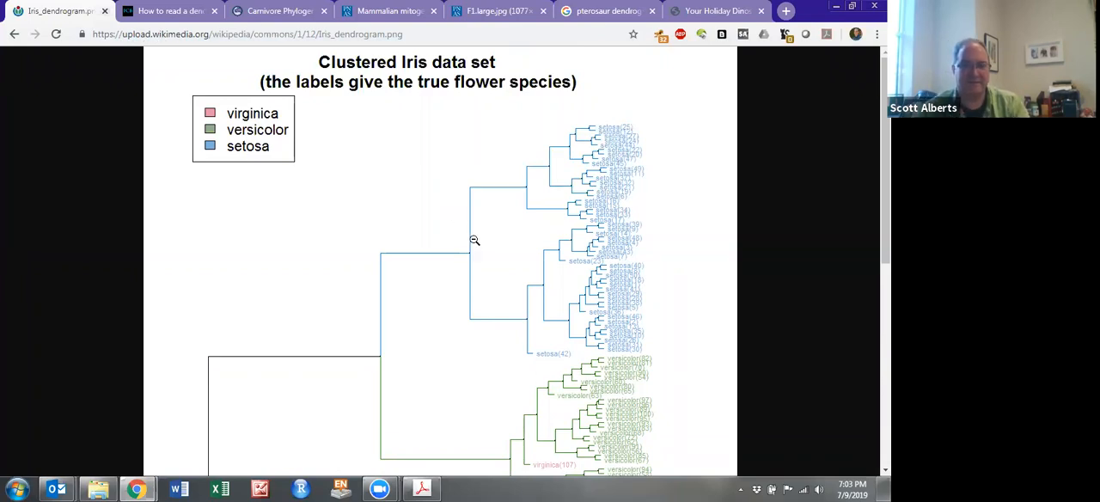
{"action": "mouse_move", "coordinate": [696, 246]}
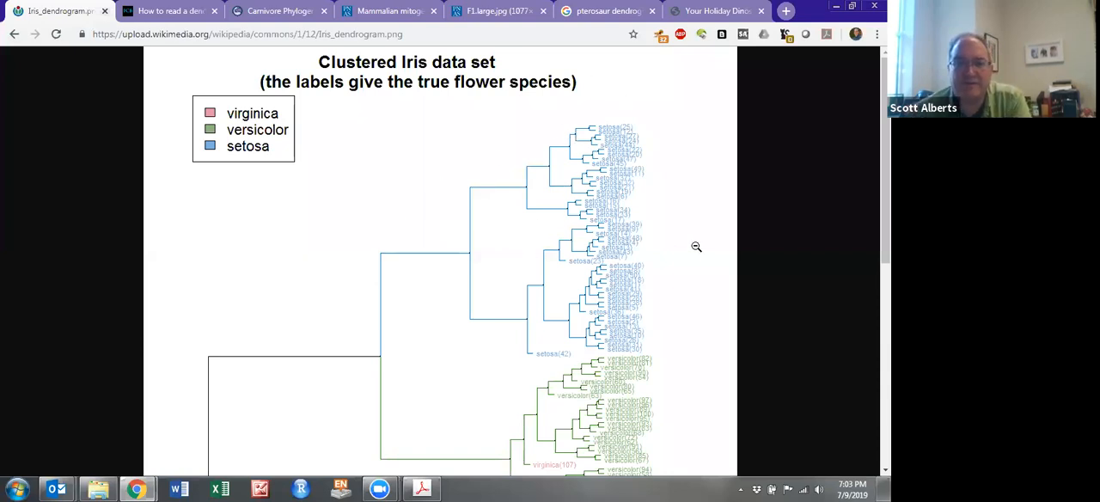
{"action": "mouse_move", "coordinate": [617, 137]}
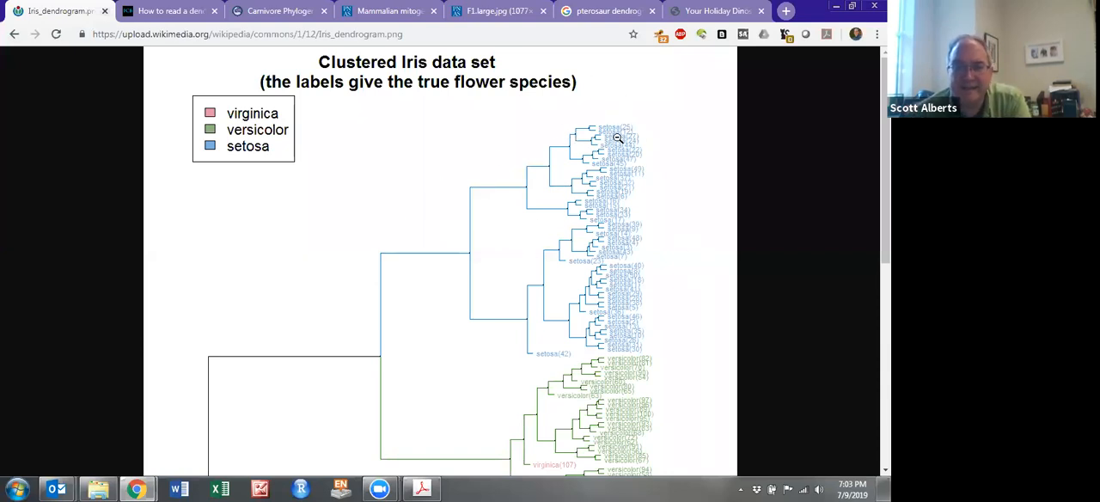
Scroll down the Iris dendrogram to the virginica branches and height scale.
{"action": "scroll", "scroll_direction": "down", "scroll_amount": 3}
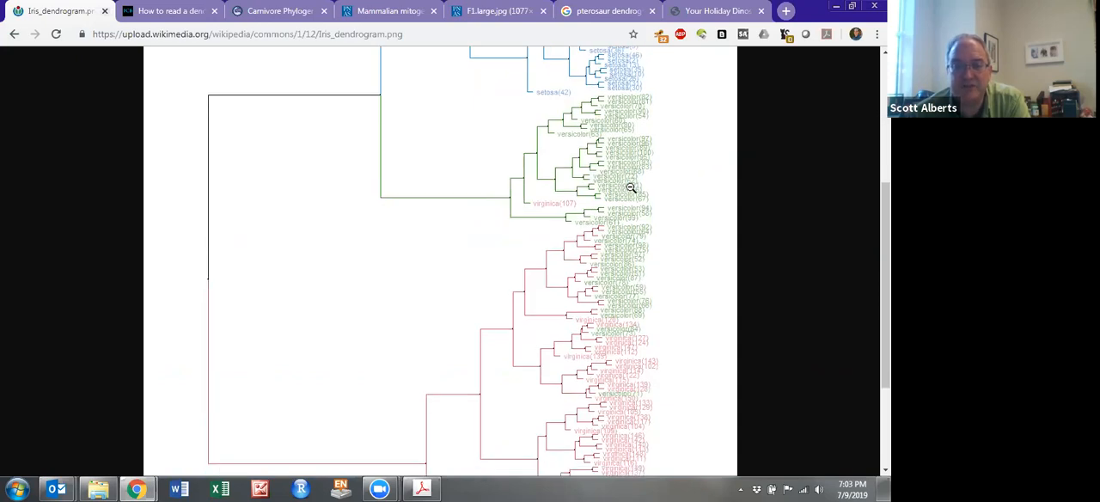
{"action": "scroll", "scroll_direction": "down", "scroll_amount": 3}
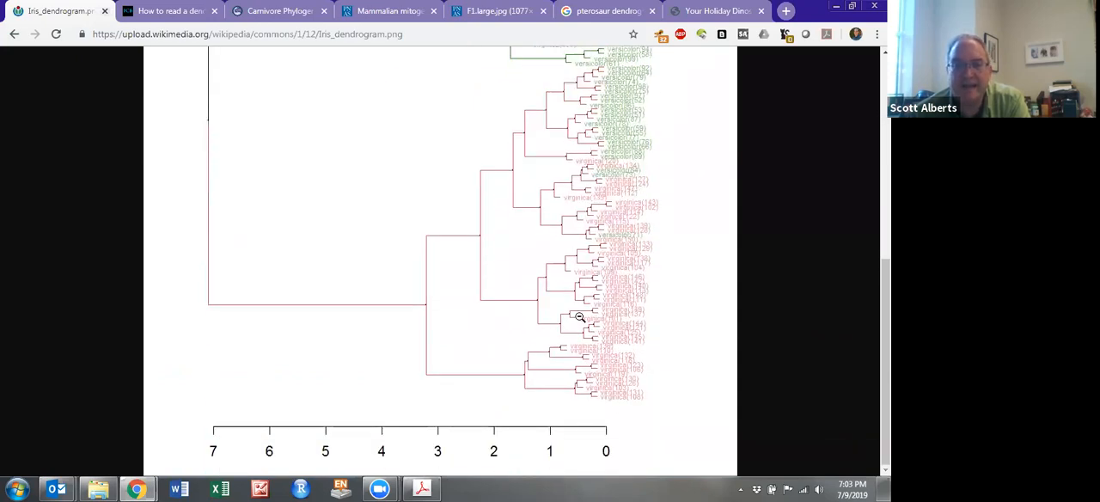
{"action": "mouse_move", "coordinate": [588, 202]}
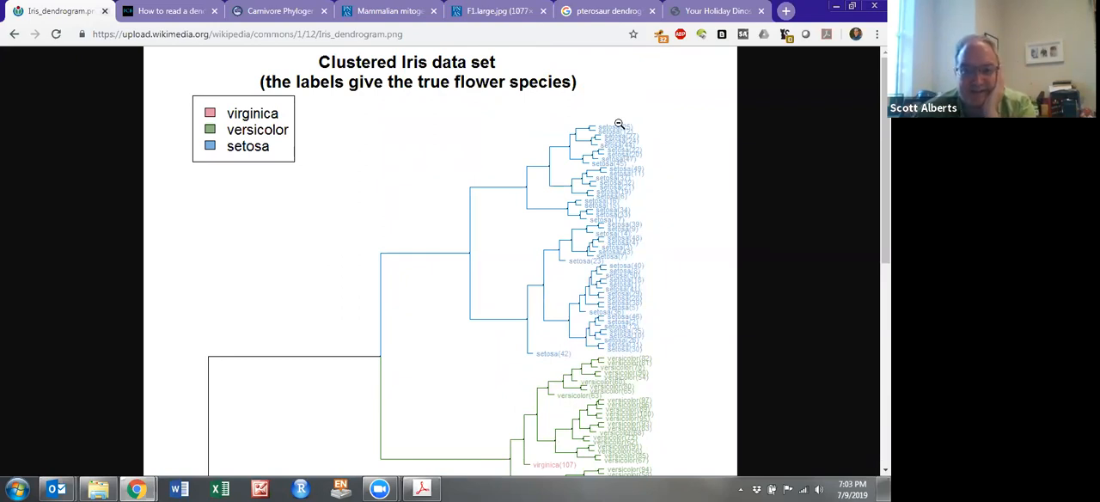
{"action": "mouse_move", "coordinate": [615, 151]}
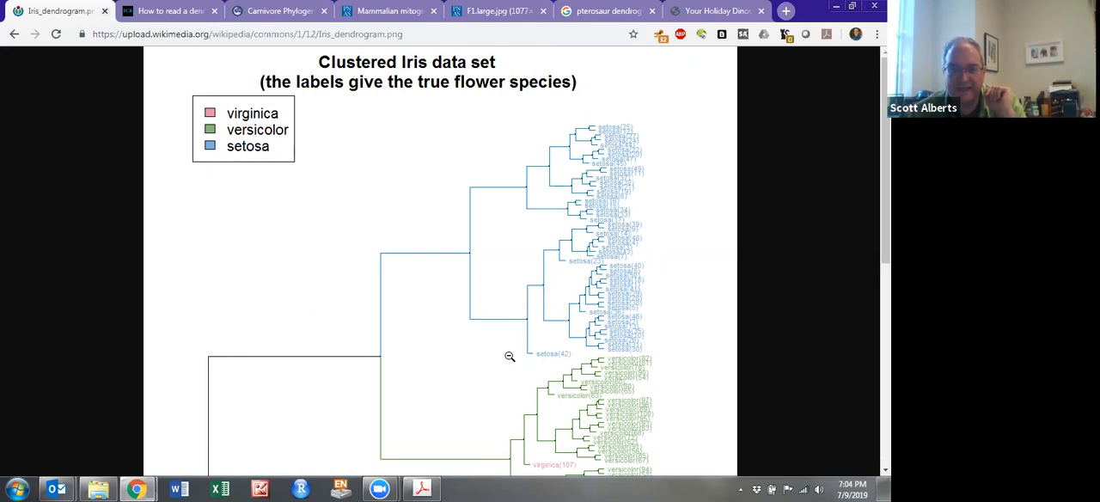
{"action": "mouse_move", "coordinate": [562, 359]}
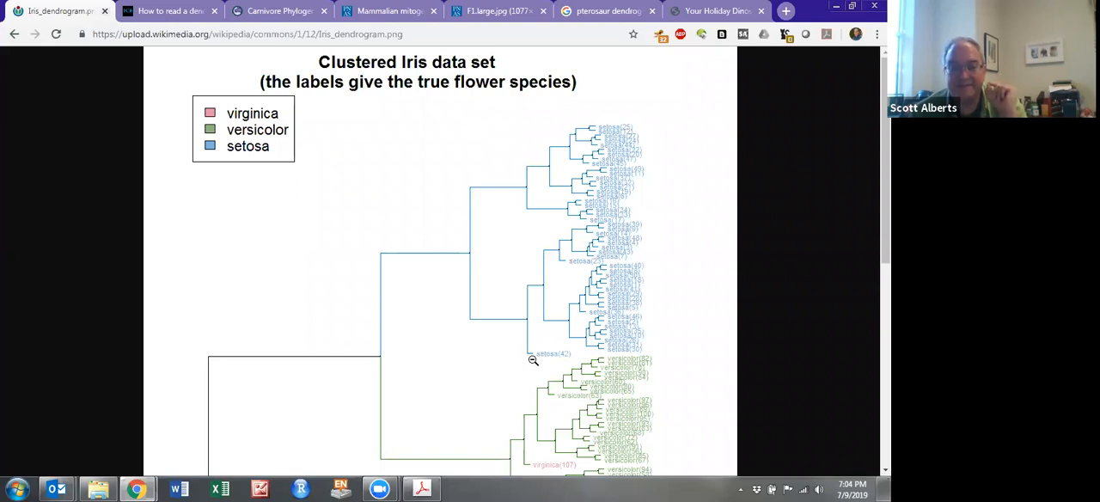
{"action": "mouse_move", "coordinate": [634, 298]}
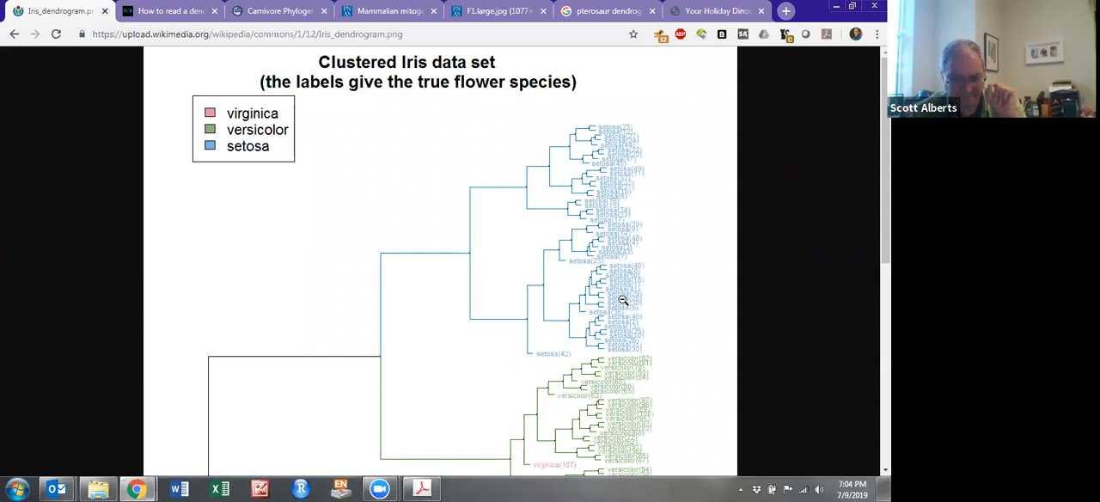
Scroll the Iris dendrogram up to setosa and back down to the 0–7 height axis.
{"action": "scroll", "scroll_direction": "down", "scroll_amount": 3}
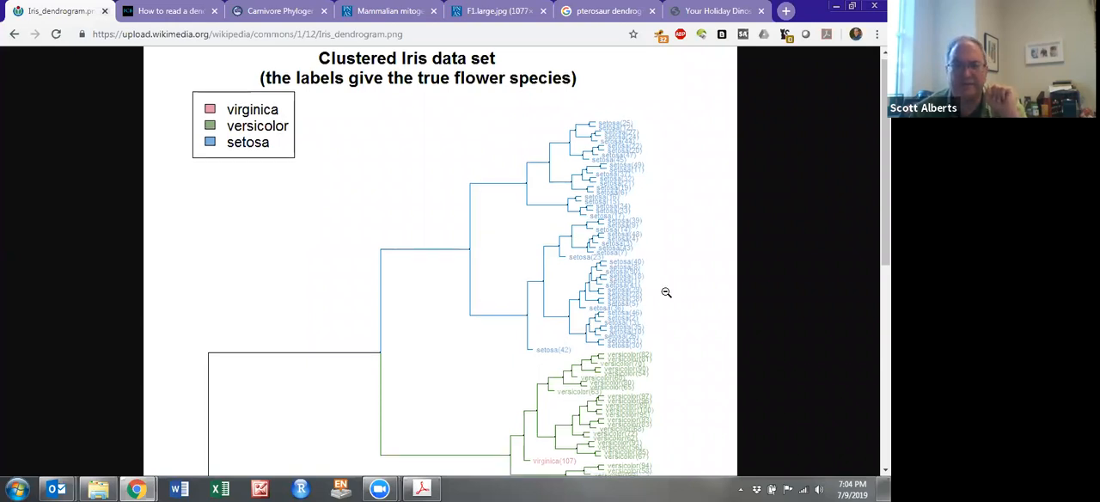
{"action": "scroll", "scroll_direction": "down", "scroll_amount": 3}
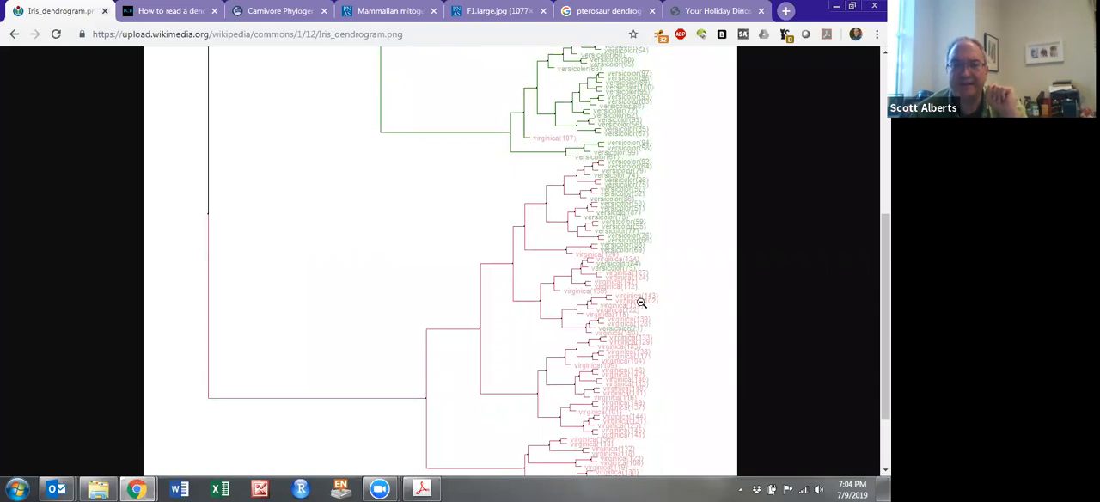
{"action": "mouse_move", "coordinate": [579, 248]}
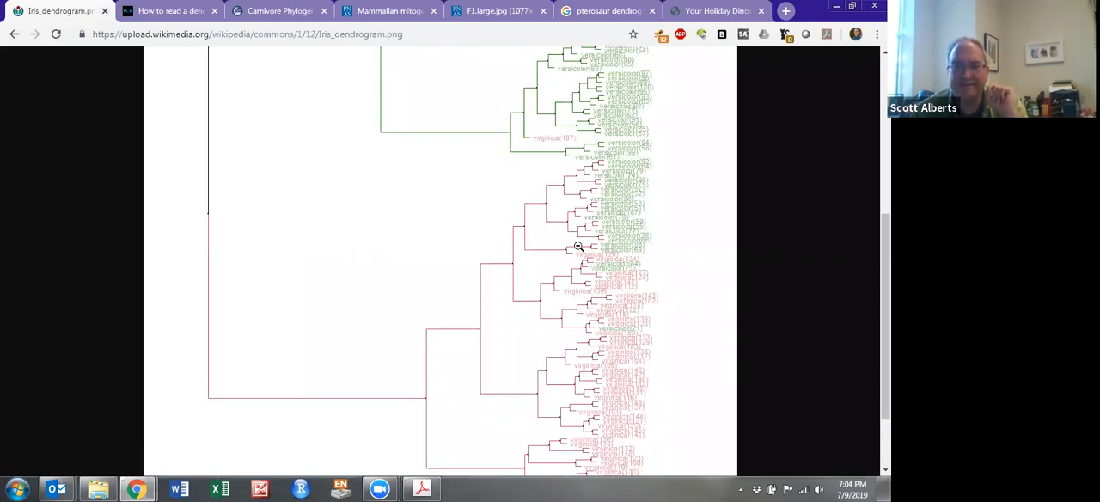
{"action": "mouse_move", "coordinate": [562, 310]}
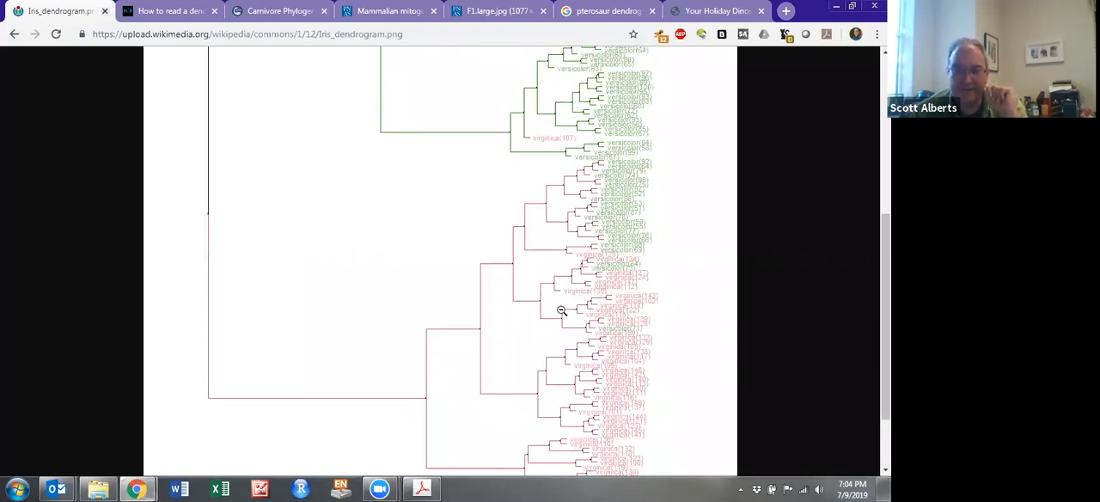
{"action": "scroll", "scroll_direction": "up", "scroll_amount": 3}
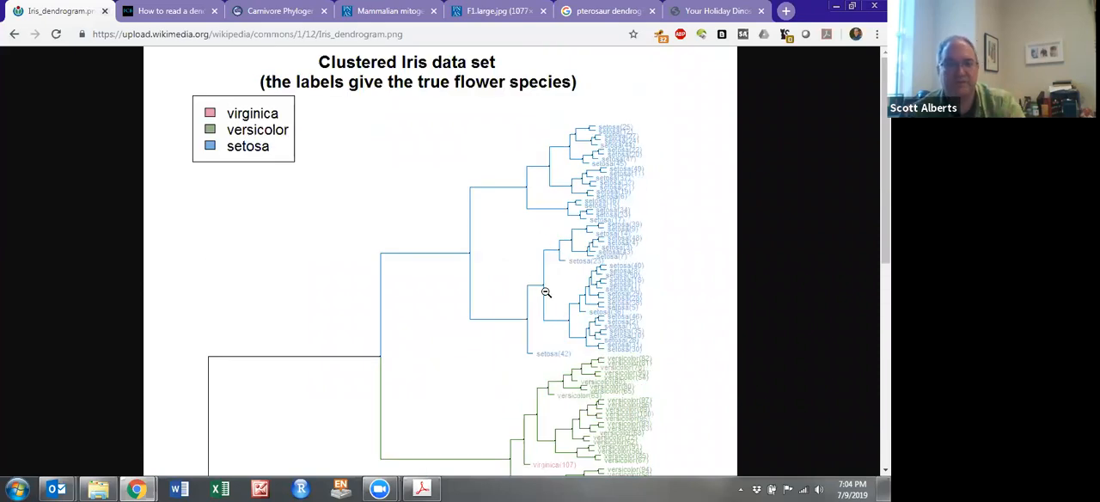
{"action": "scroll", "scroll_direction": "down", "scroll_amount": 3}
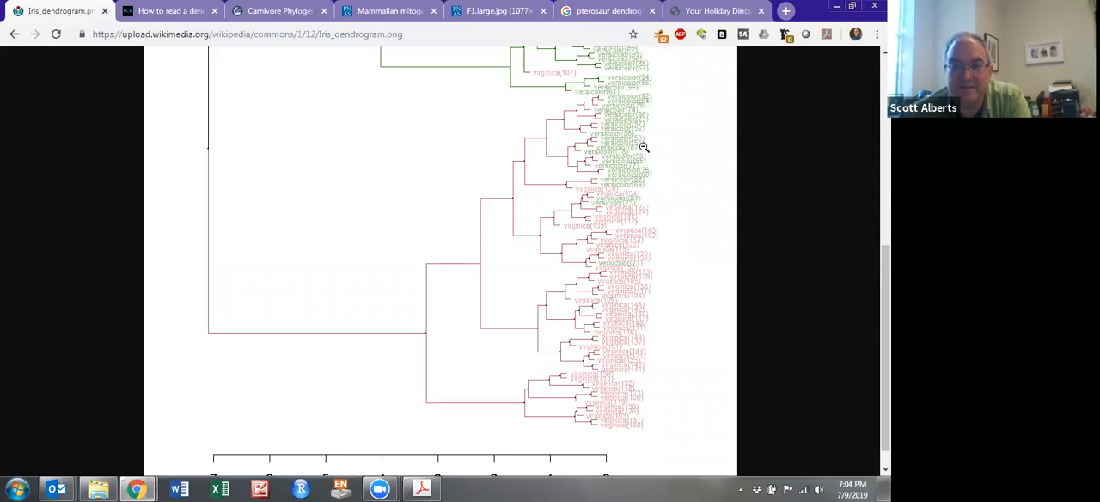
{"action": "mouse_move", "coordinate": [653, 246]}
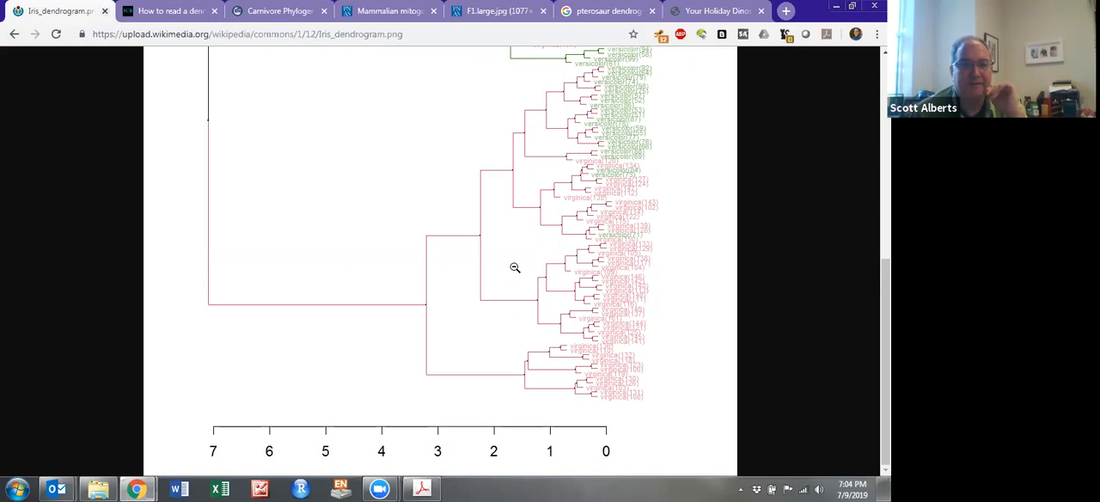
{"action": "mouse_move", "coordinate": [511, 267]}
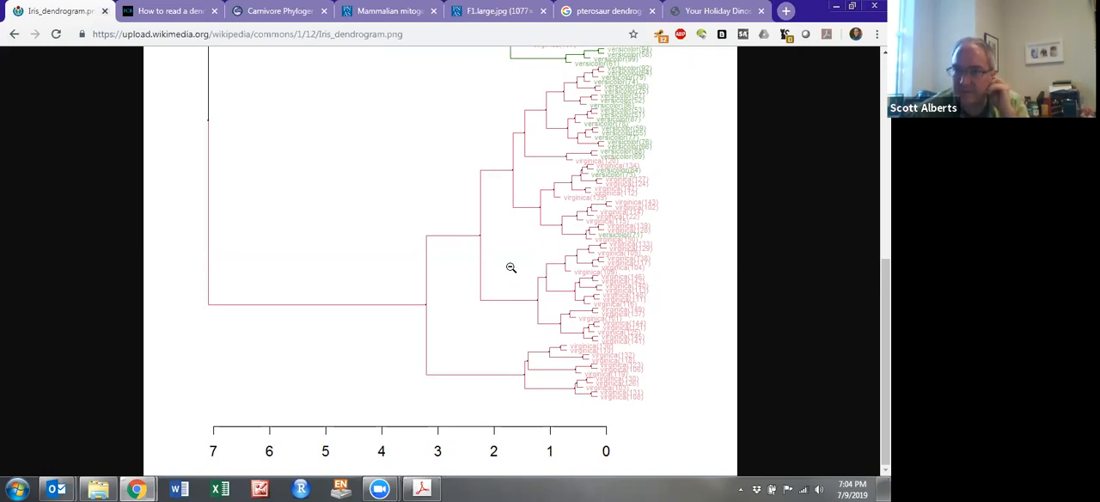
{"action": "mouse_move", "coordinate": [255, 107]}
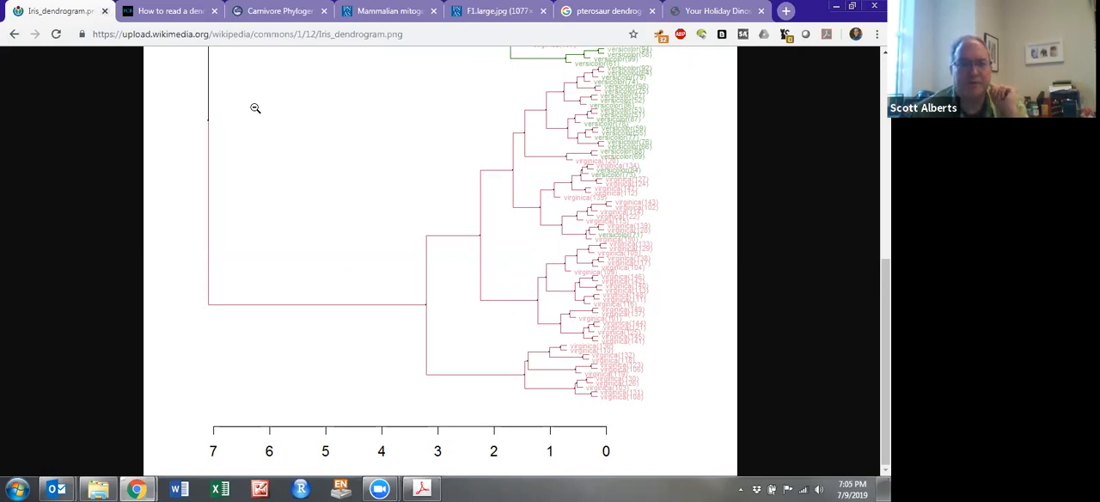
{"action": "mouse_move", "coordinate": [171, 10]}
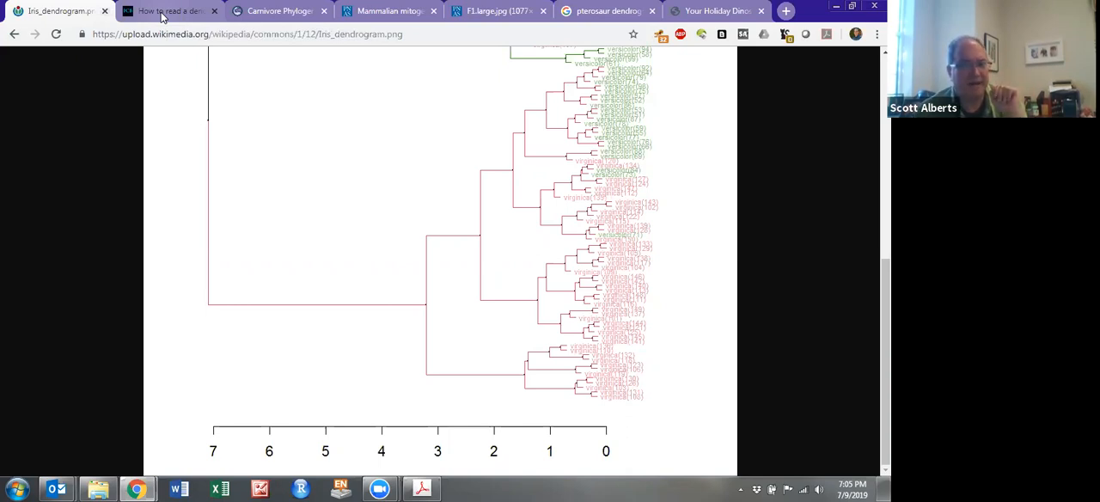
Show the 'How to read a dendrogram' page with its Carnivora tree.
{"action": "left_click", "coordinate": [169, 11]}
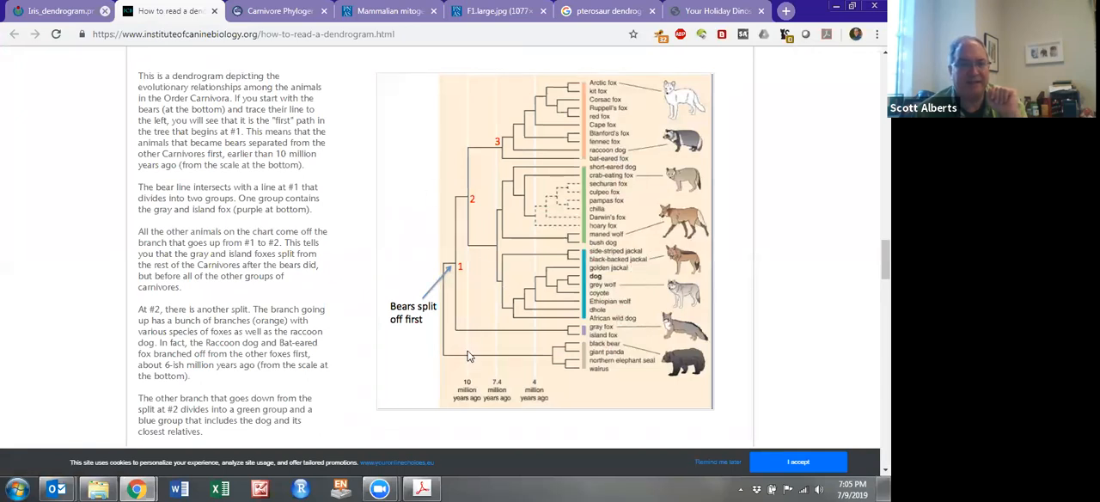
{"action": "mouse_move", "coordinate": [294, 301]}
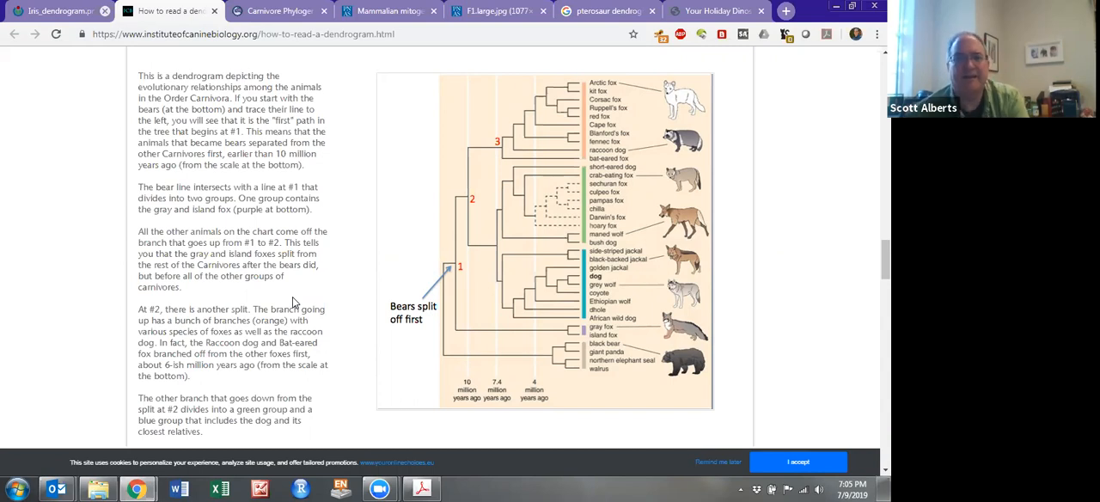
{"action": "mouse_move", "coordinate": [589, 91]}
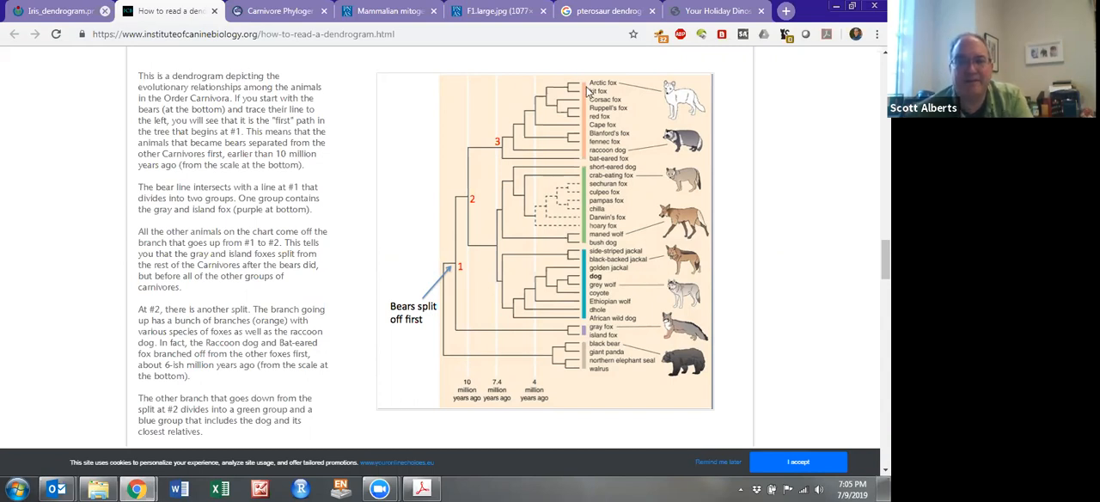
{"action": "mouse_move", "coordinate": [467, 313]}
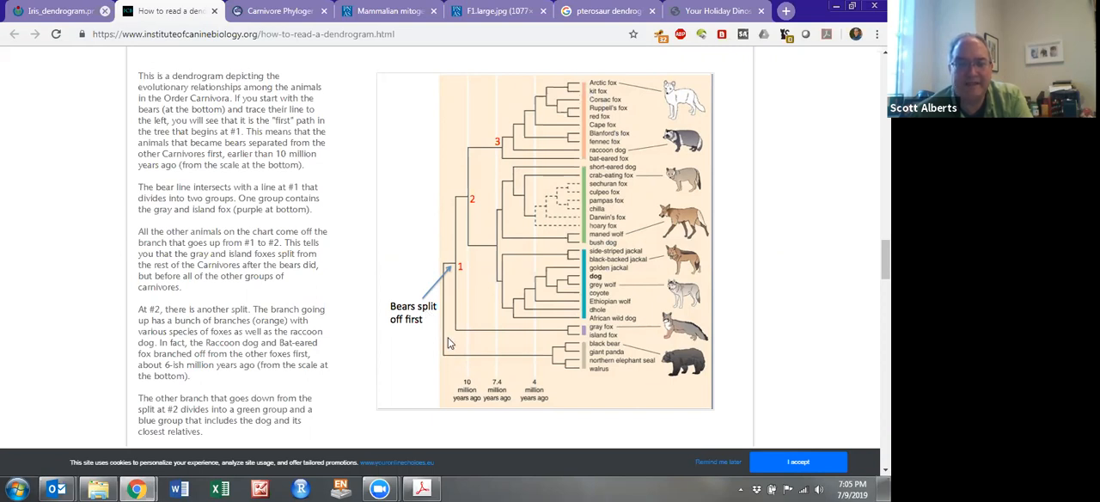
{"action": "mouse_move", "coordinate": [539, 358]}
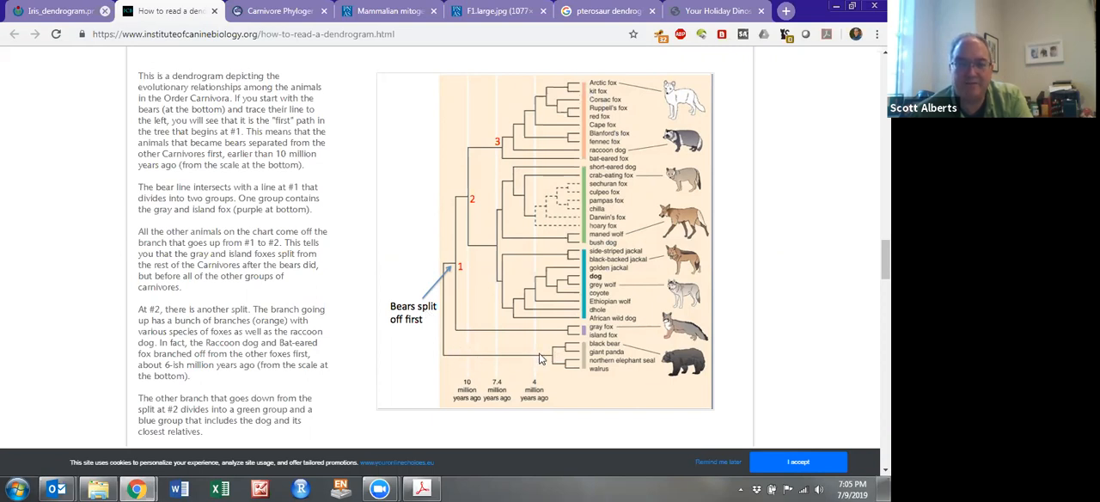
{"action": "mouse_move", "coordinate": [479, 361]}
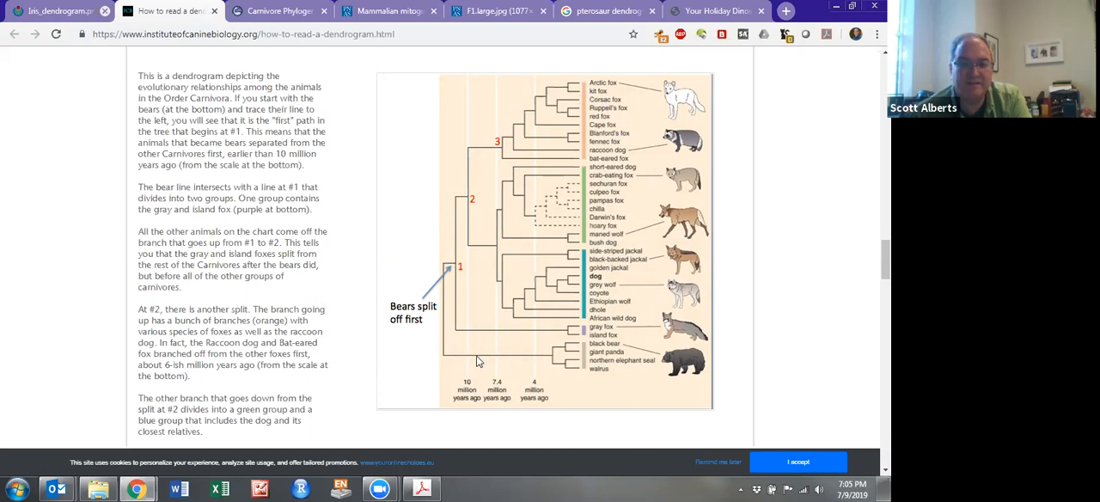
{"action": "mouse_move", "coordinate": [533, 362]}
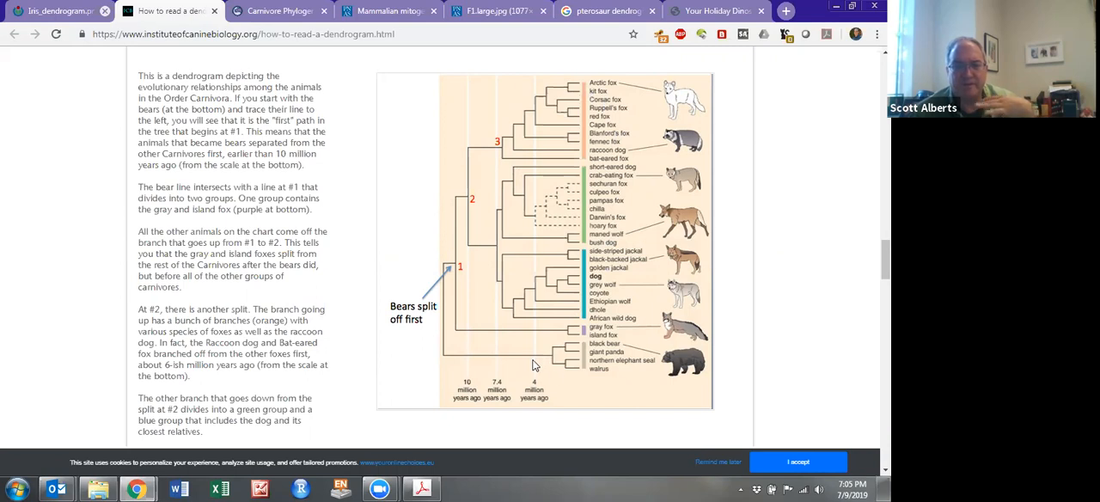
{"action": "mouse_move", "coordinate": [531, 123]}
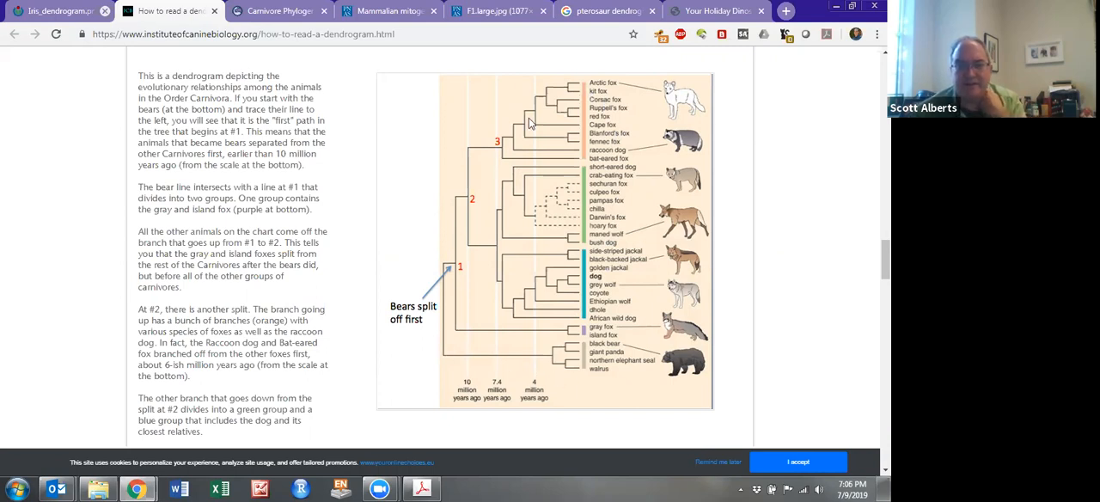
{"action": "mouse_move", "coordinate": [441, 332]}
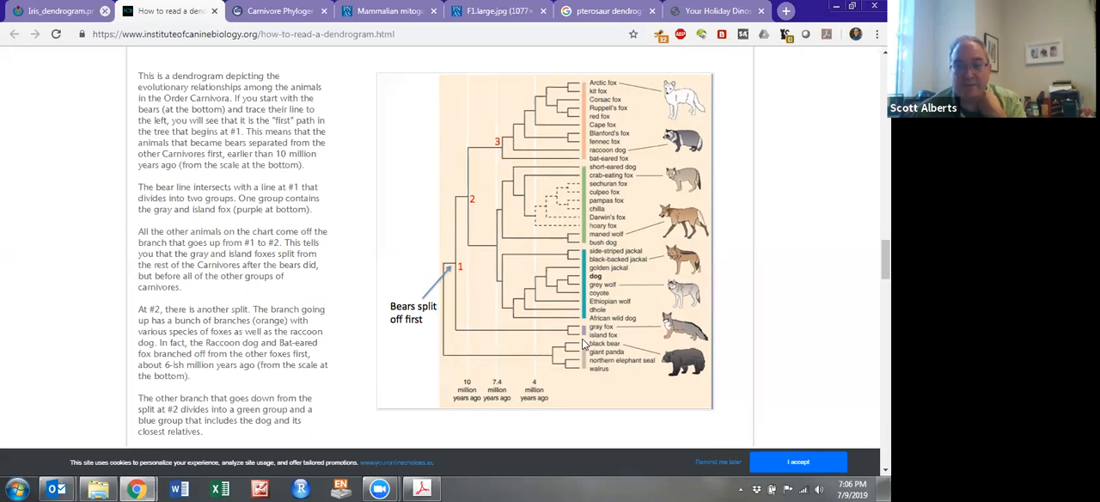
{"action": "mouse_move", "coordinate": [597, 376]}
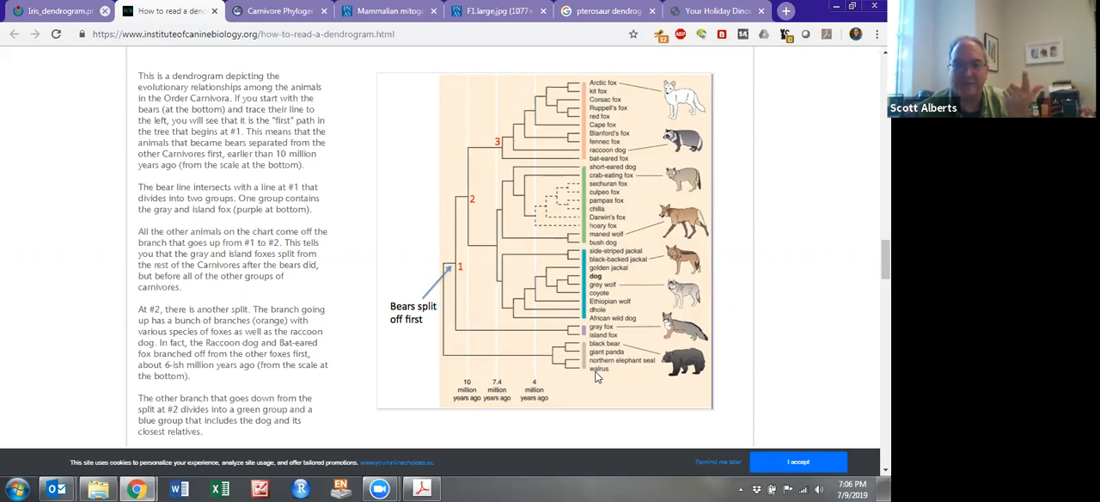
{"action": "mouse_move", "coordinate": [591, 378]}
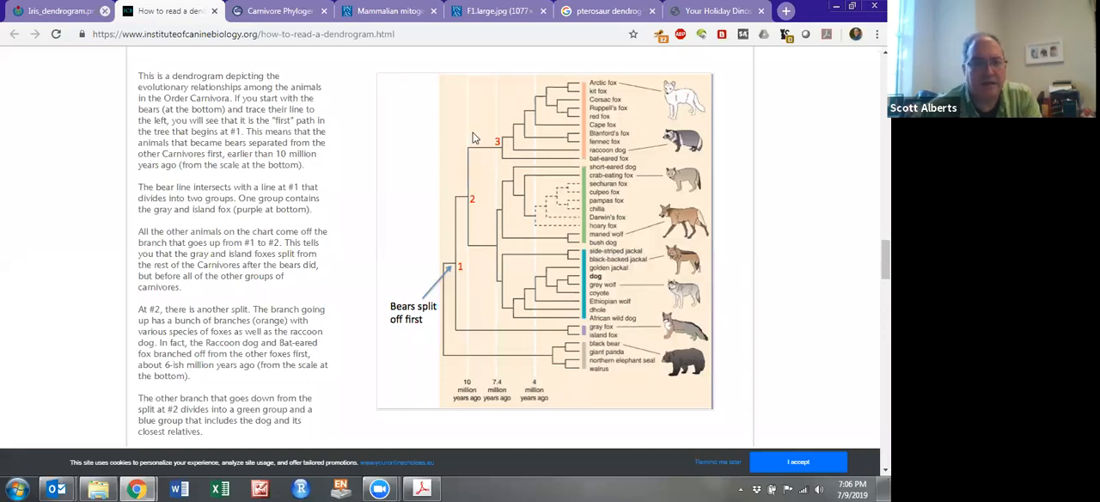
{"action": "mouse_move", "coordinate": [377, 205]}
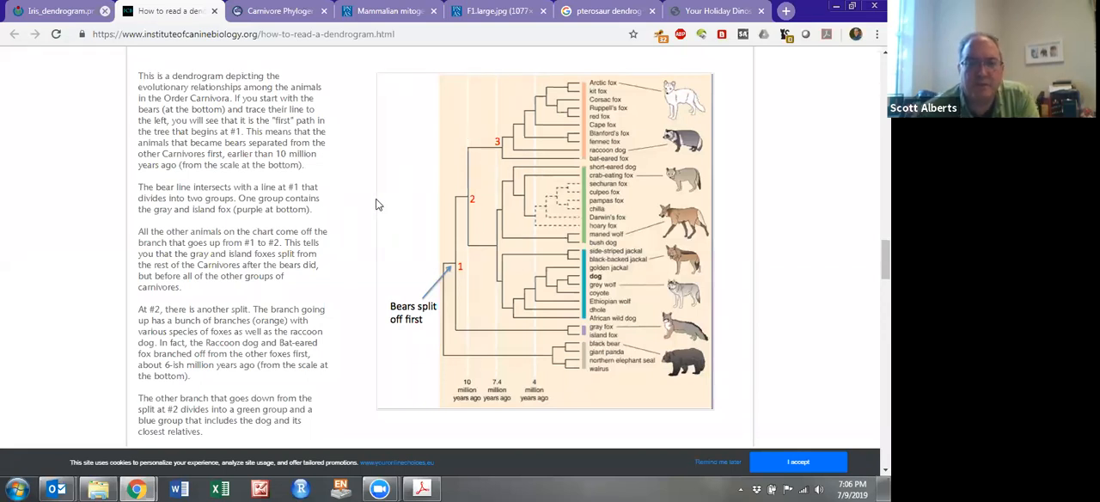
{"action": "mouse_move", "coordinate": [279, 11]}
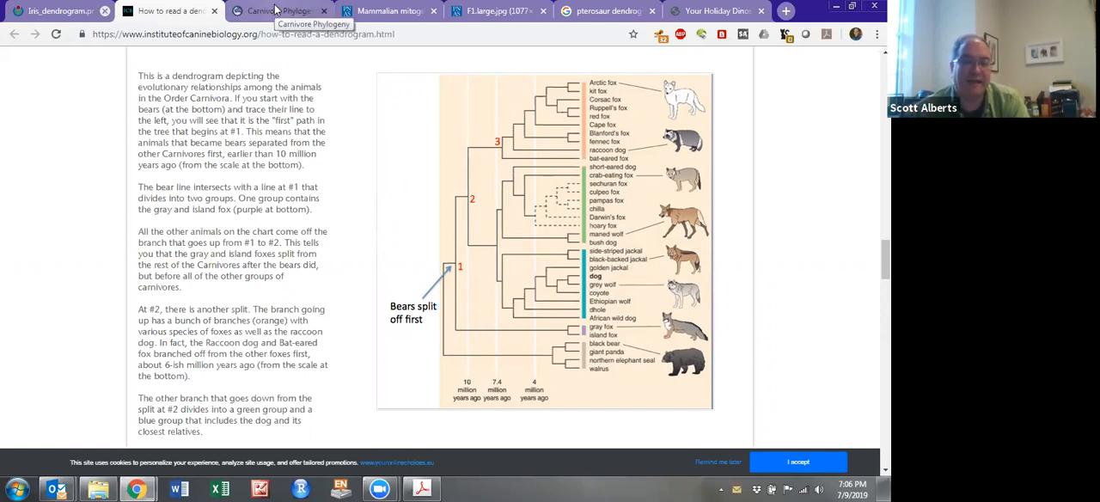
View the Carnivore Phylogeny tree, then the PNAS mammalian mitogenomic relationships article.
{"action": "left_click", "coordinate": [275, 11]}
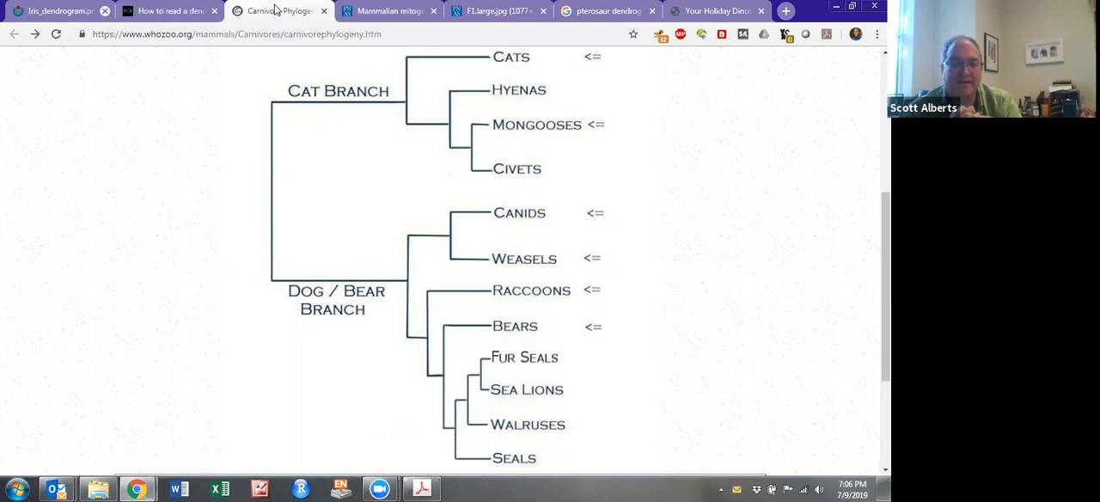
{"action": "mouse_move", "coordinate": [339, 139]}
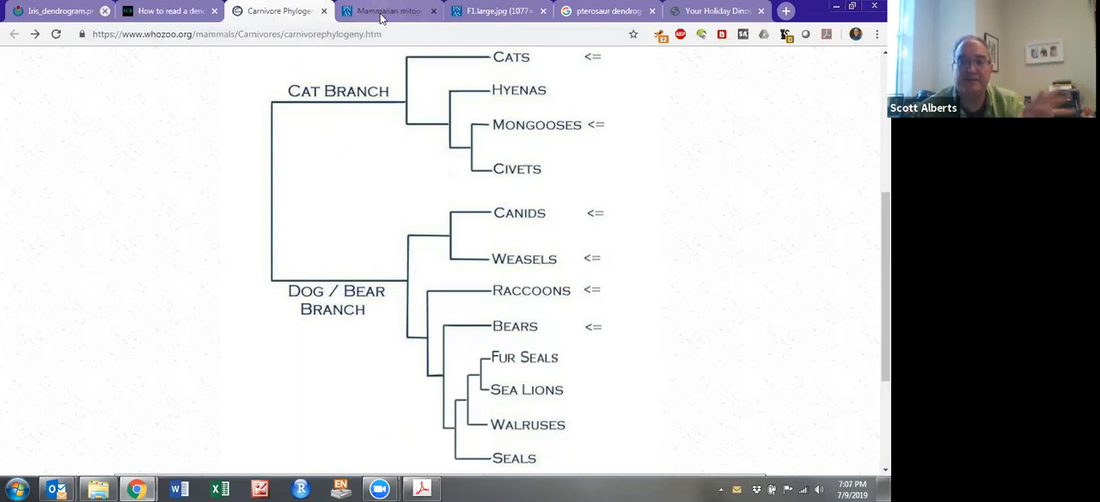
{"action": "left_click", "coordinate": [387, 11]}
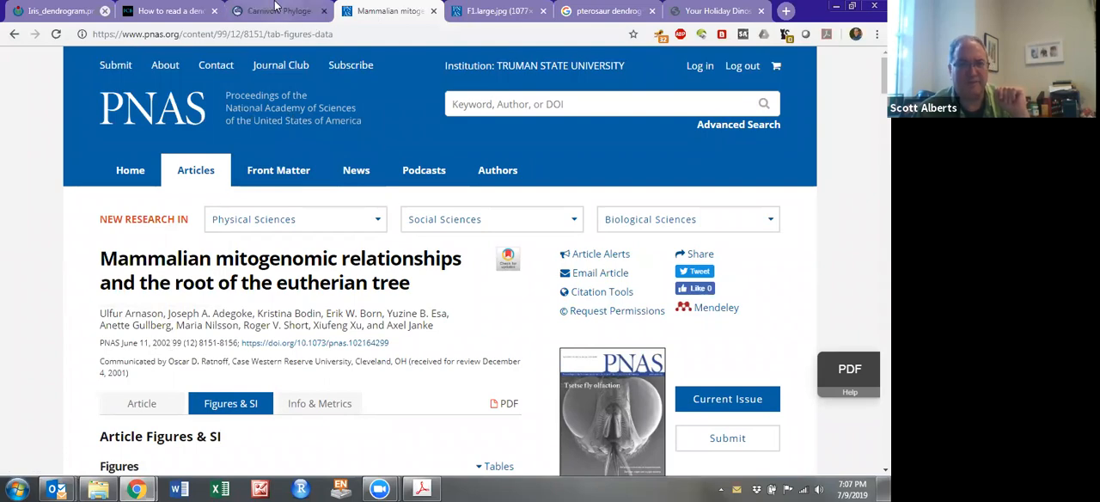
Open the F1.large.jpg mammal tree figure and scroll through it.
{"action": "left_click", "coordinate": [275, 10]}
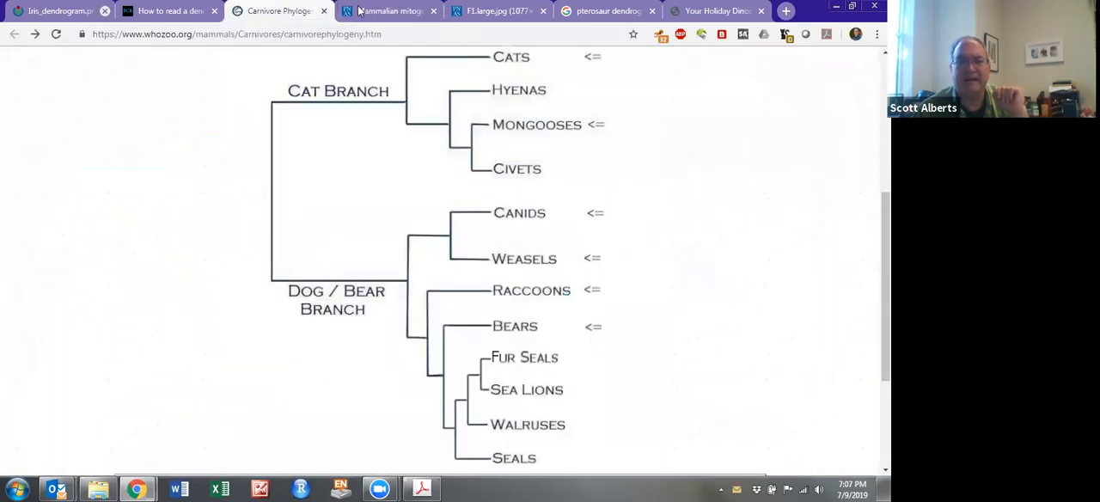
{"action": "left_click", "coordinate": [390, 10]}
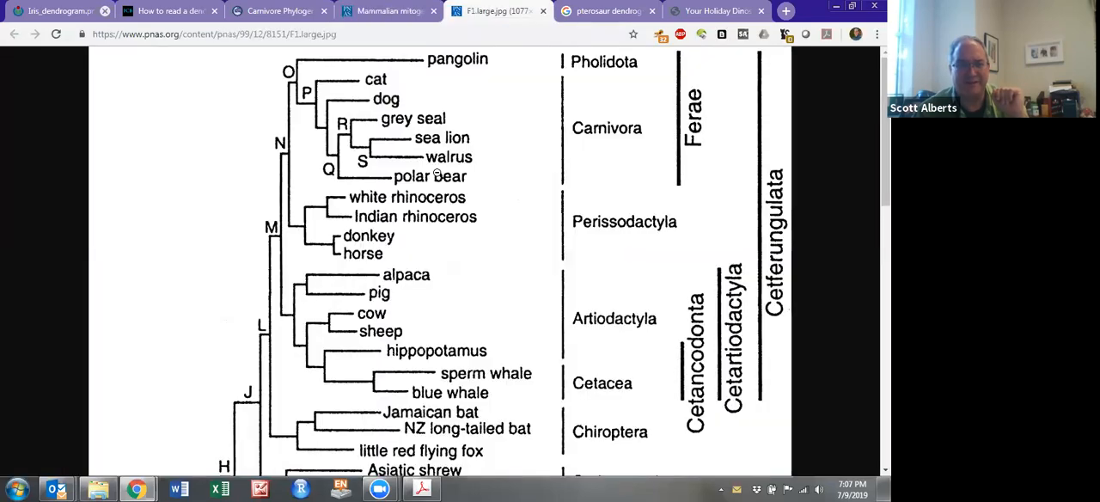
{"action": "scroll", "scroll_direction": "down", "scroll_amount": 3}
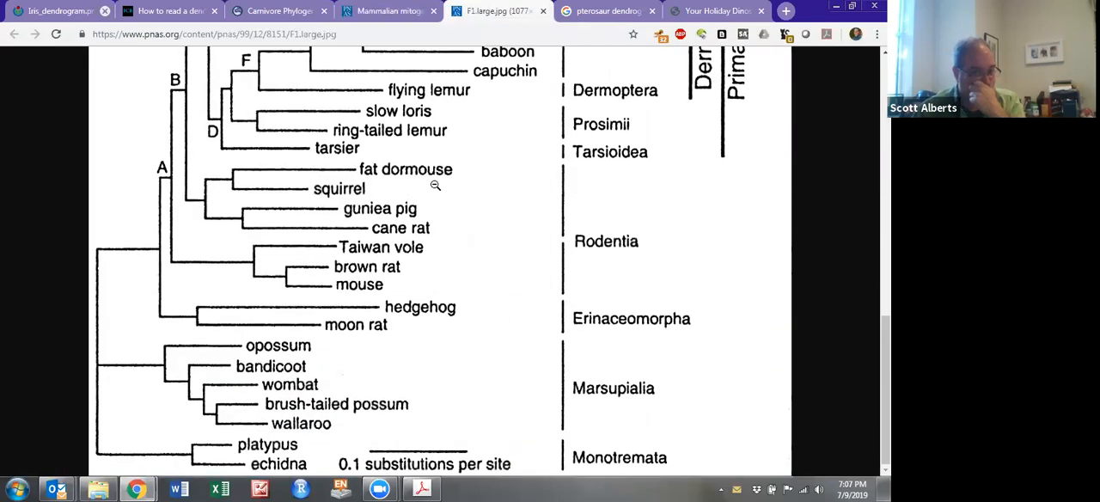
{"action": "scroll", "scroll_direction": "up", "scroll_amount": 3}
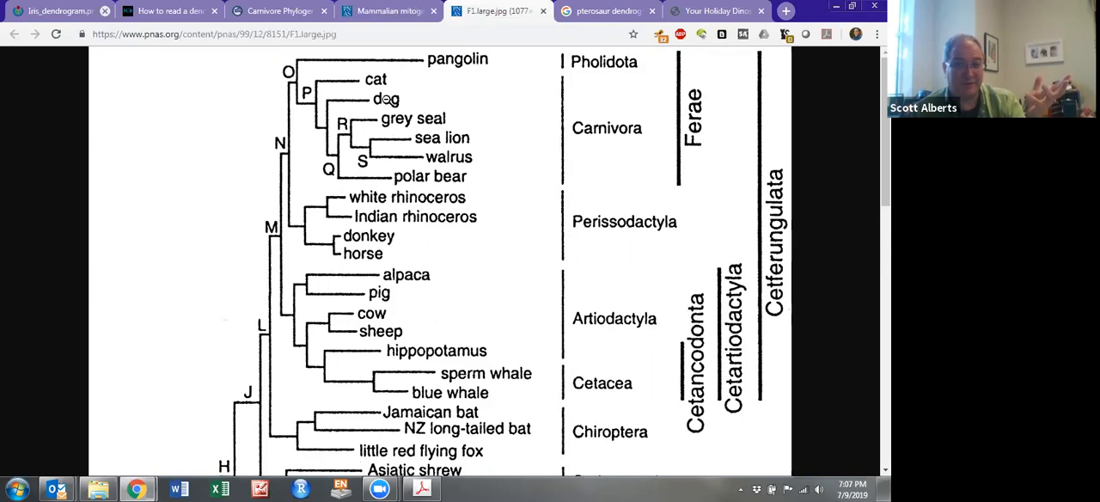
{"action": "mouse_move", "coordinate": [279, 11]}
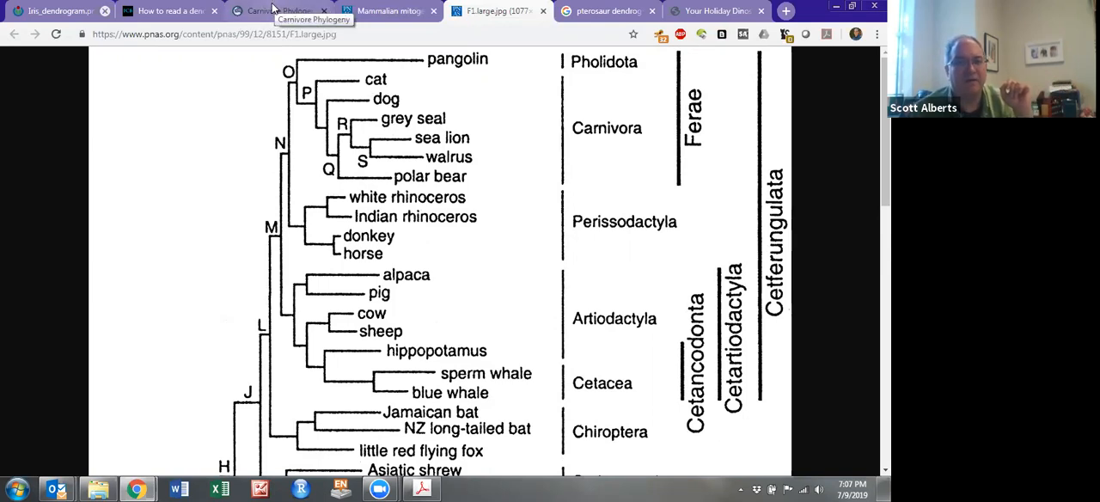
{"action": "left_click", "coordinate": [275, 11]}
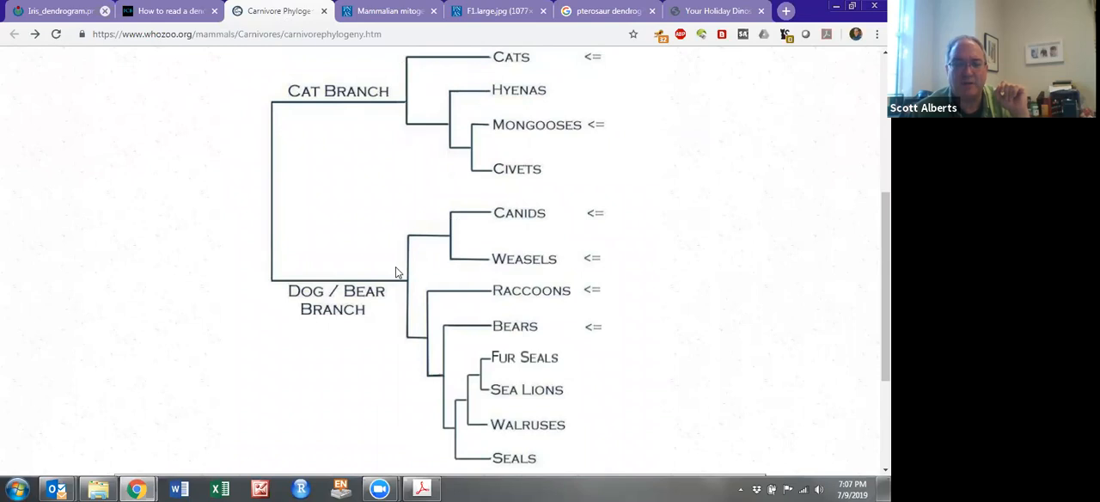
{"action": "scroll", "scroll_direction": "down", "scroll_amount": 3}
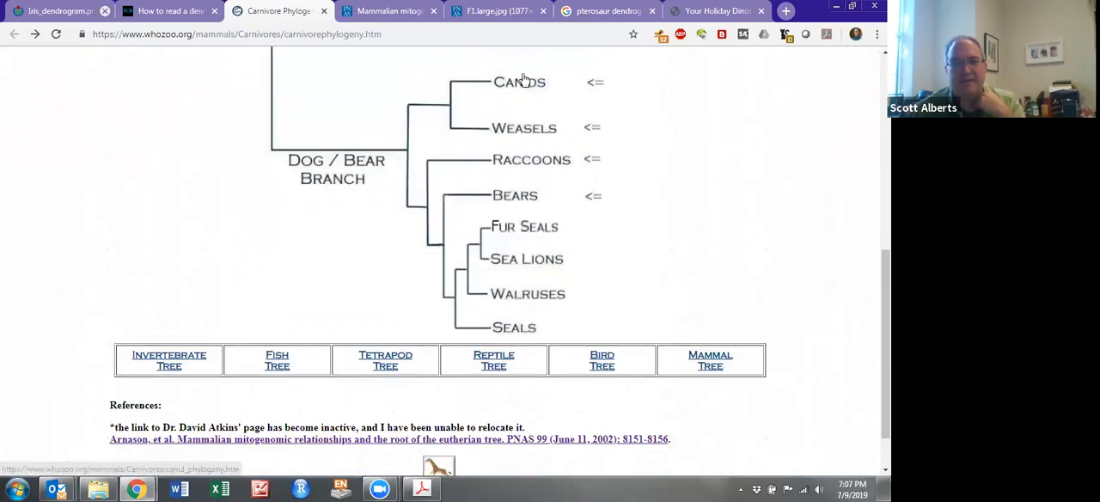
{"action": "mouse_move", "coordinate": [595, 287]}
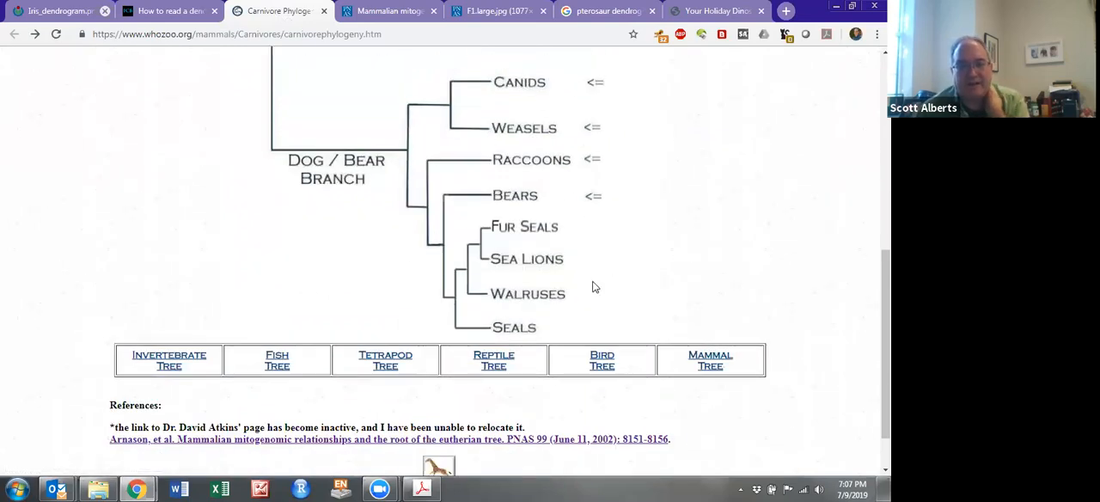
{"action": "mouse_move", "coordinate": [475, 250]}
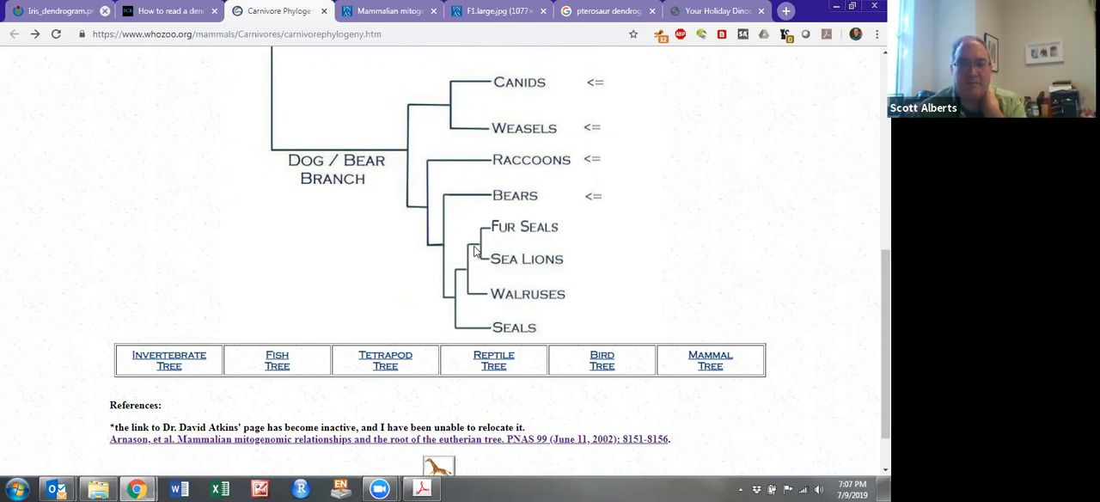
{"action": "mouse_move", "coordinate": [391, 158]}
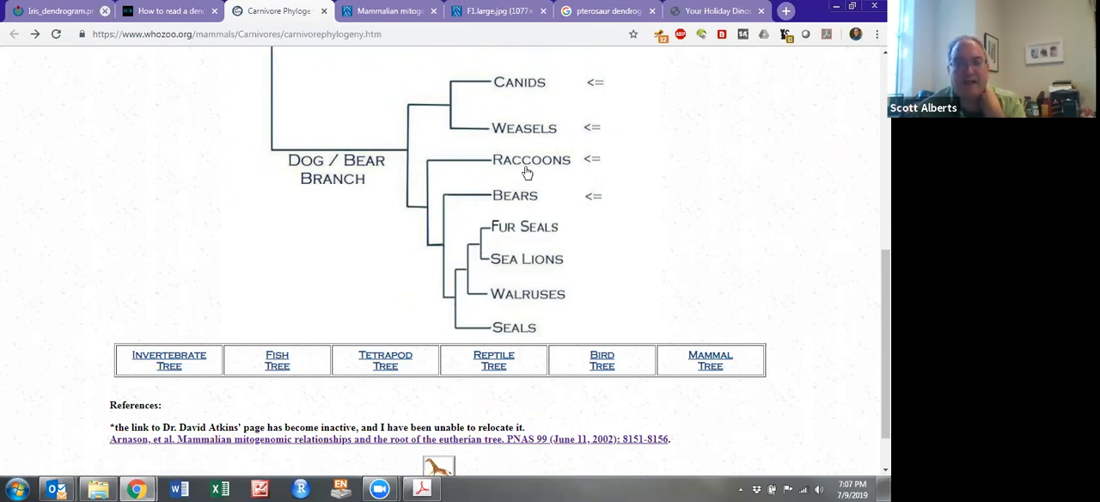
{"action": "mouse_move", "coordinate": [517, 226]}
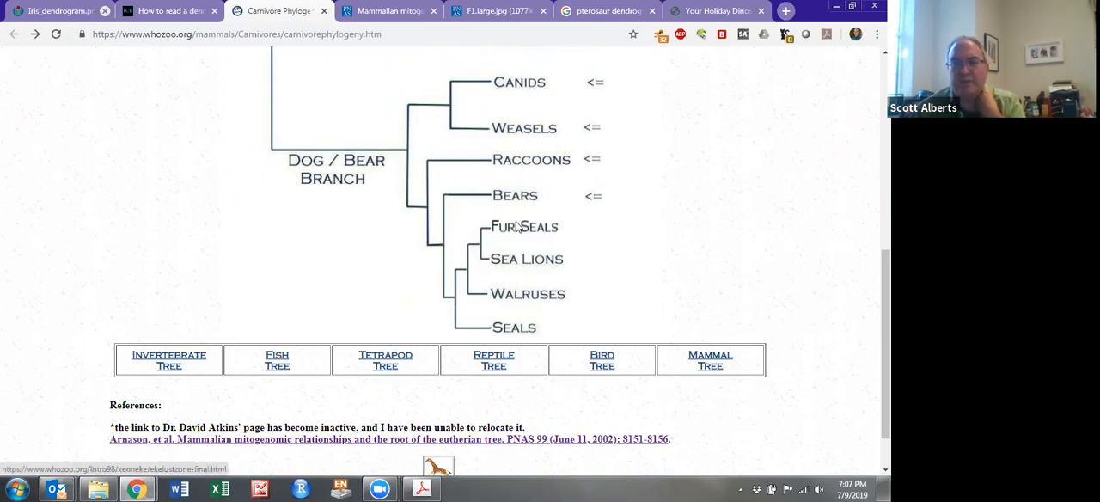
{"action": "left_click", "coordinate": [169, 10]}
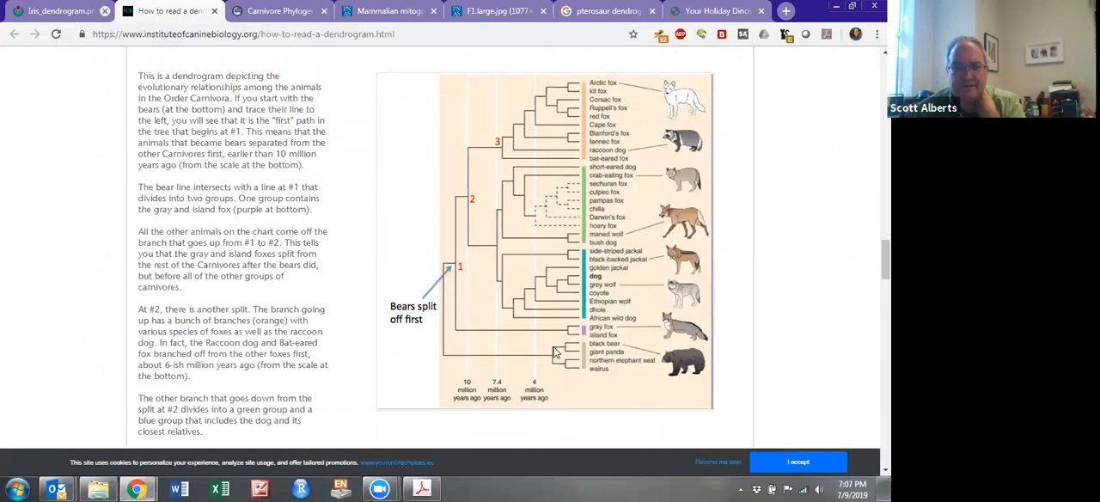
{"action": "mouse_move", "coordinate": [599, 236]}
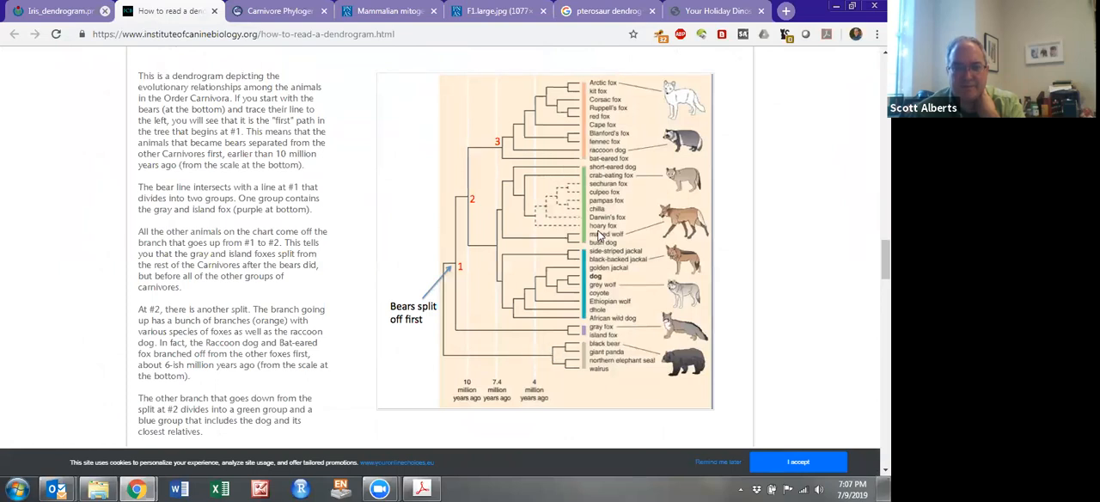
{"action": "left_click", "coordinate": [275, 10]}
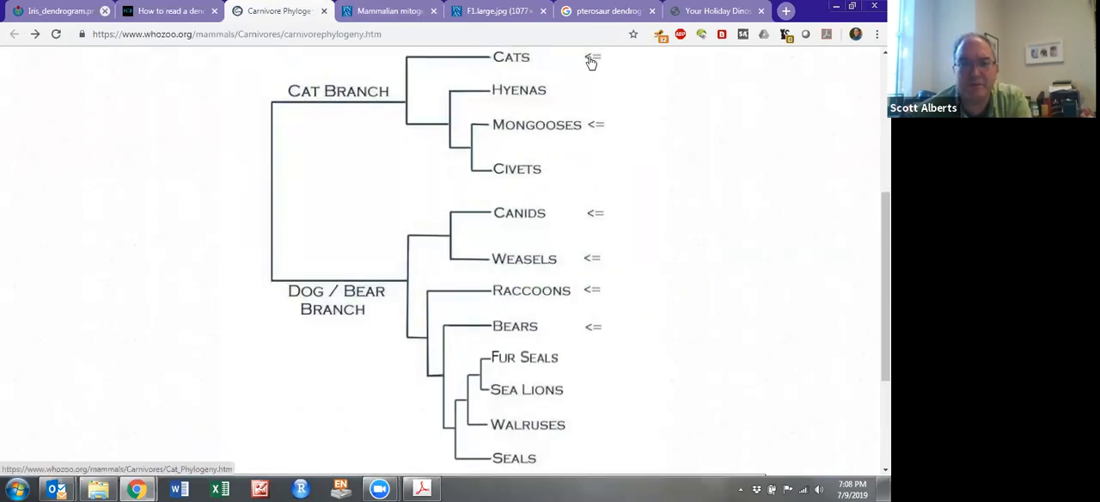
{"action": "left_click", "coordinate": [511, 57]}
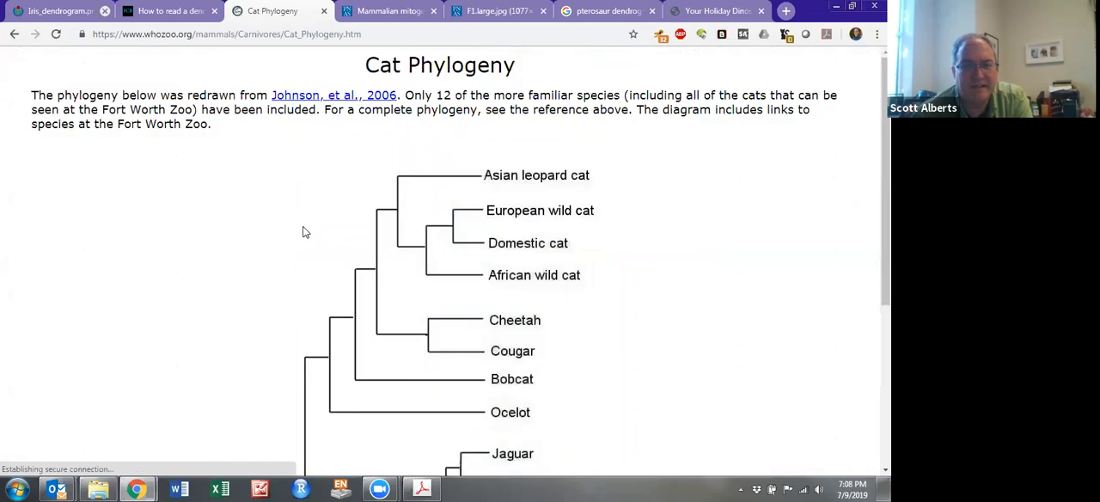
{"action": "scroll", "scroll_direction": "down", "scroll_amount": 3}
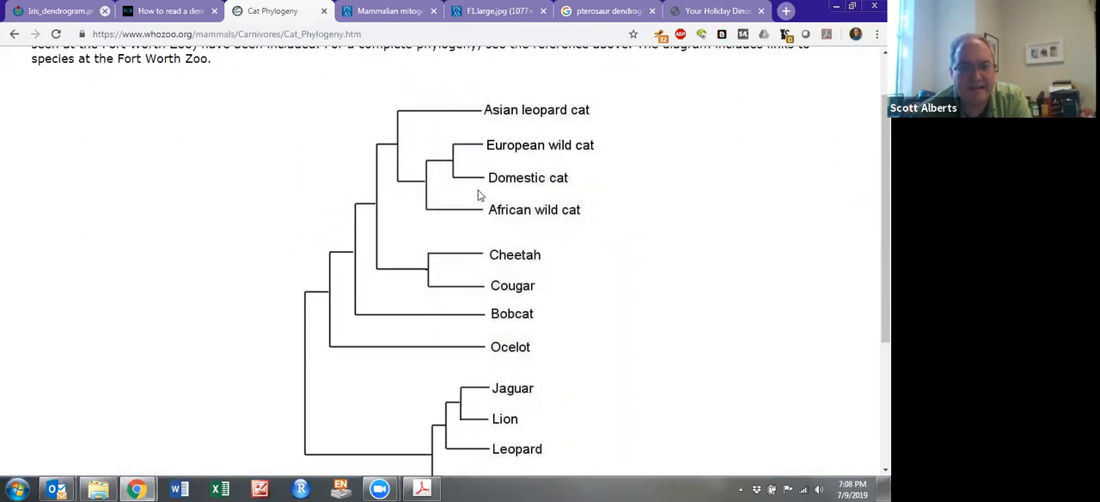
{"action": "scroll", "scroll_direction": "down", "scroll_amount": 3}
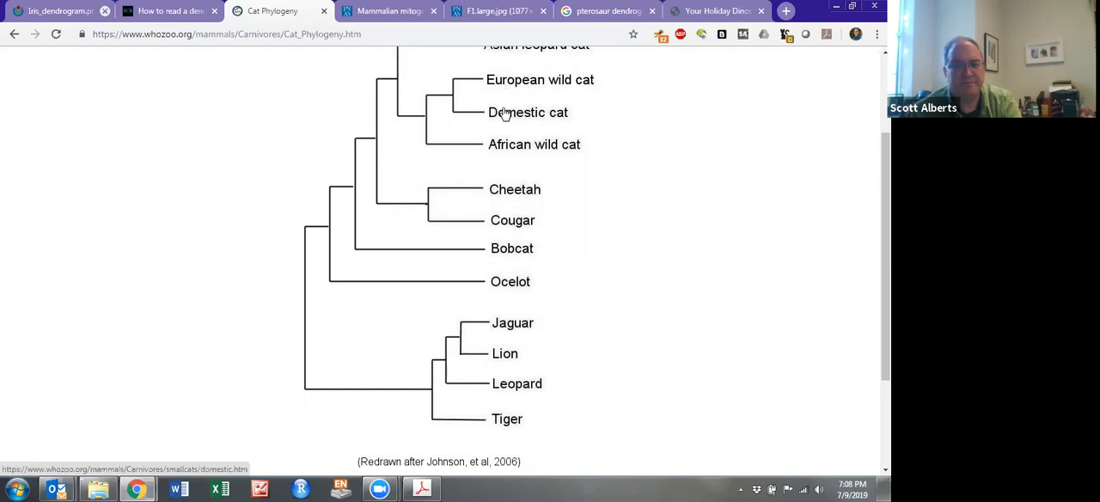
{"action": "left_click", "coordinate": [528, 111]}
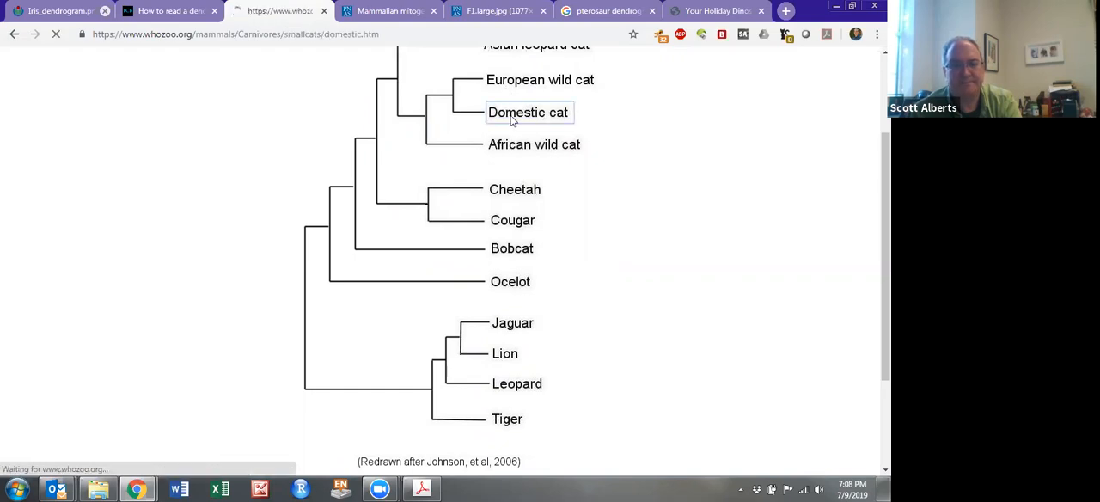
{"action": "left_click", "coordinate": [528, 111]}
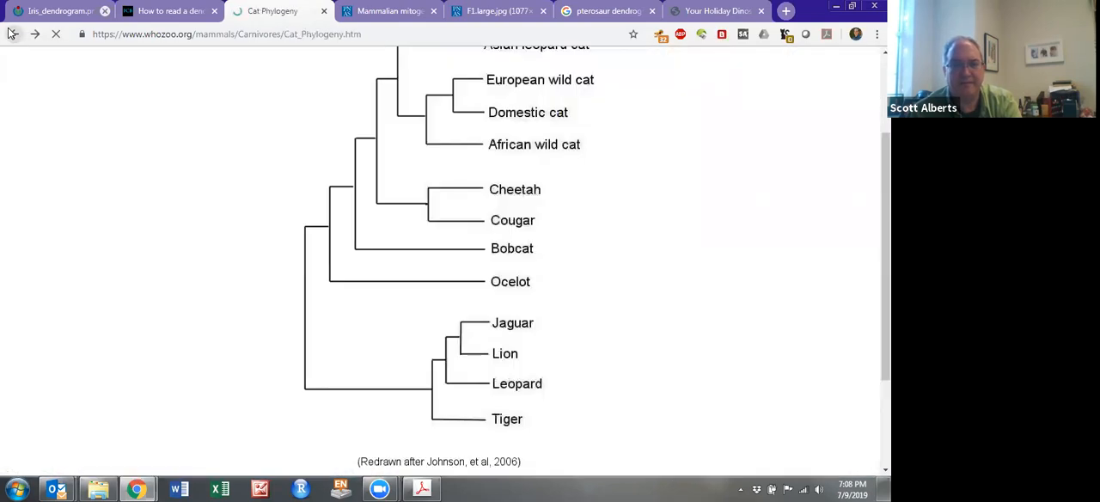
{"action": "mouse_move", "coordinate": [503, 127]}
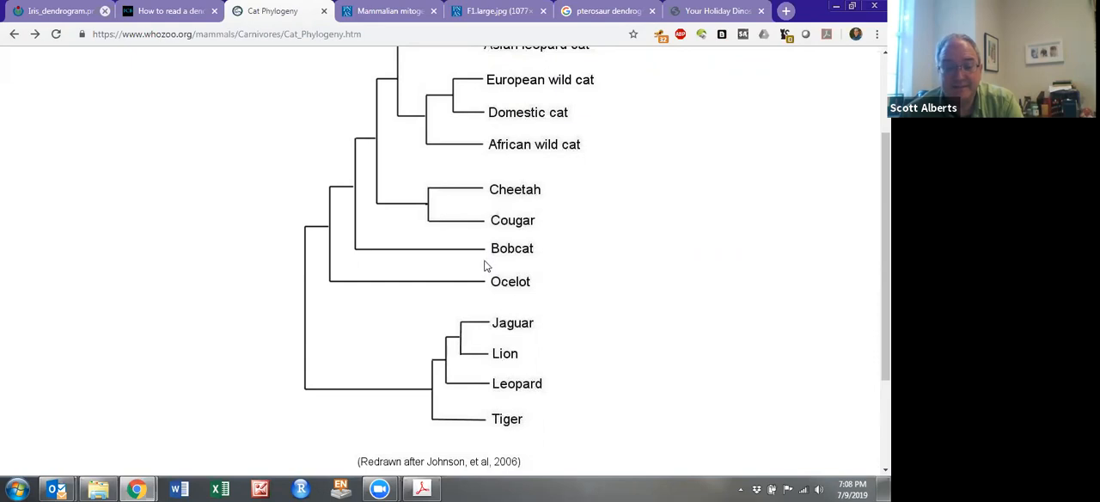
{"action": "mouse_move", "coordinate": [507, 320]}
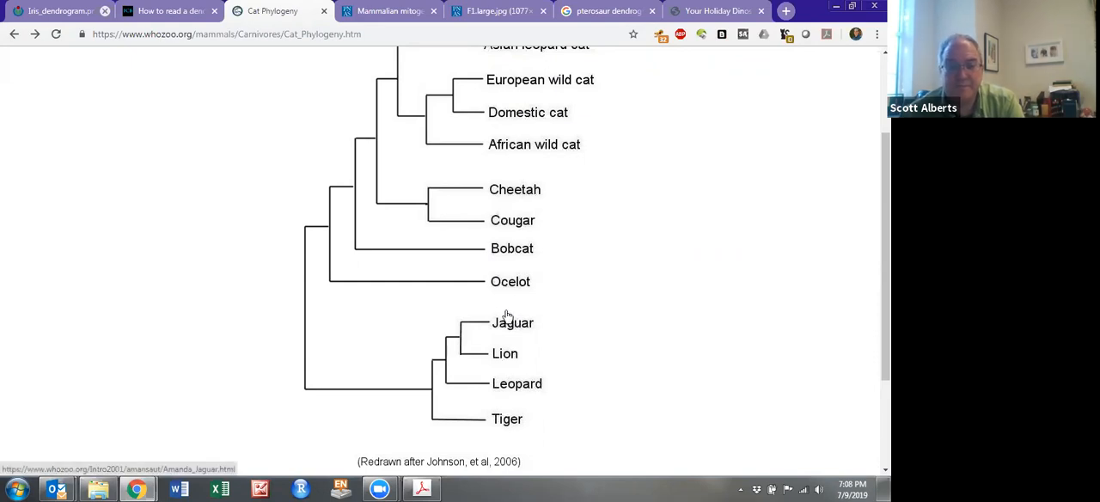
{"action": "mouse_move", "coordinate": [507, 189]}
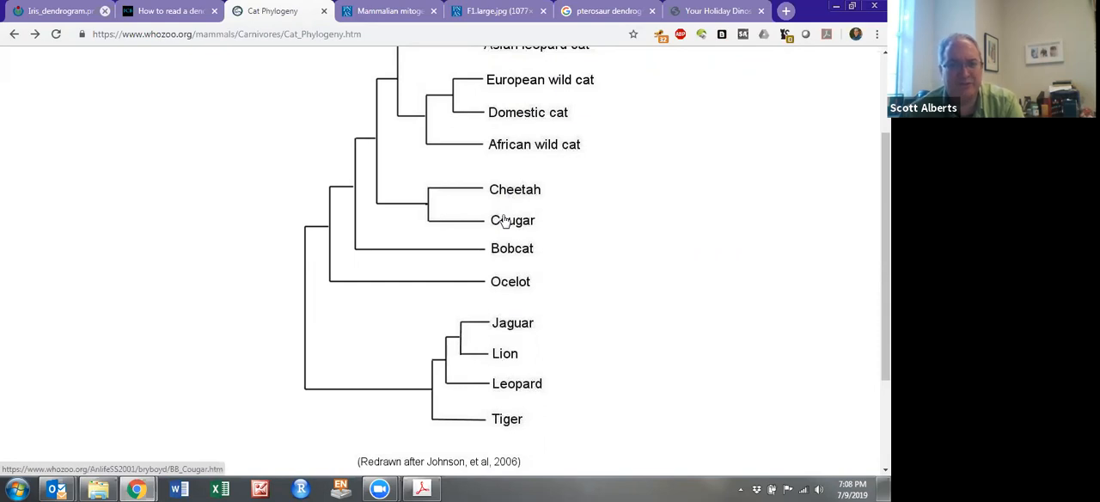
{"action": "left_click", "coordinate": [512, 220]}
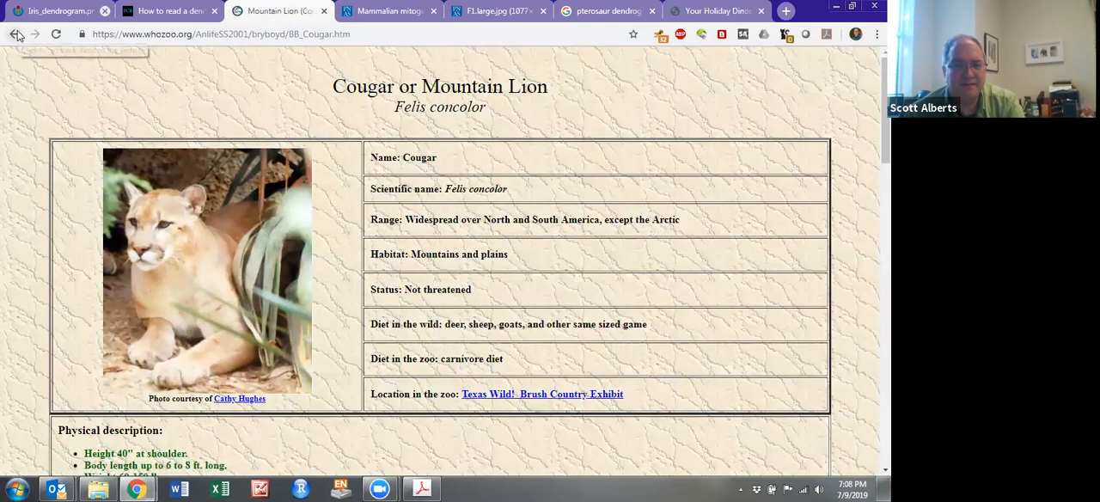
{"action": "left_click", "coordinate": [15, 35]}
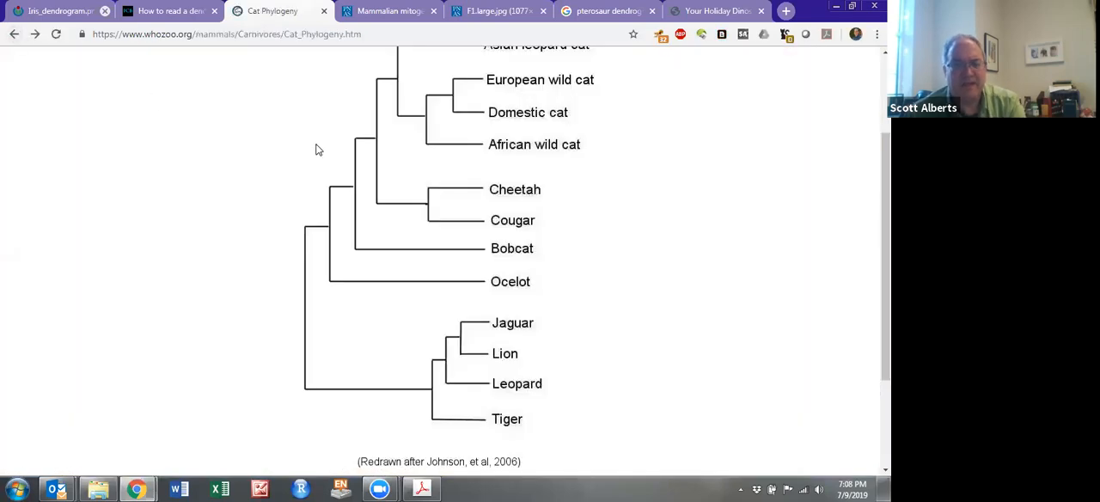
{"action": "scroll", "scroll_direction": "down", "scroll_amount": 3}
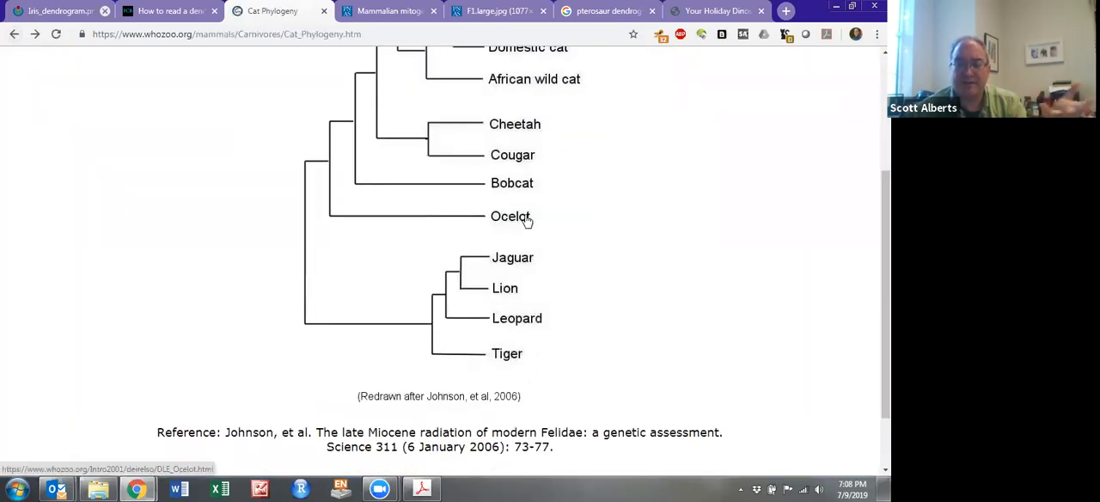
{"action": "mouse_move", "coordinate": [494, 206]}
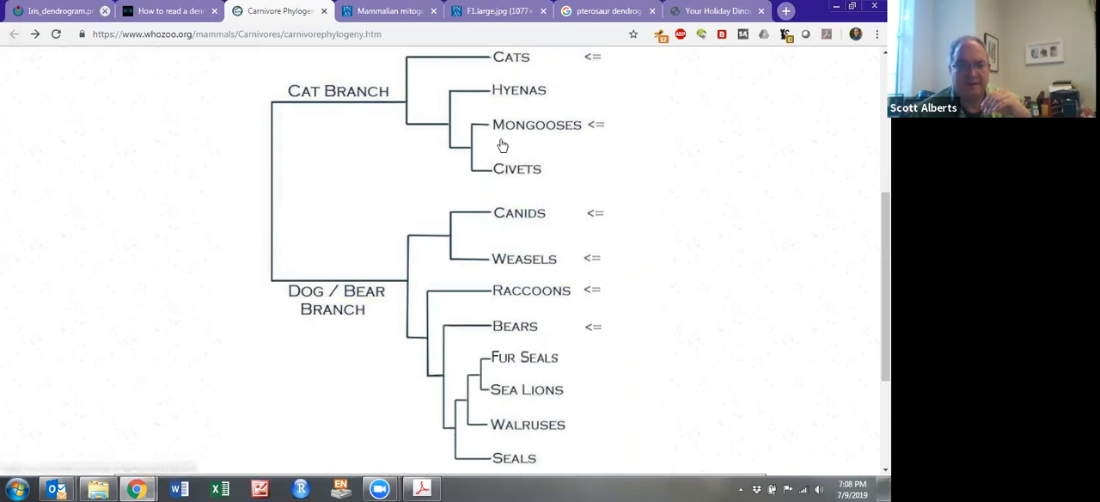
{"action": "left_click", "coordinate": [537, 125]}
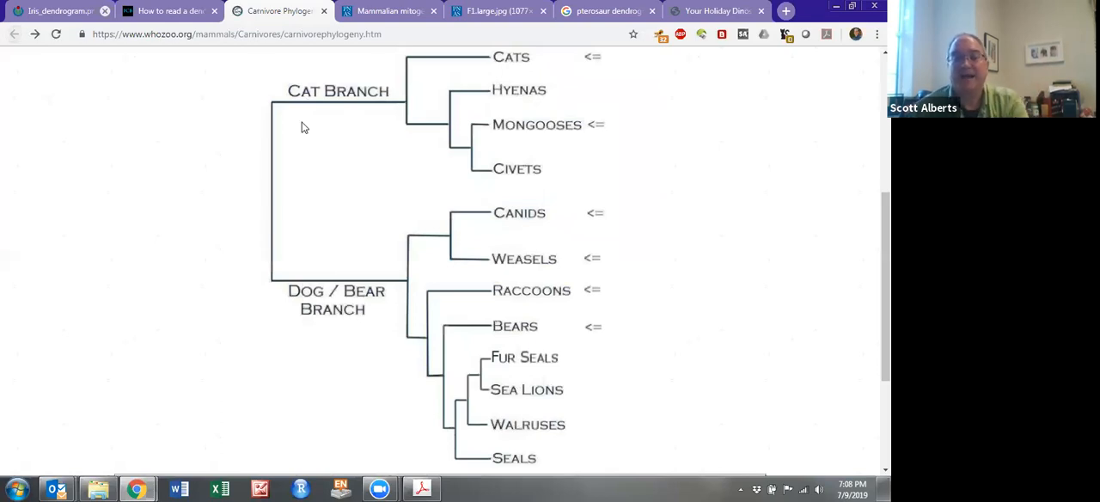
{"action": "mouse_move", "coordinate": [306, 122]}
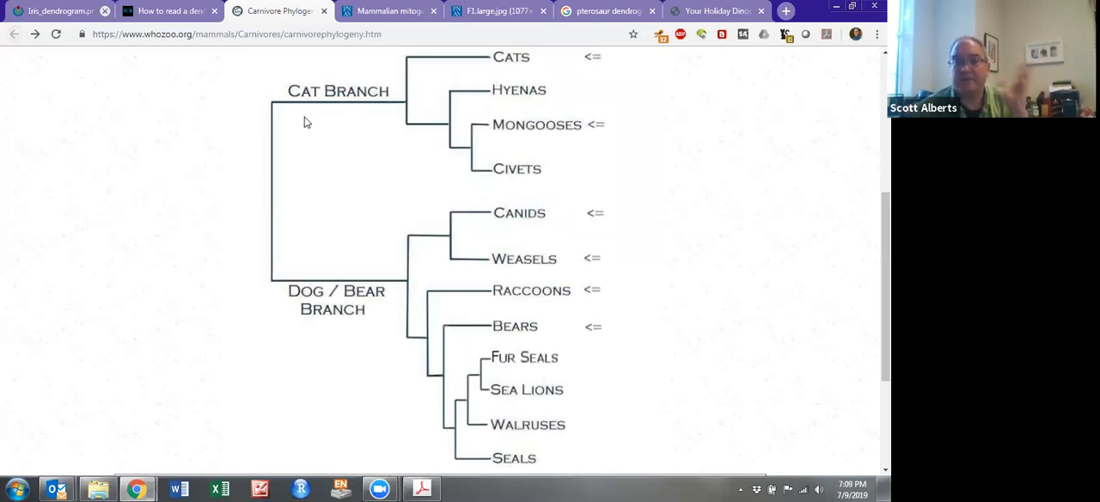
{"action": "mouse_move", "coordinate": [294, 149]}
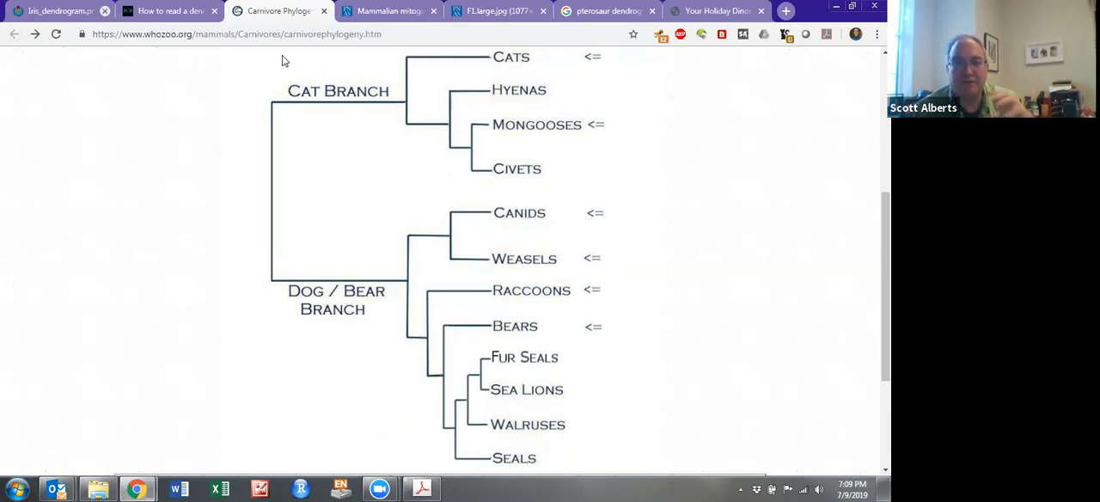
{"action": "mouse_move", "coordinate": [557, 119]}
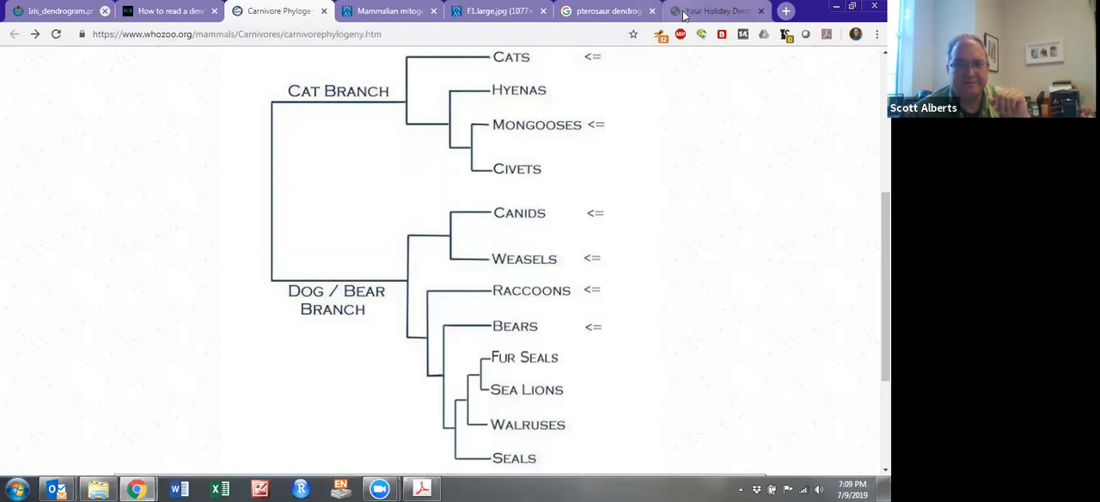
{"action": "mouse_move", "coordinate": [717, 11]}
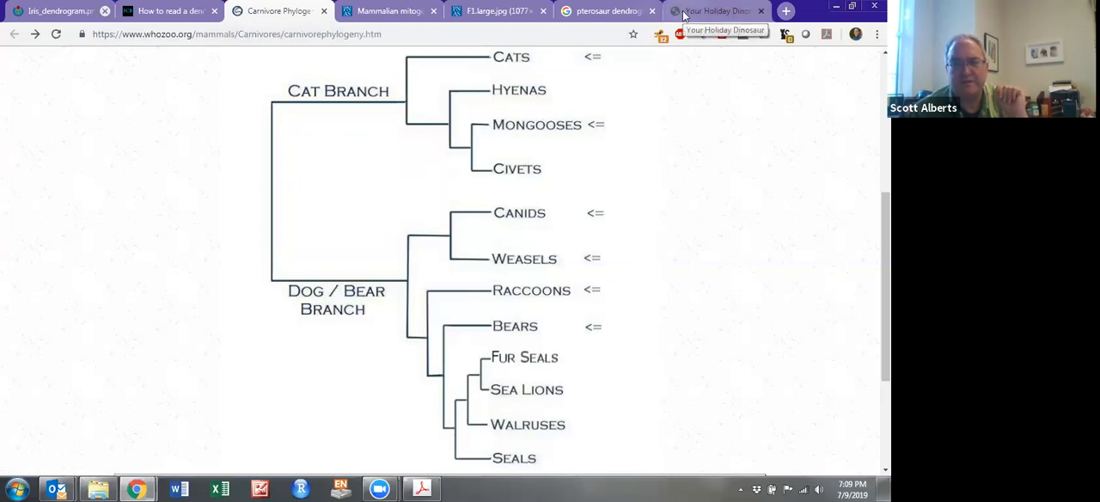
{"action": "left_click", "coordinate": [714, 11]}
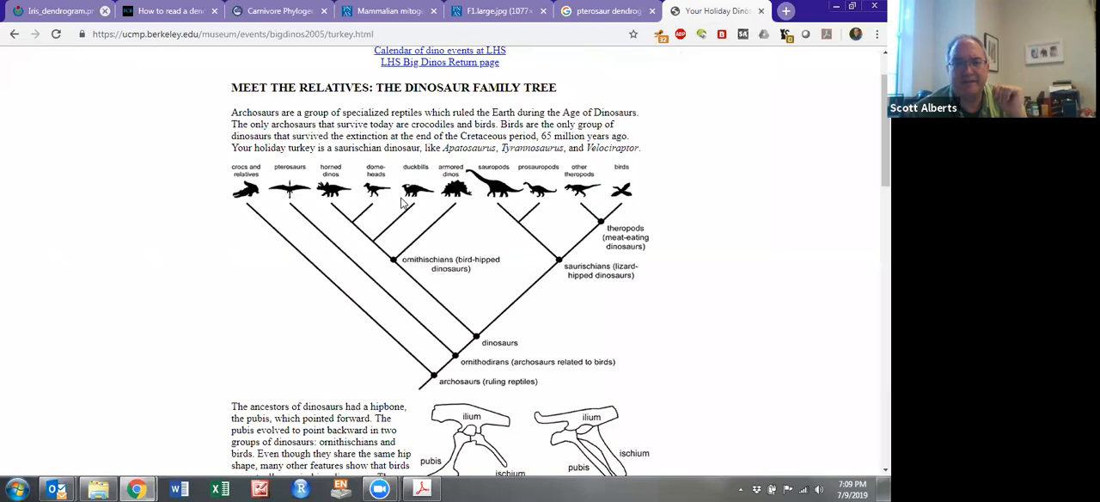
{"action": "mouse_move", "coordinate": [315, 293]}
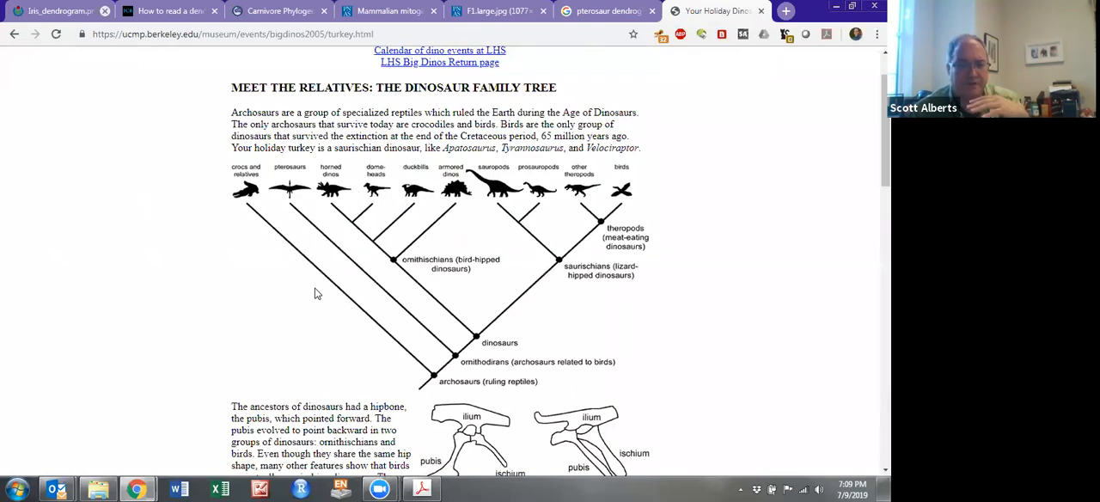
{"action": "mouse_move", "coordinate": [441, 295]}
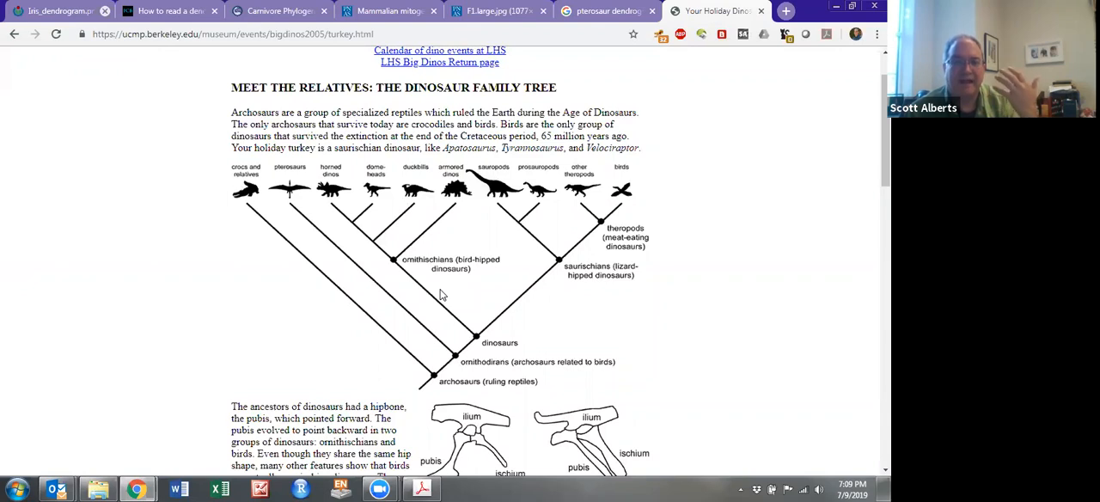
{"action": "mouse_move", "coordinate": [453, 359]}
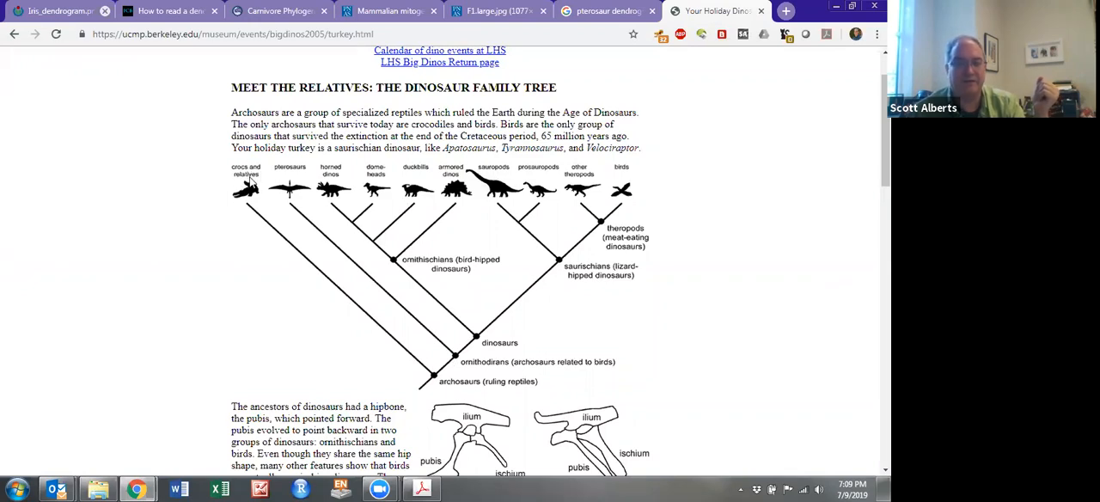
{"action": "mouse_move", "coordinate": [457, 369]}
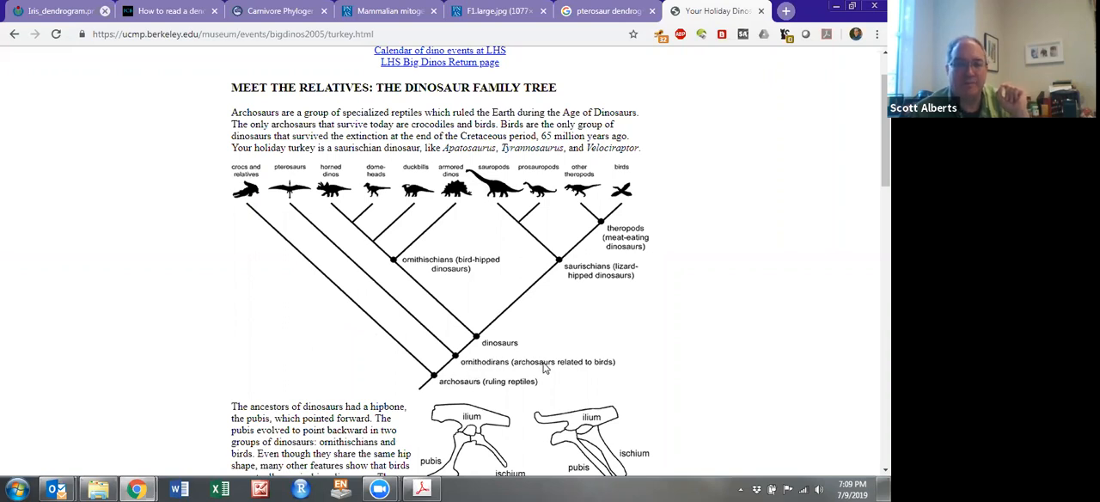
{"action": "mouse_move", "coordinate": [449, 378]}
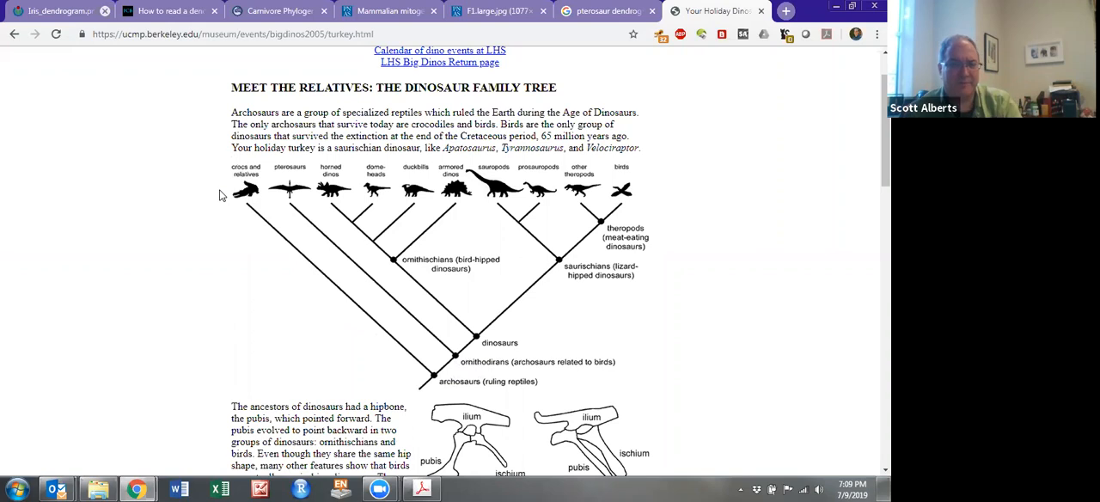
{"action": "mouse_move", "coordinate": [266, 219]}
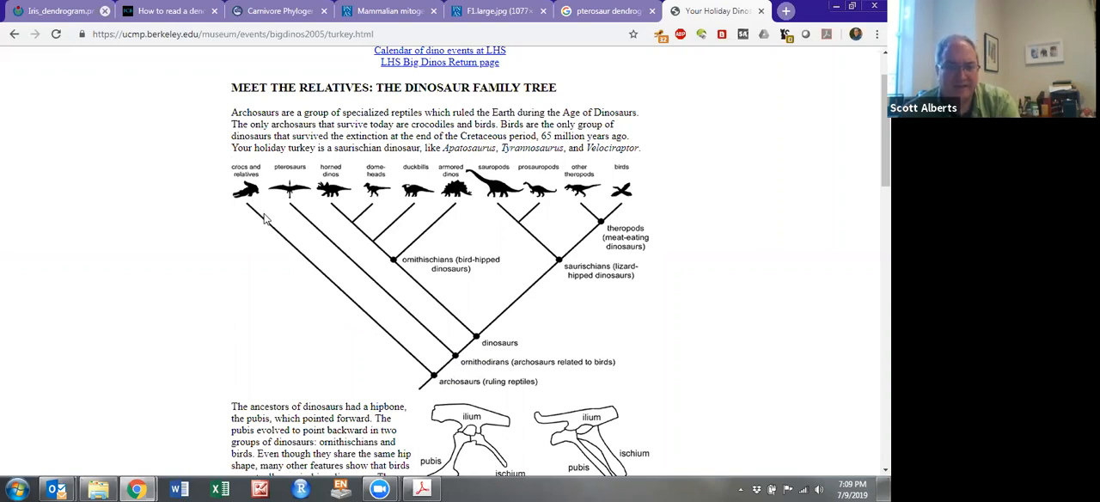
{"action": "mouse_move", "coordinate": [294, 213]}
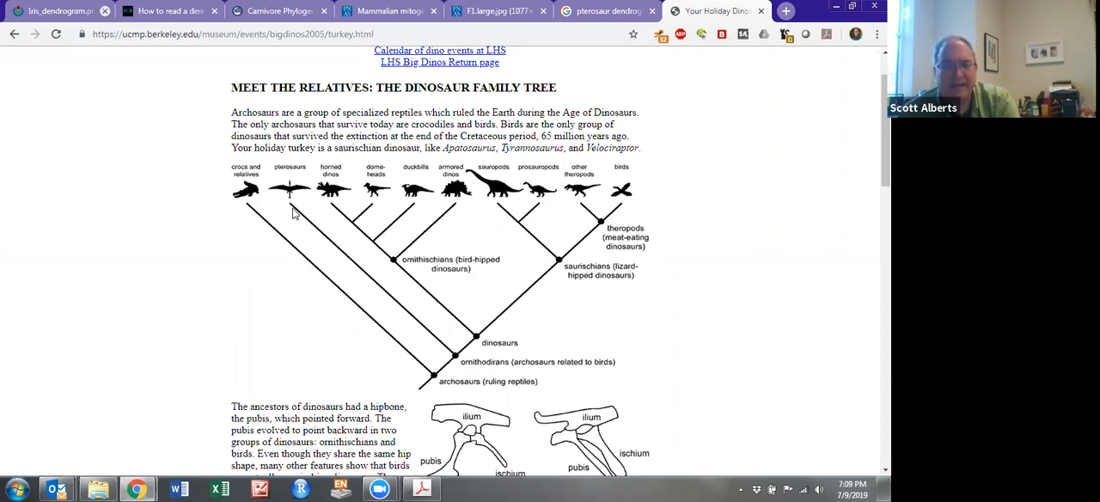
{"action": "mouse_move", "coordinate": [412, 327]}
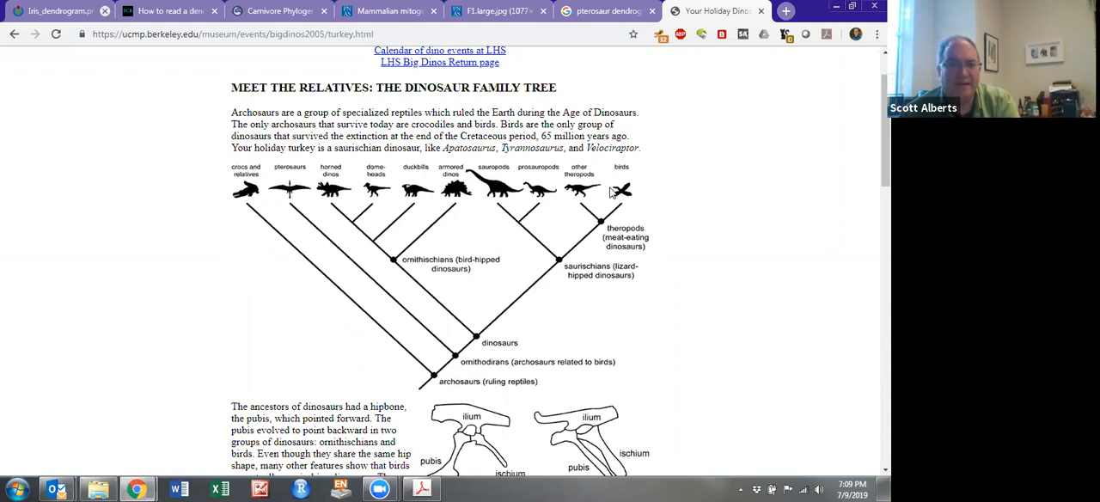
{"action": "mouse_move", "coordinate": [335, 193]}
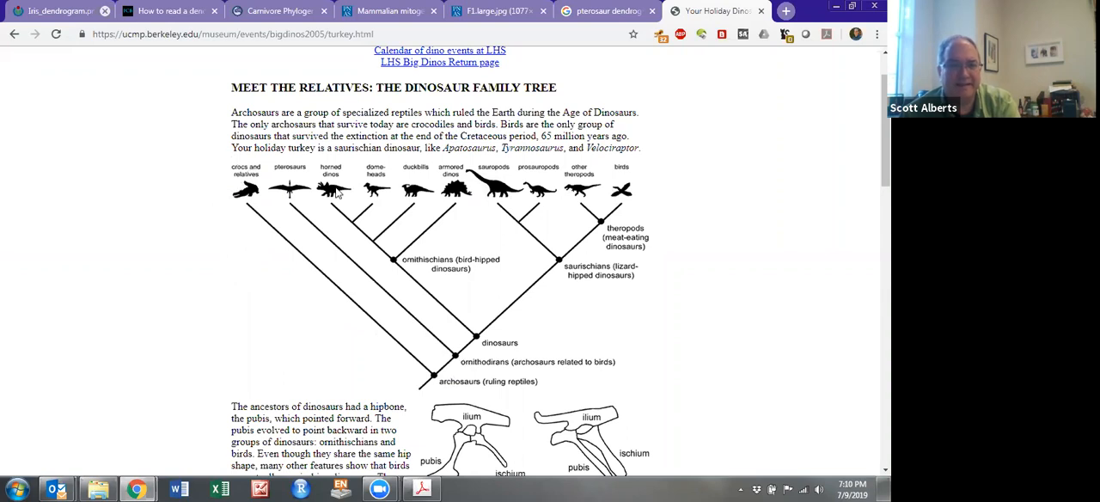
{"action": "mouse_move", "coordinate": [583, 191]}
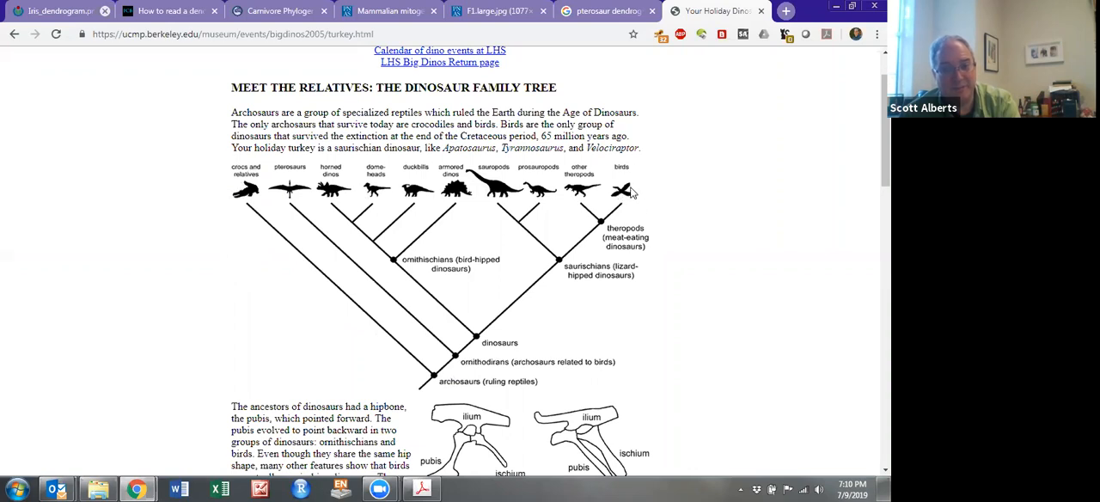
{"action": "mouse_move", "coordinate": [441, 191]}
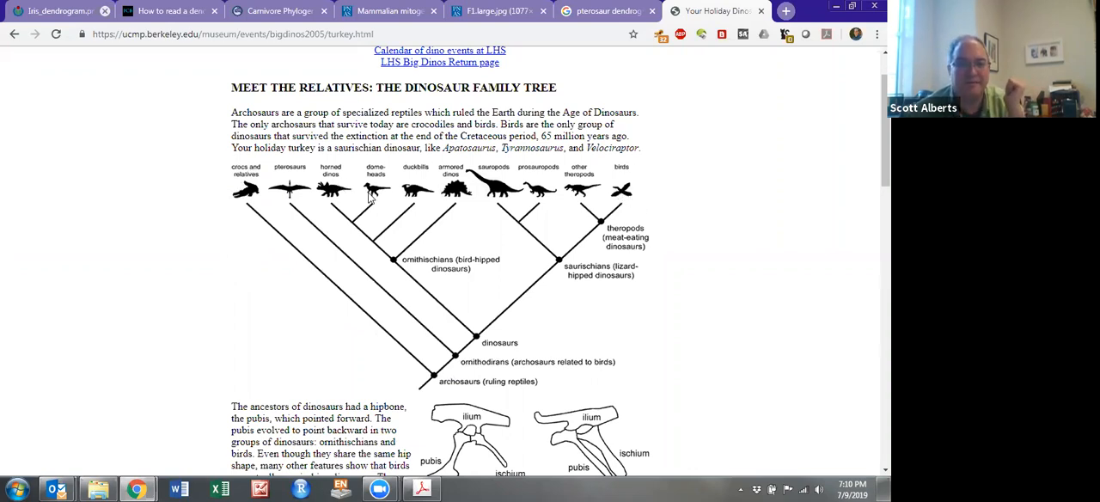
{"action": "mouse_move", "coordinate": [387, 197]}
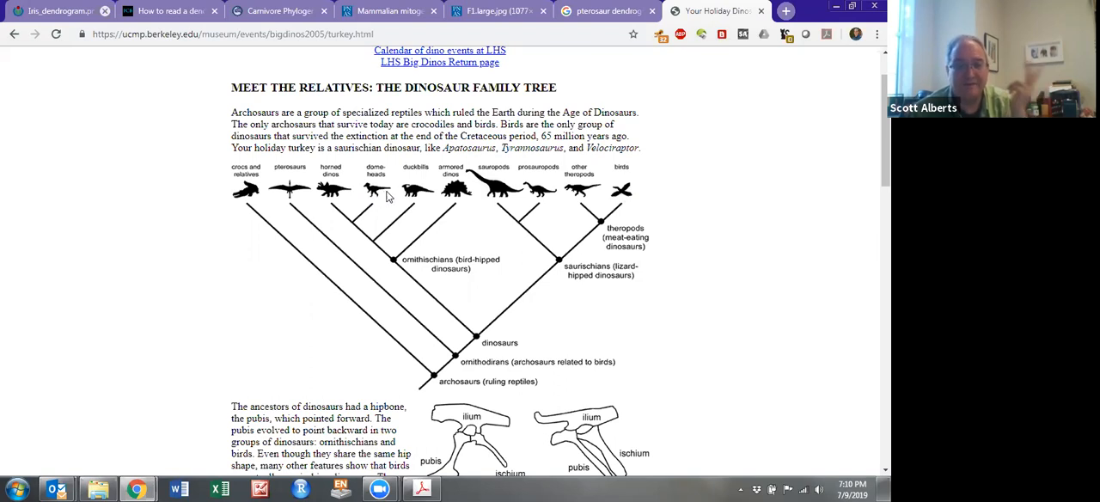
{"action": "mouse_move", "coordinate": [454, 193]}
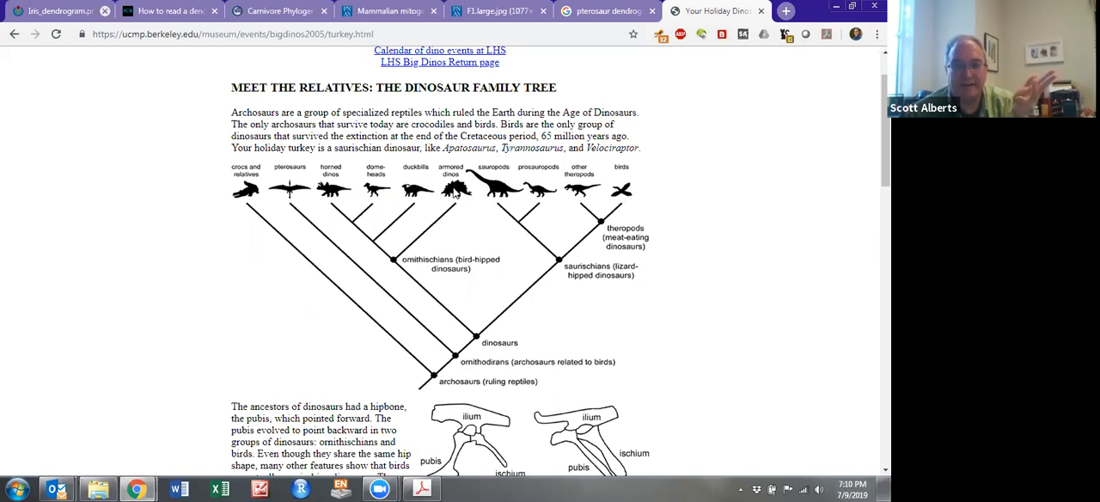
{"action": "mouse_move", "coordinate": [483, 193]}
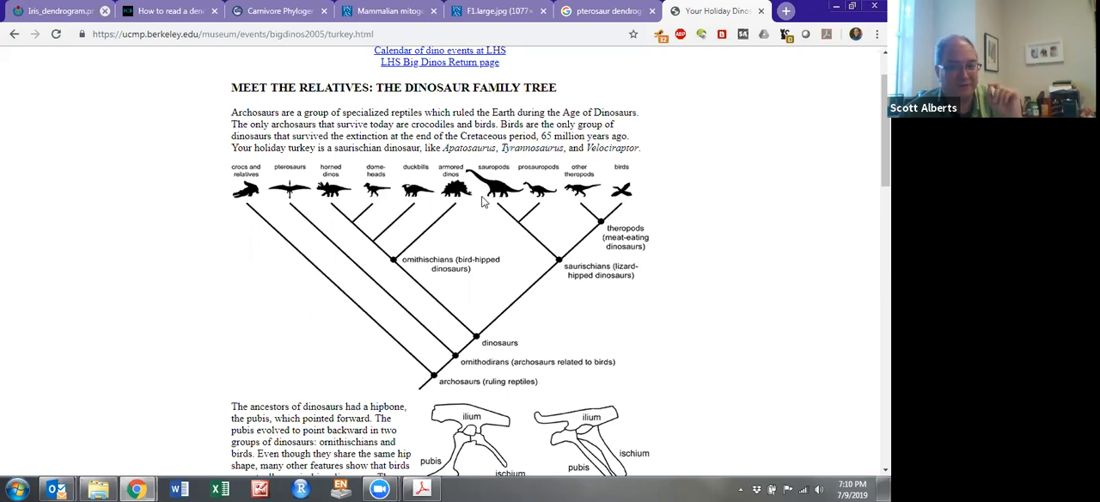
{"action": "mouse_move", "coordinate": [539, 196]}
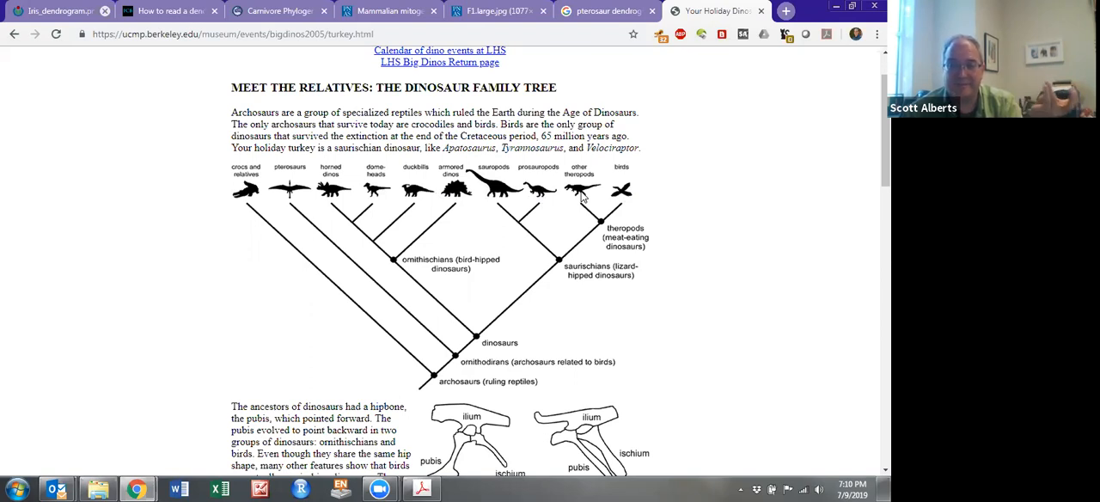
{"action": "mouse_move", "coordinate": [608, 204]}
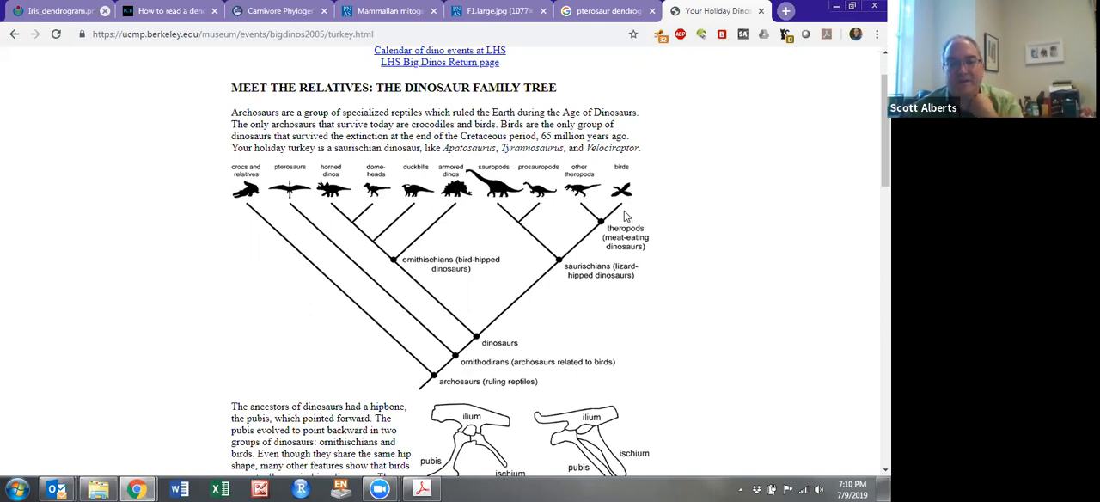
{"action": "scroll", "scroll_direction": "down", "scroll_amount": 3}
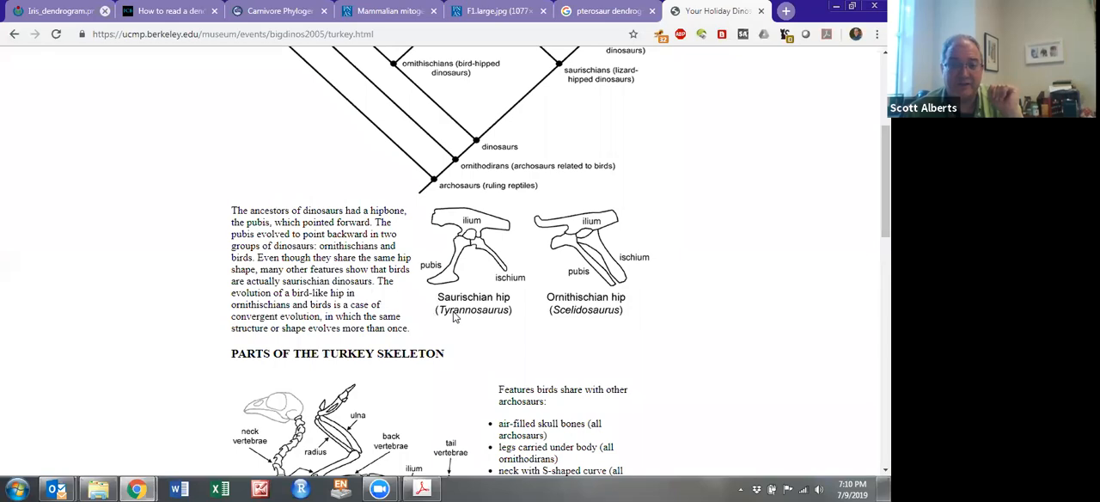
{"action": "scroll", "scroll_direction": "down", "scroll_amount": 3}
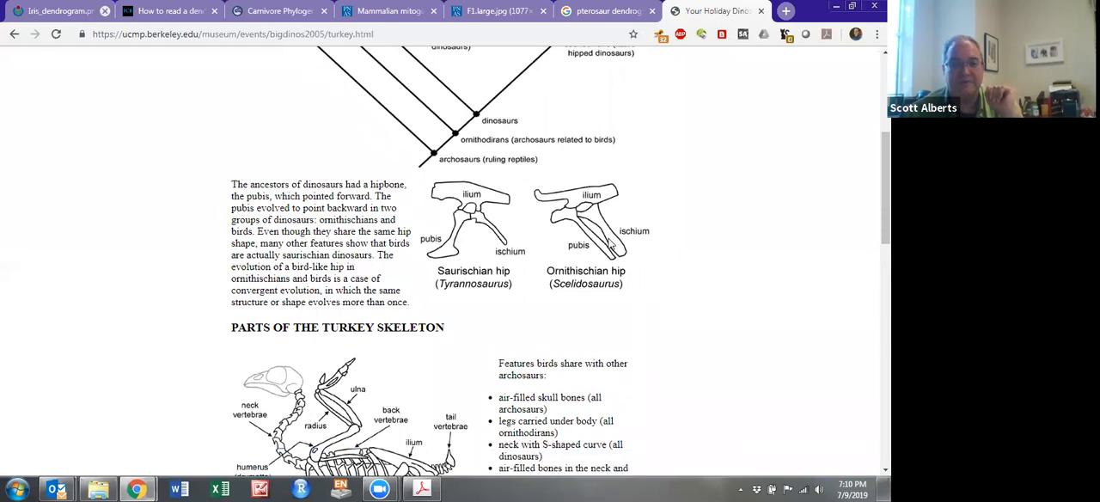
{"action": "scroll", "scroll_direction": "down", "scroll_amount": 3}
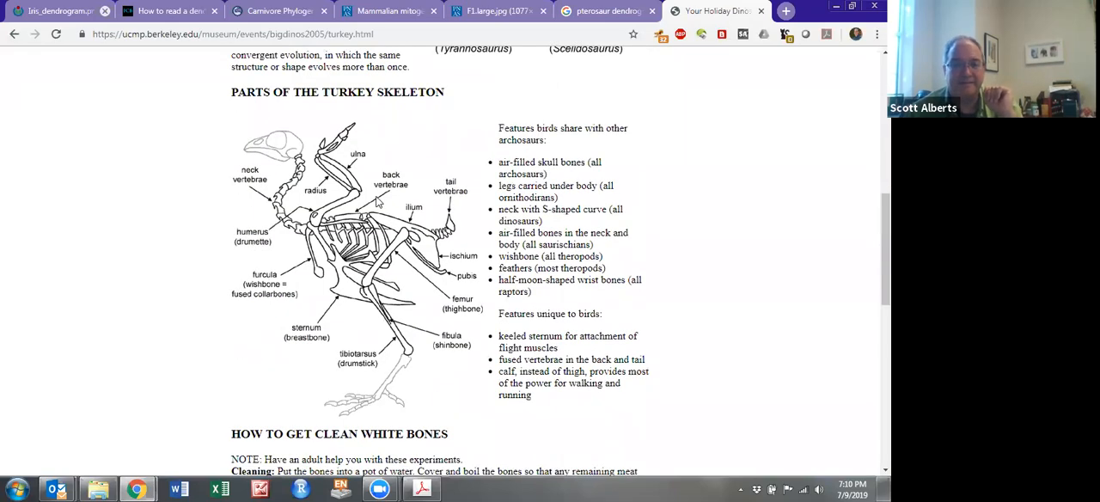
{"action": "scroll", "scroll_direction": "up", "scroll_amount": 3}
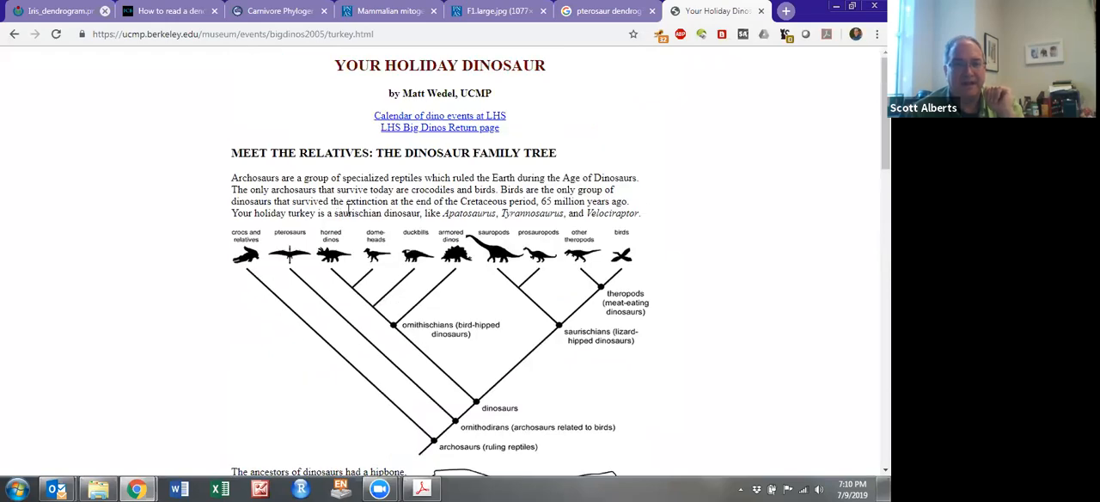
{"action": "scroll", "scroll_direction": "down", "scroll_amount": 3}
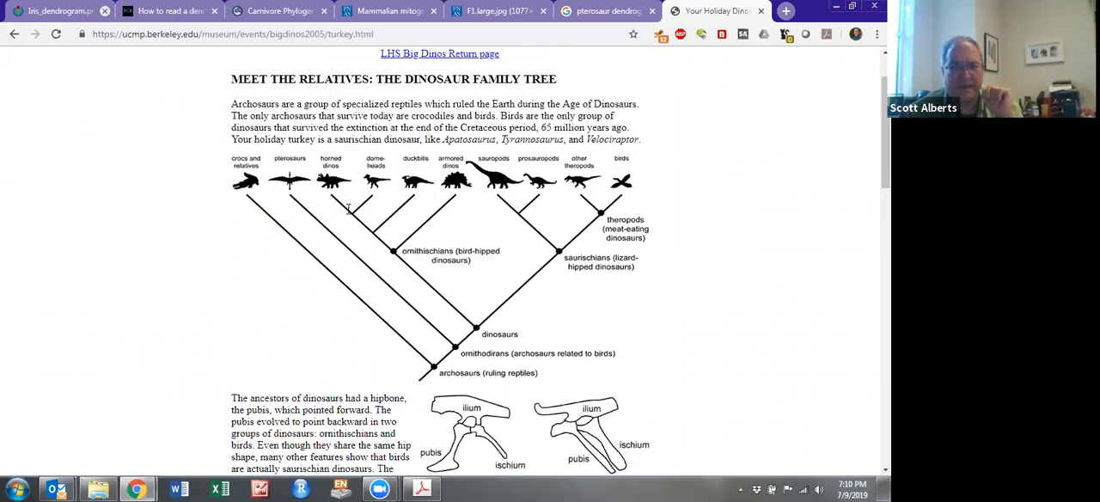
{"action": "scroll", "scroll_direction": "down", "scroll_amount": 3}
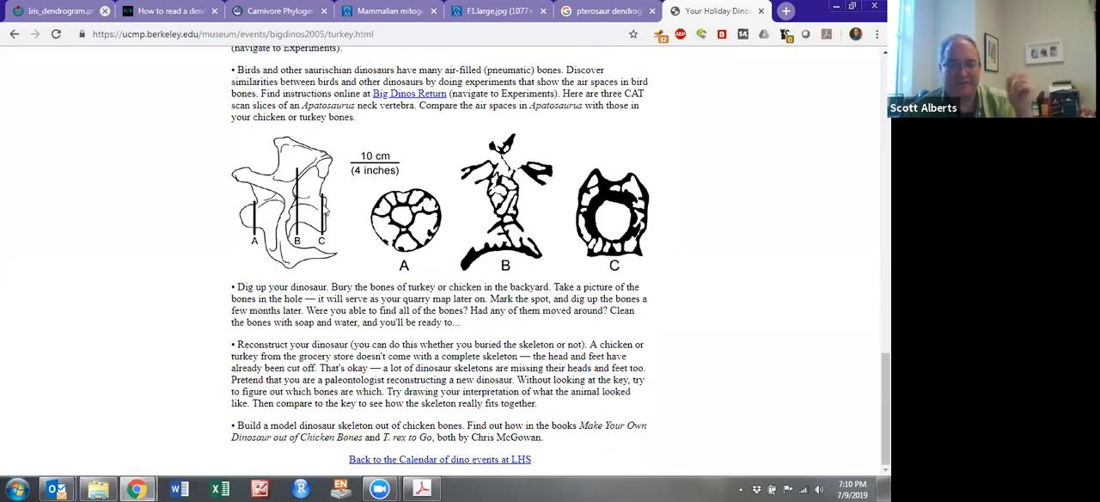
{"action": "scroll", "scroll_direction": "up", "scroll_amount": 3}
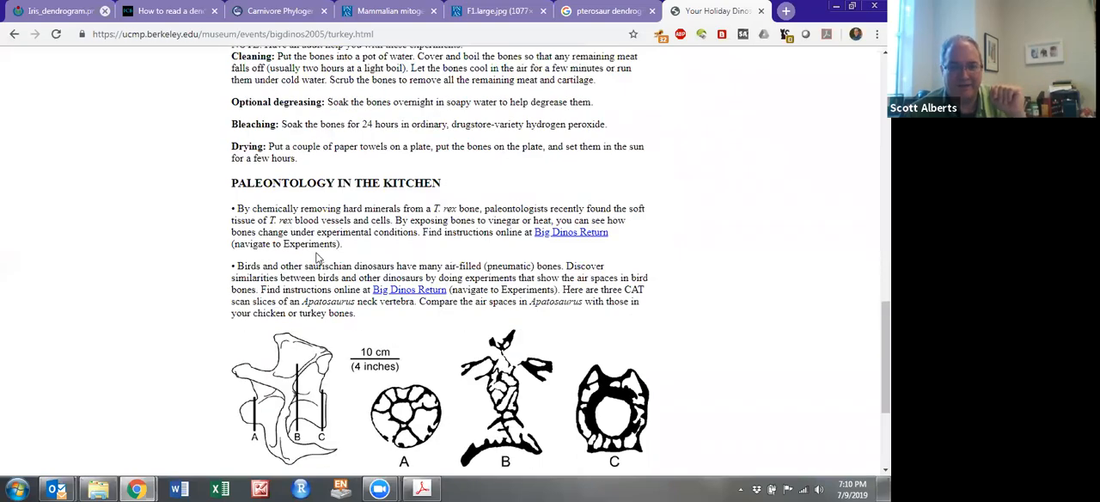
{"action": "scroll", "scroll_direction": "up", "scroll_amount": 3}
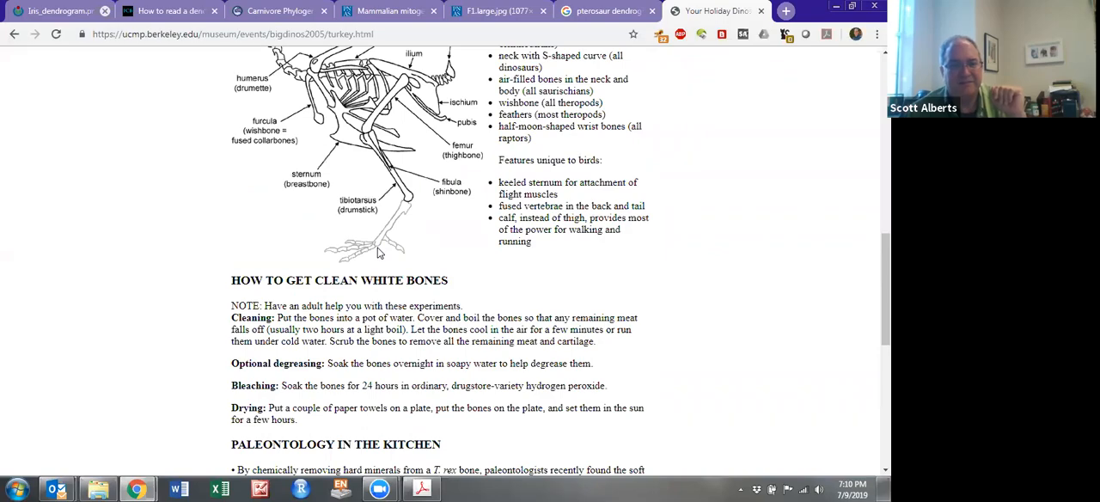
{"action": "scroll", "scroll_direction": "down", "scroll_amount": 3}
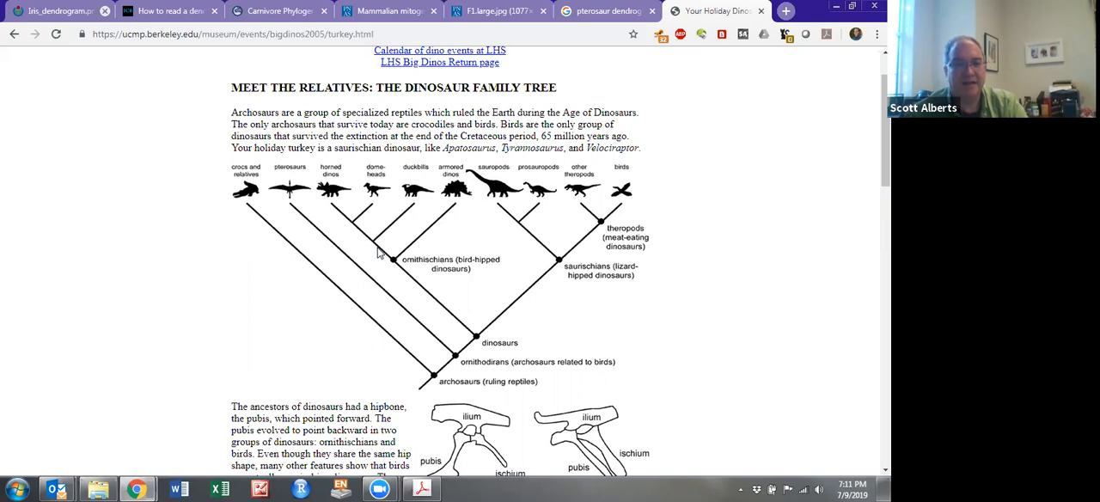
{"action": "mouse_move", "coordinate": [731, 206]}
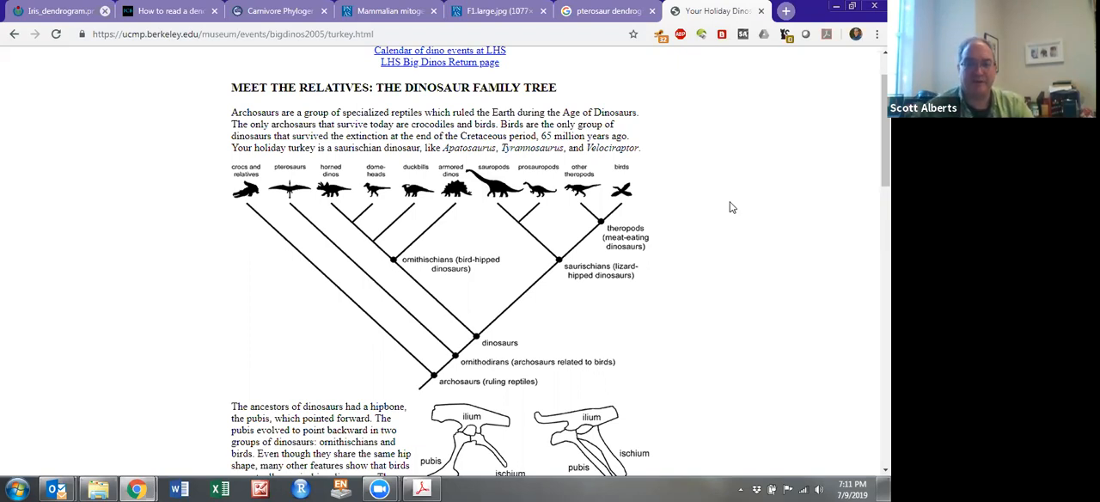
{"action": "mouse_move", "coordinate": [631, 196]}
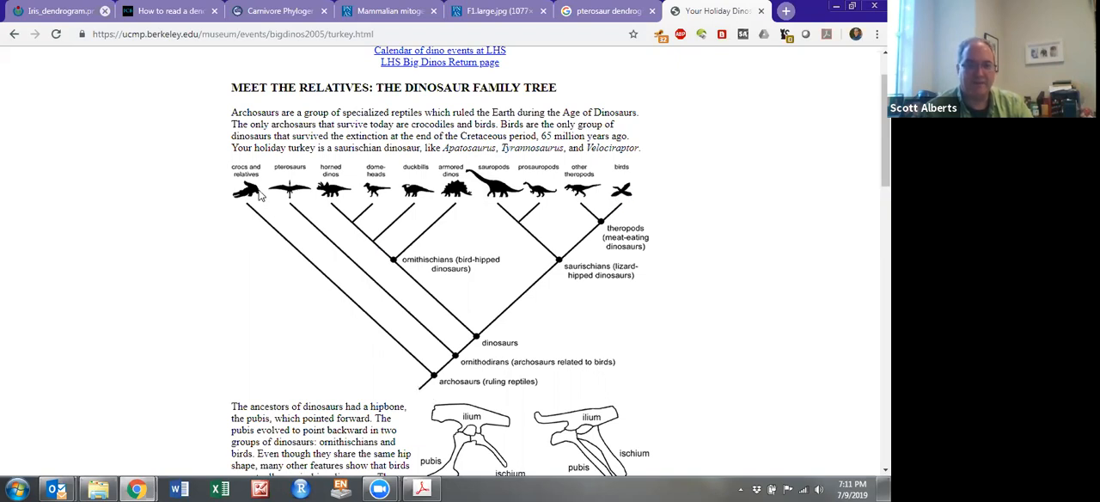
{"action": "mouse_move", "coordinate": [199, 191]}
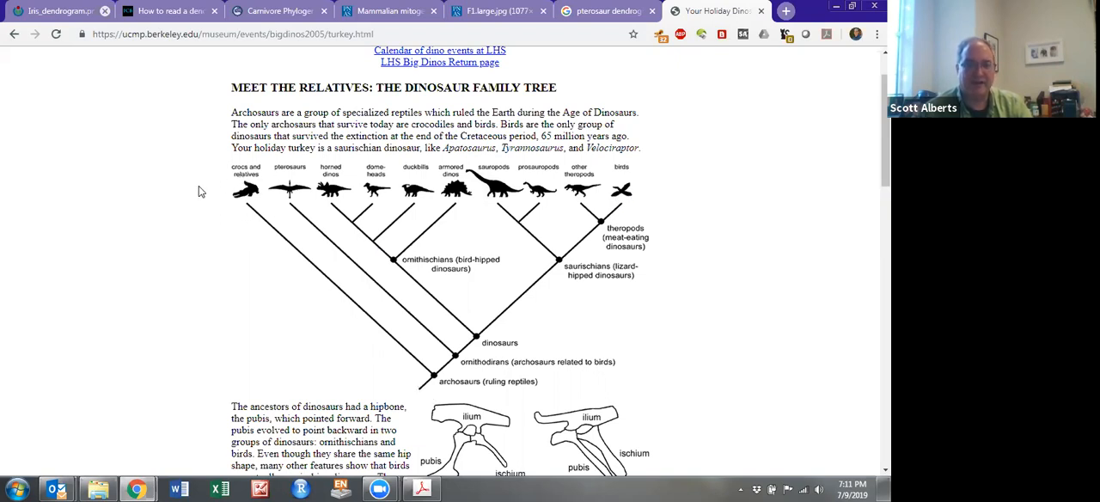
{"action": "mouse_move", "coordinate": [564, 196]}
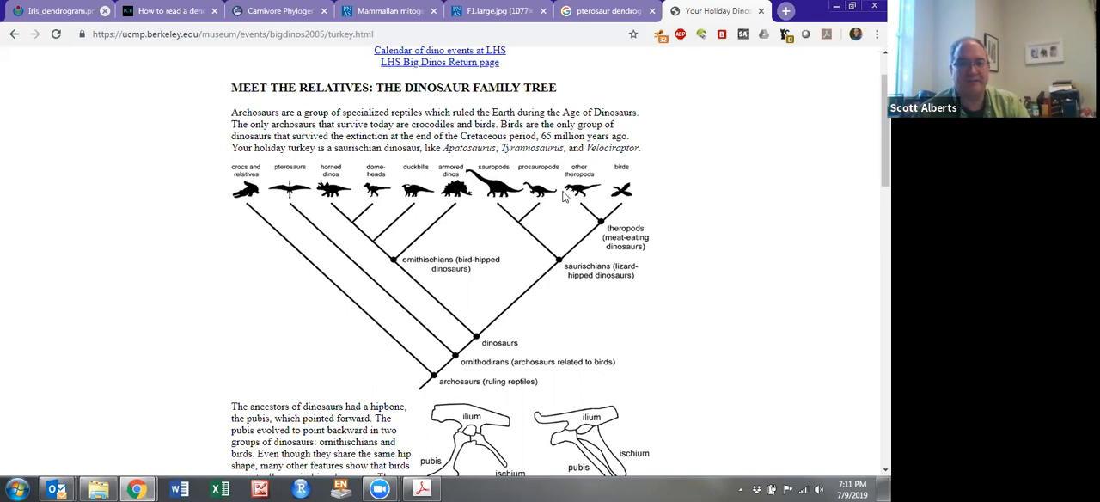
{"action": "mouse_move", "coordinate": [597, 196]}
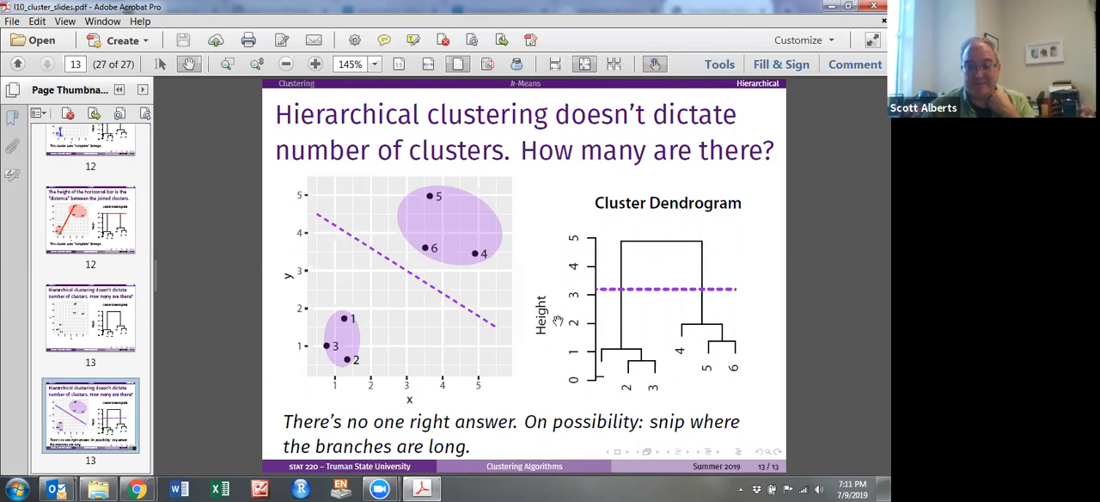
{"action": "mouse_move", "coordinate": [626, 359]}
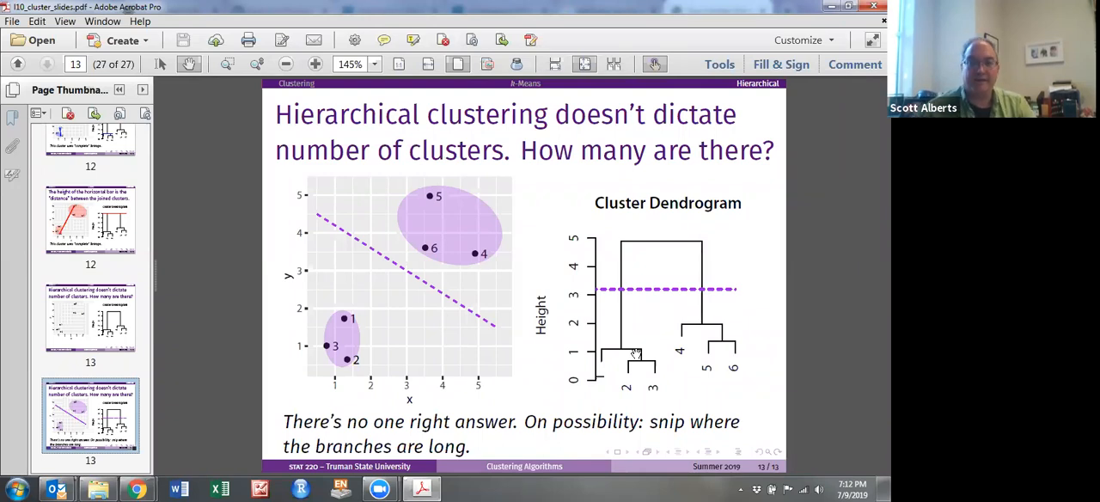
{"action": "mouse_move", "coordinate": [541, 454]}
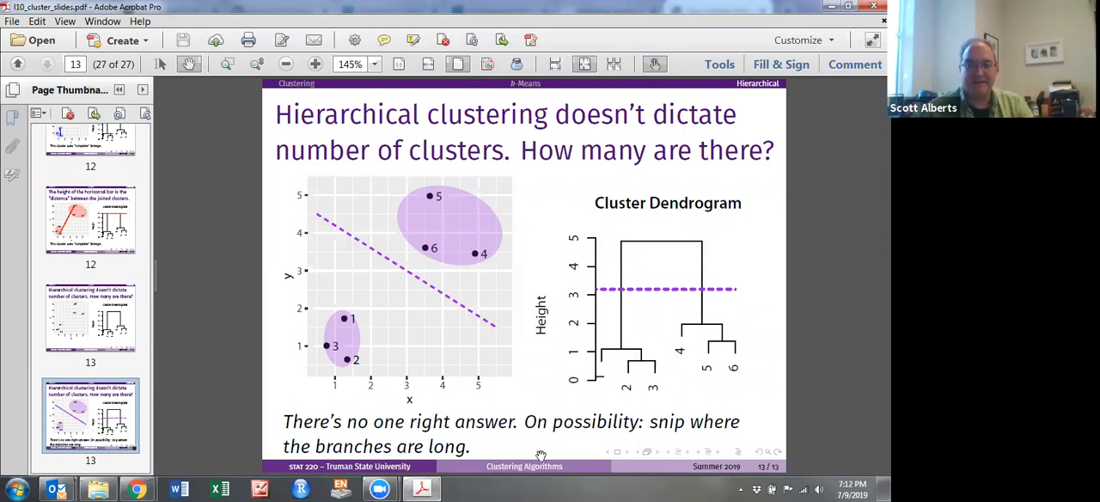